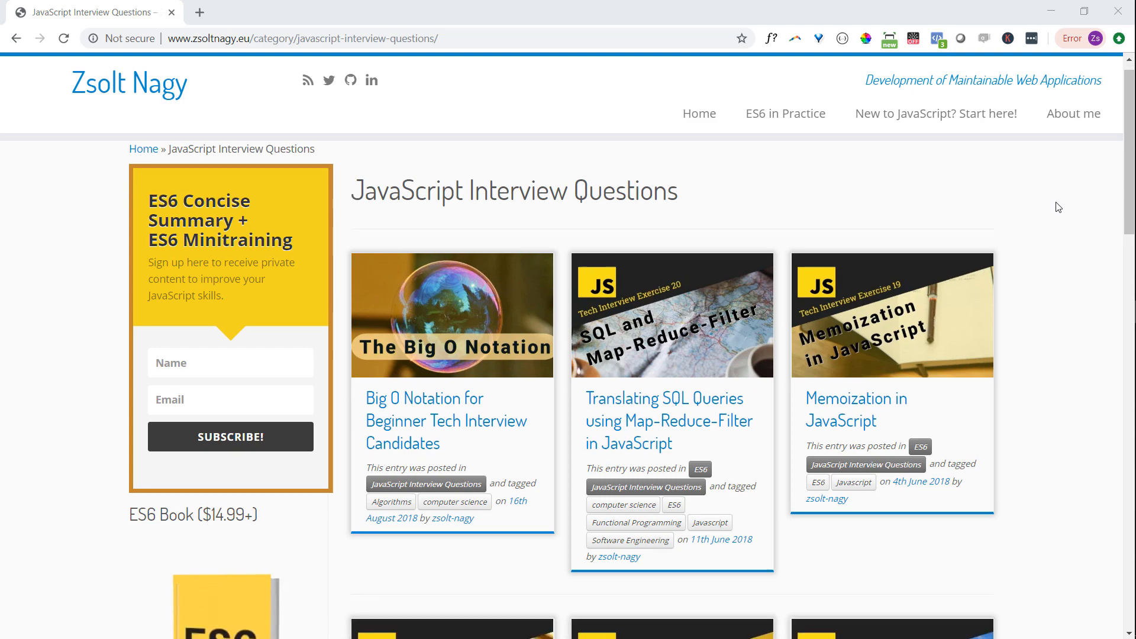
Scroll the JavaScript Interview Questions listing and load page 2 via 'Older posts'
{"action": "scroll", "scroll_direction": "down", "scroll_amount": 3}
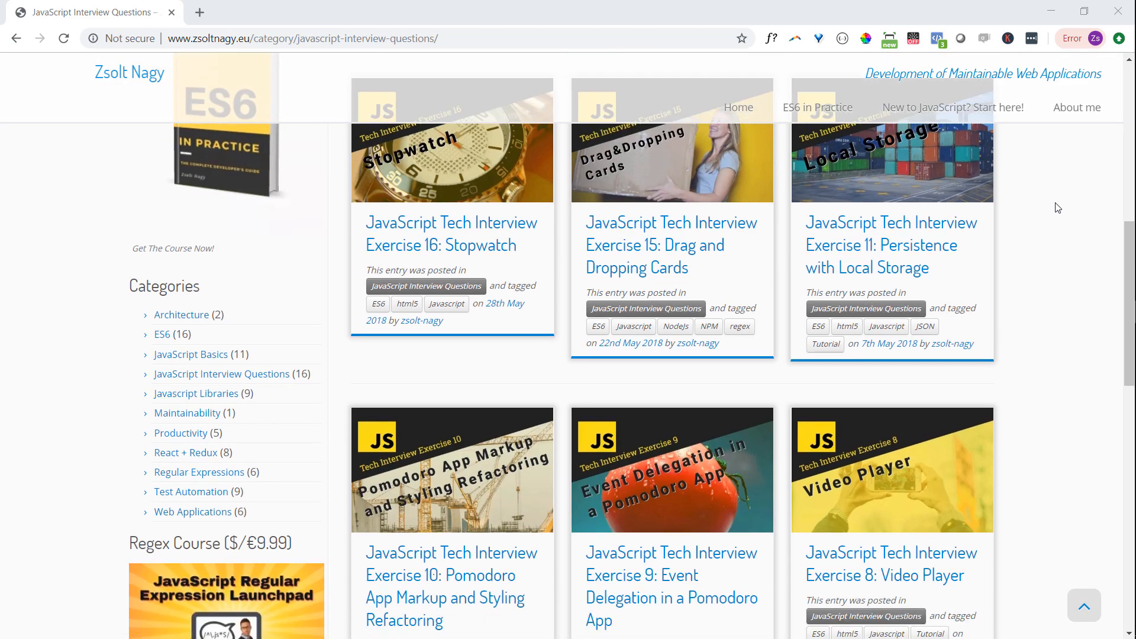
{"action": "scroll", "scroll_direction": "down", "scroll_amount": 3}
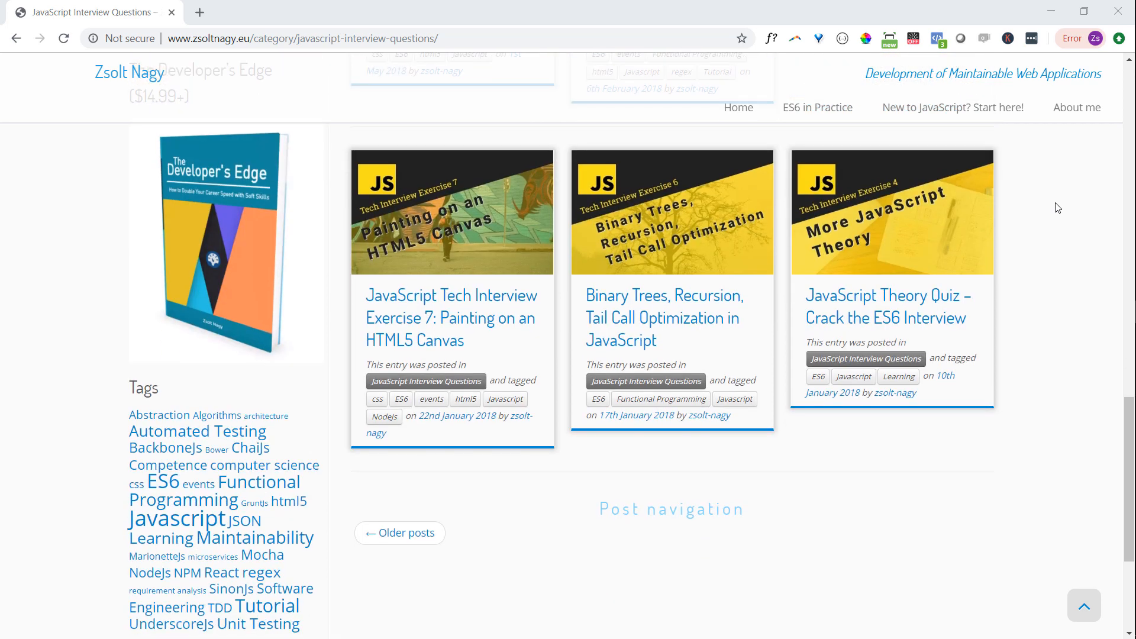
{"action": "left_click", "coordinate": [400, 533]}
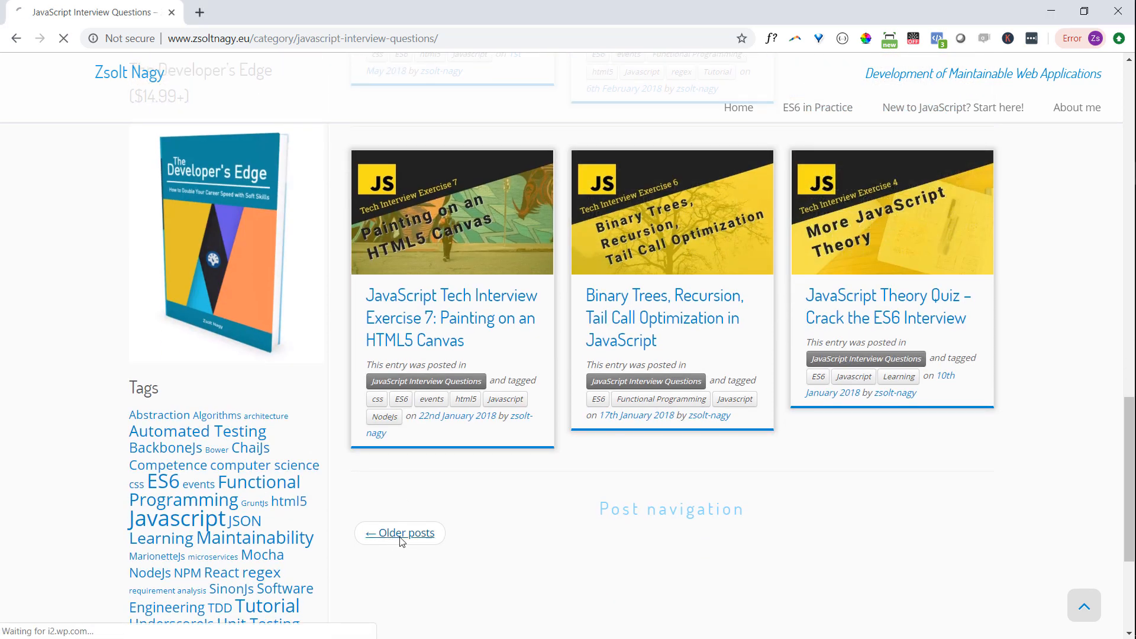
{"action": "left_click", "coordinate": [399, 533]}
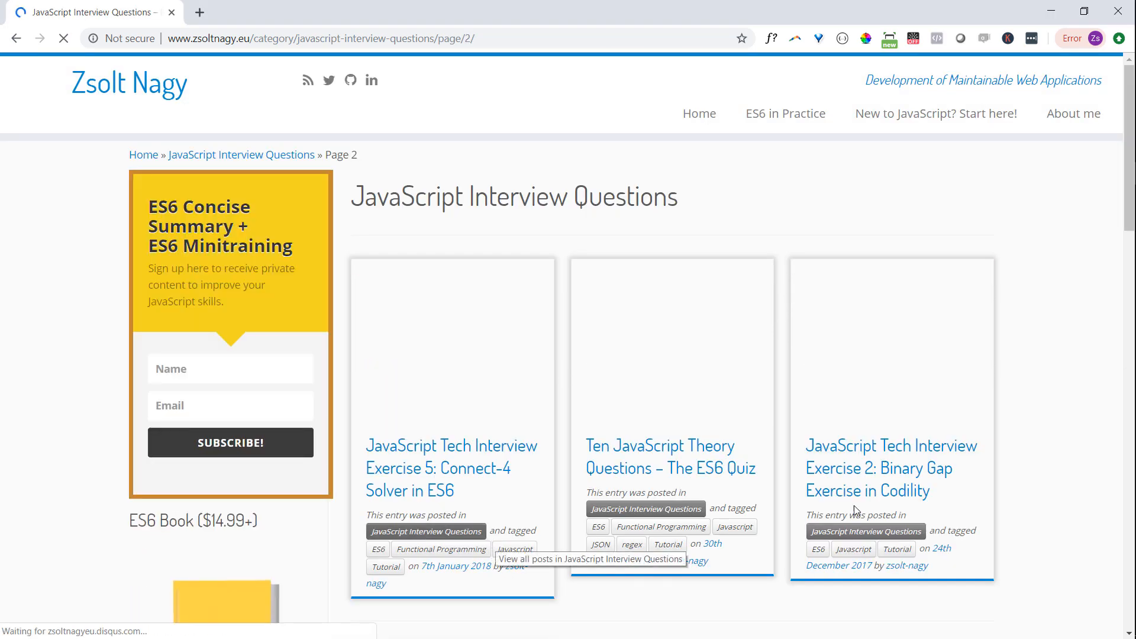
{"action": "scroll", "scroll_direction": "down", "scroll_amount": 3}
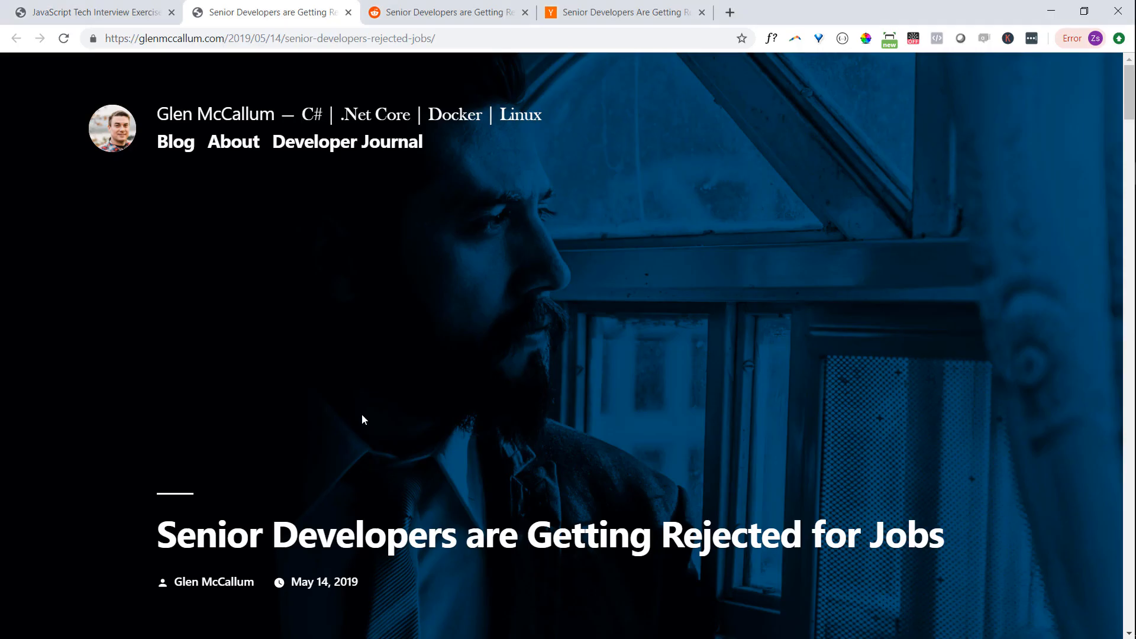
{"action": "scroll", "scroll_direction": "down", "scroll_amount": 3}
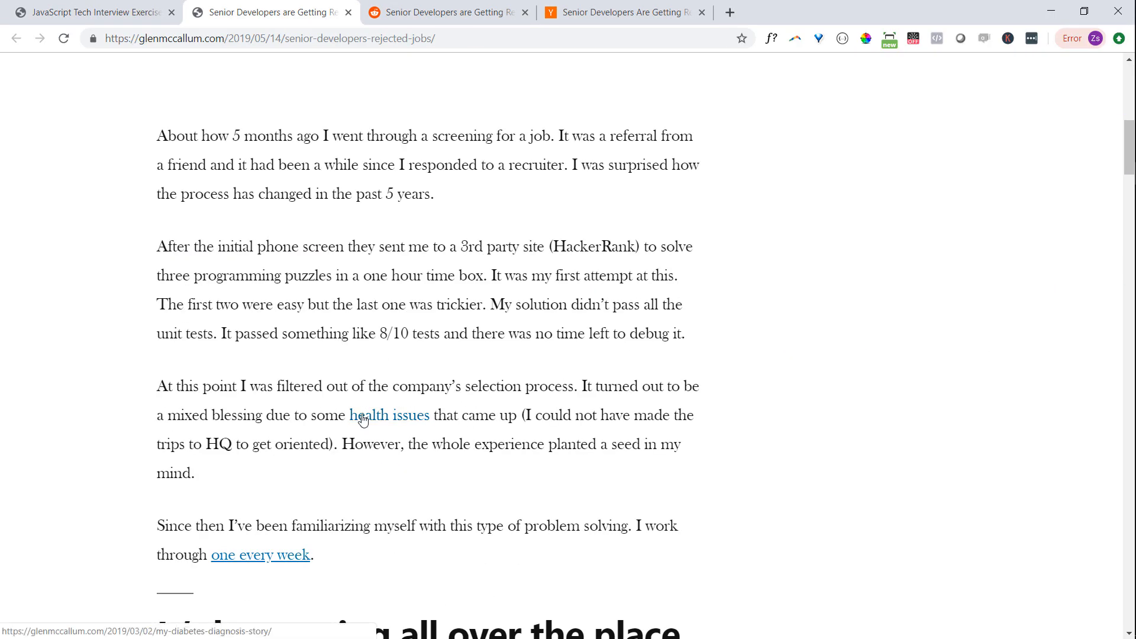
{"action": "scroll", "scroll_direction": "down", "scroll_amount": 3}
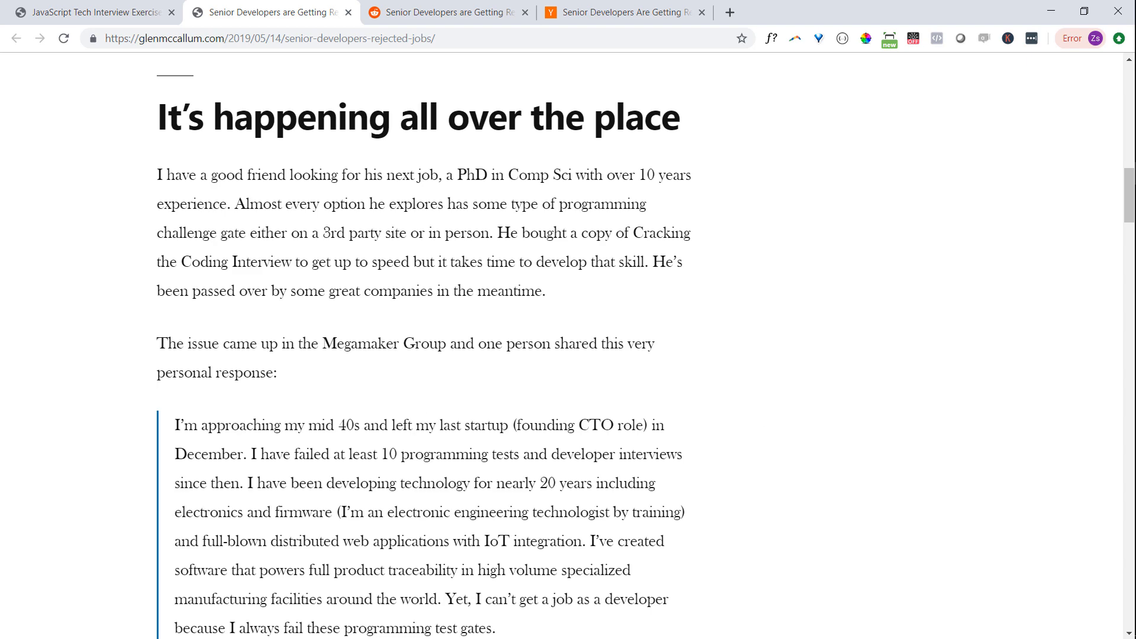
{"action": "scroll", "scroll_direction": "down", "scroll_amount": 3}
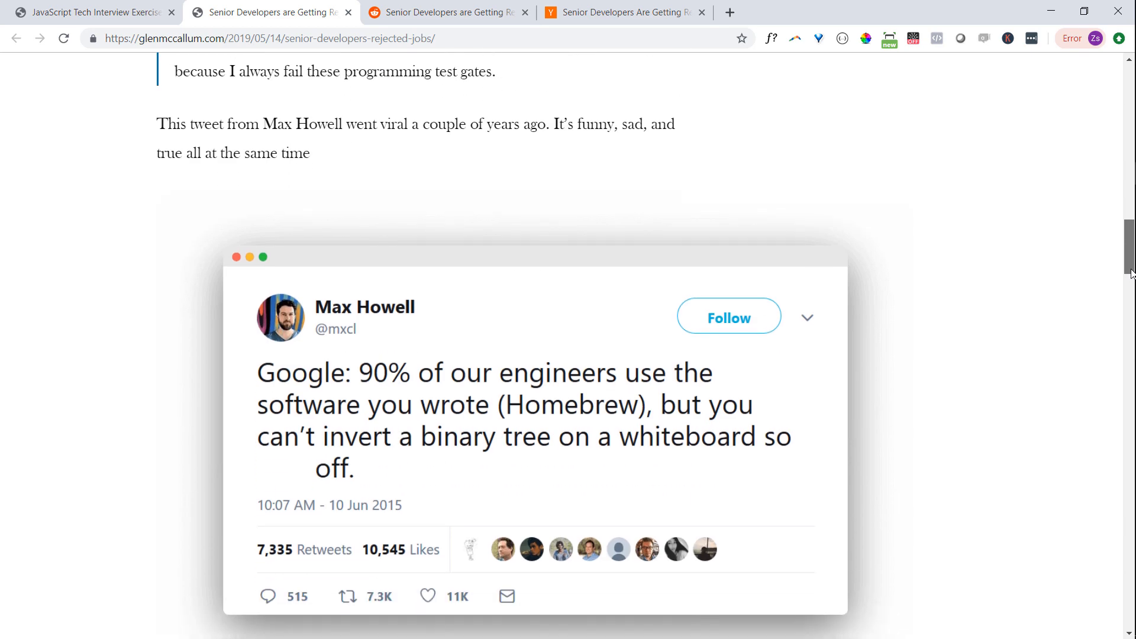
{"action": "scroll", "scroll_direction": "down", "scroll_amount": 3}
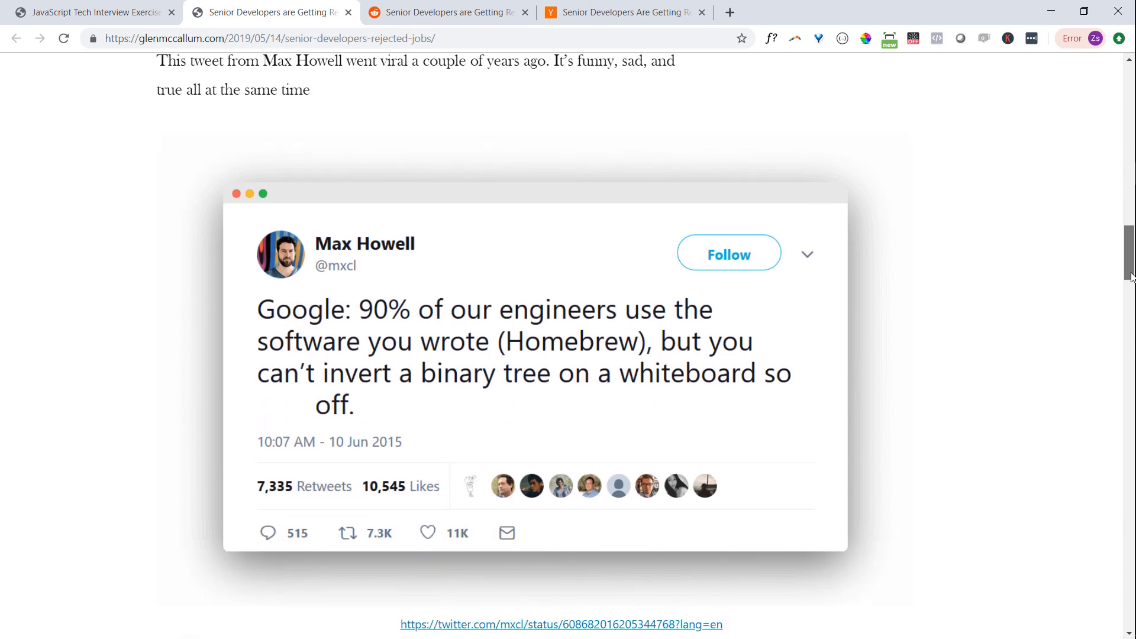
{"action": "scroll", "scroll_direction": "down", "scroll_amount": 3}
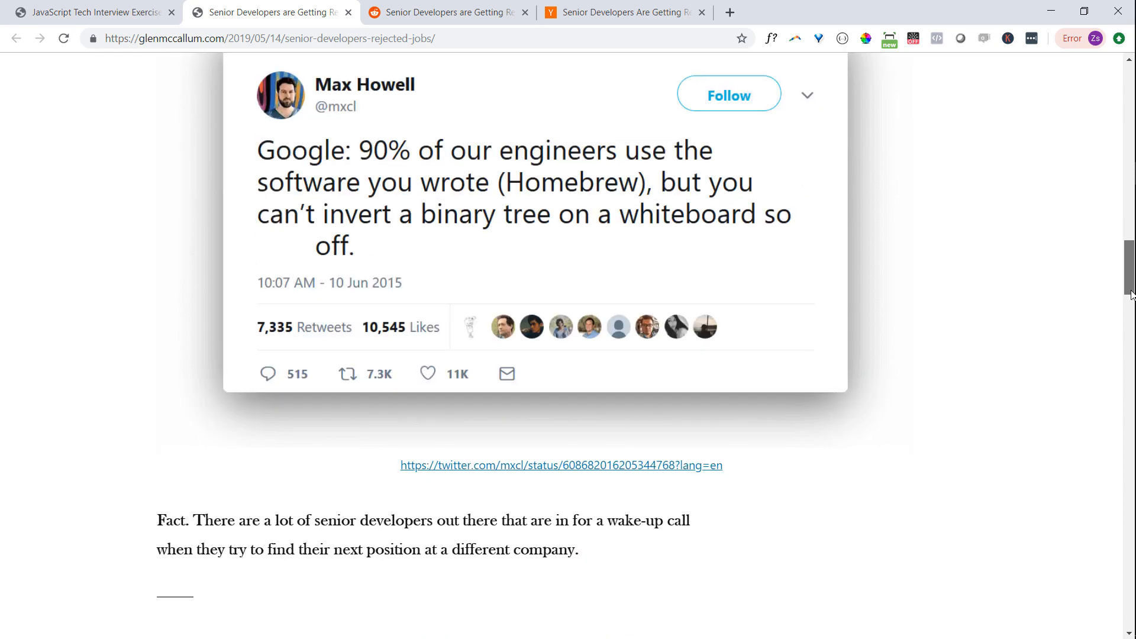
{"action": "scroll", "scroll_direction": "down", "scroll_amount": 3}
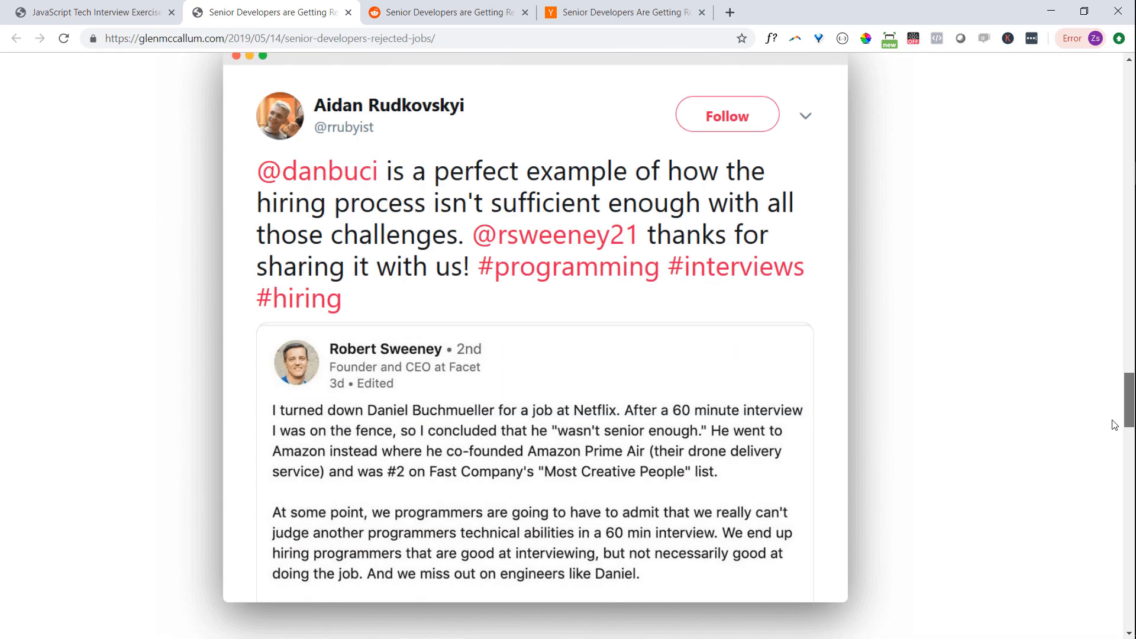
{"action": "scroll", "scroll_direction": "down", "scroll_amount": 3}
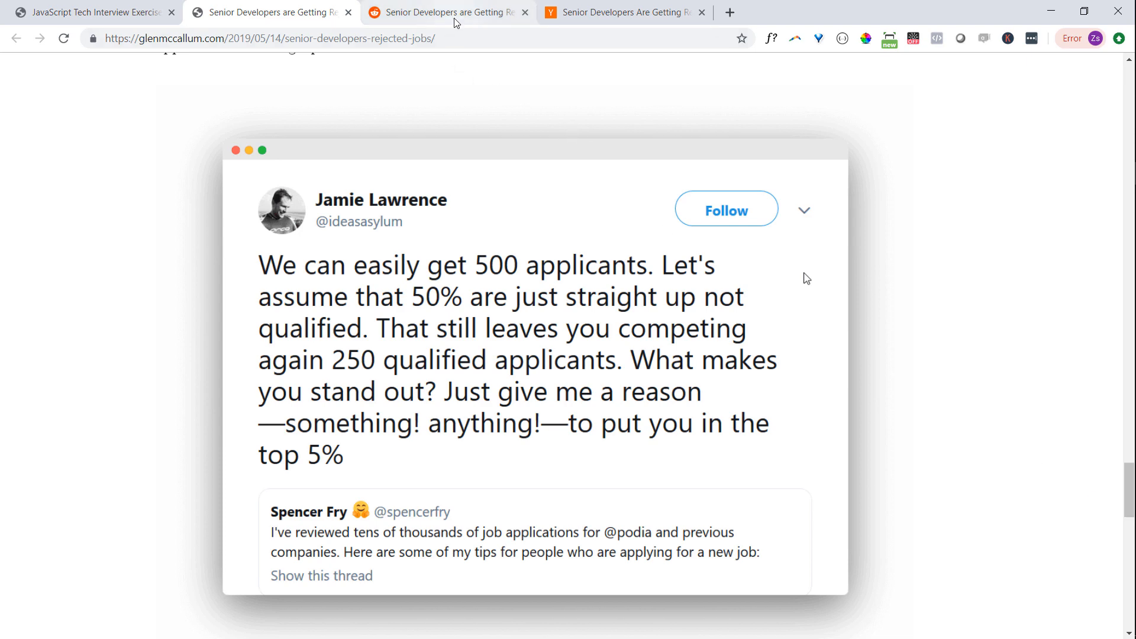
View the article's Reddit r/programming discussion, then its Hacker News thread
{"action": "left_click", "coordinate": [447, 13]}
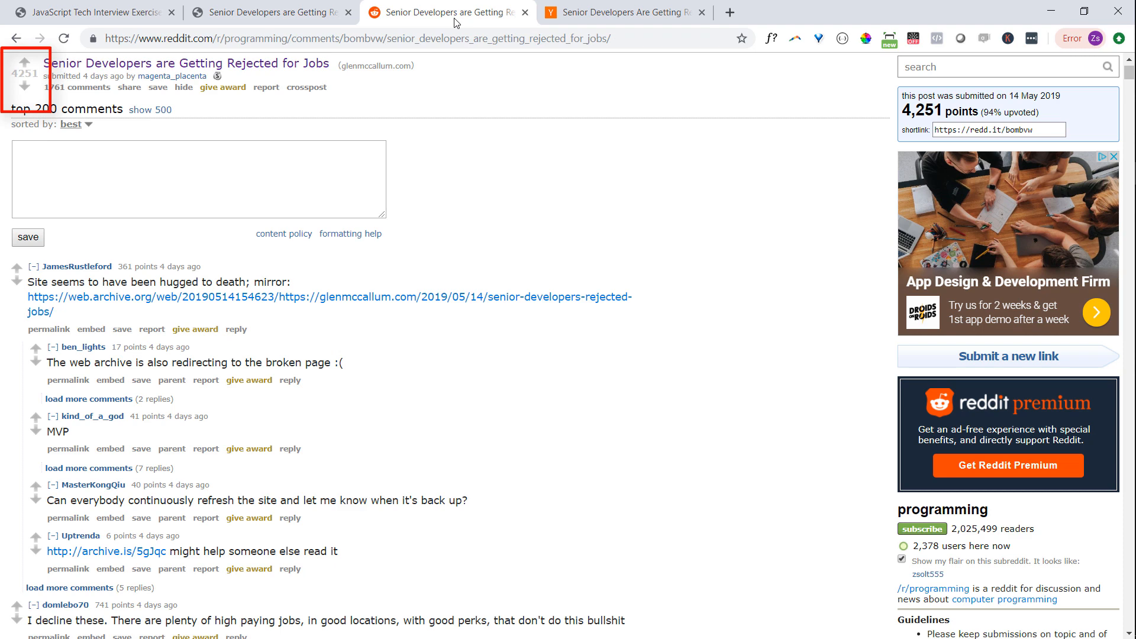
{"action": "mouse_move", "coordinate": [636, 11]}
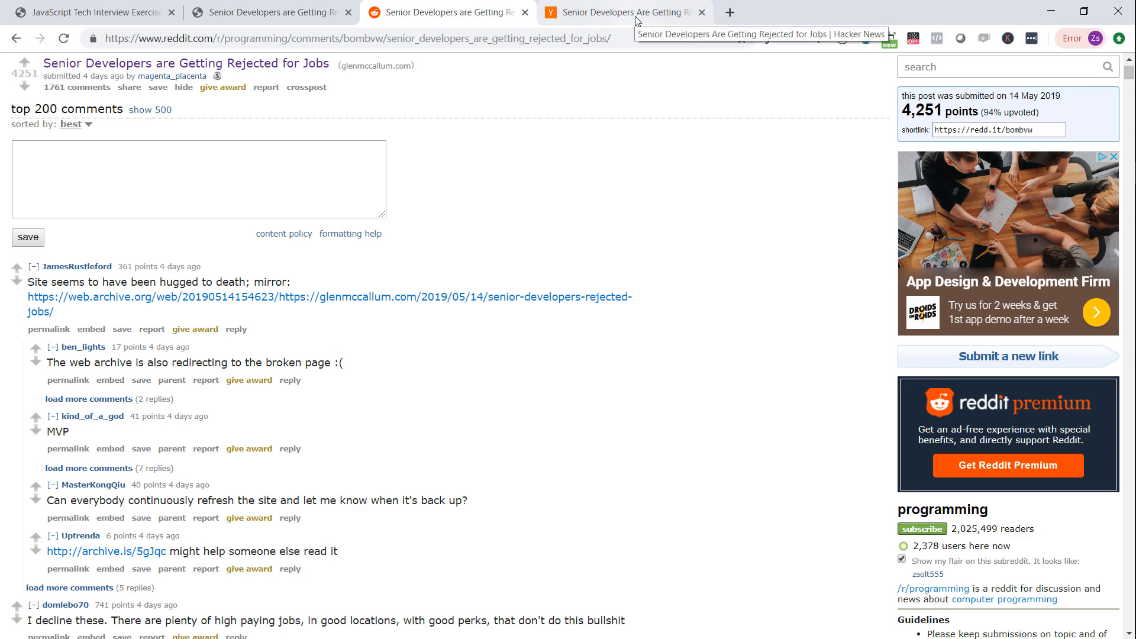
{"action": "left_click", "coordinate": [623, 12]}
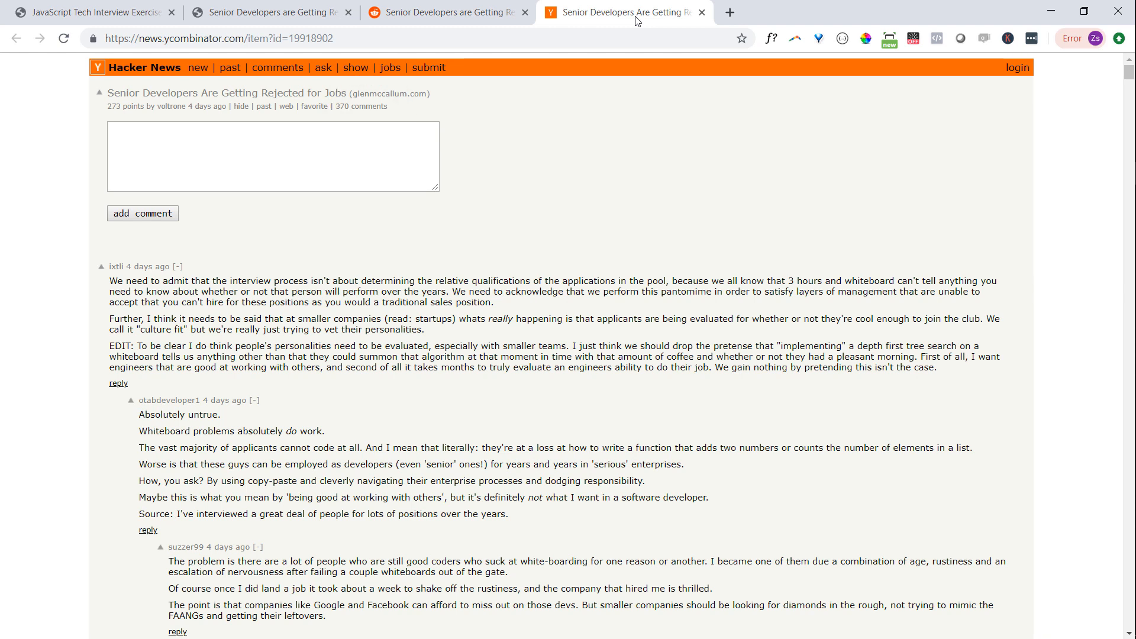
{"action": "mouse_move", "coordinate": [989, 184]}
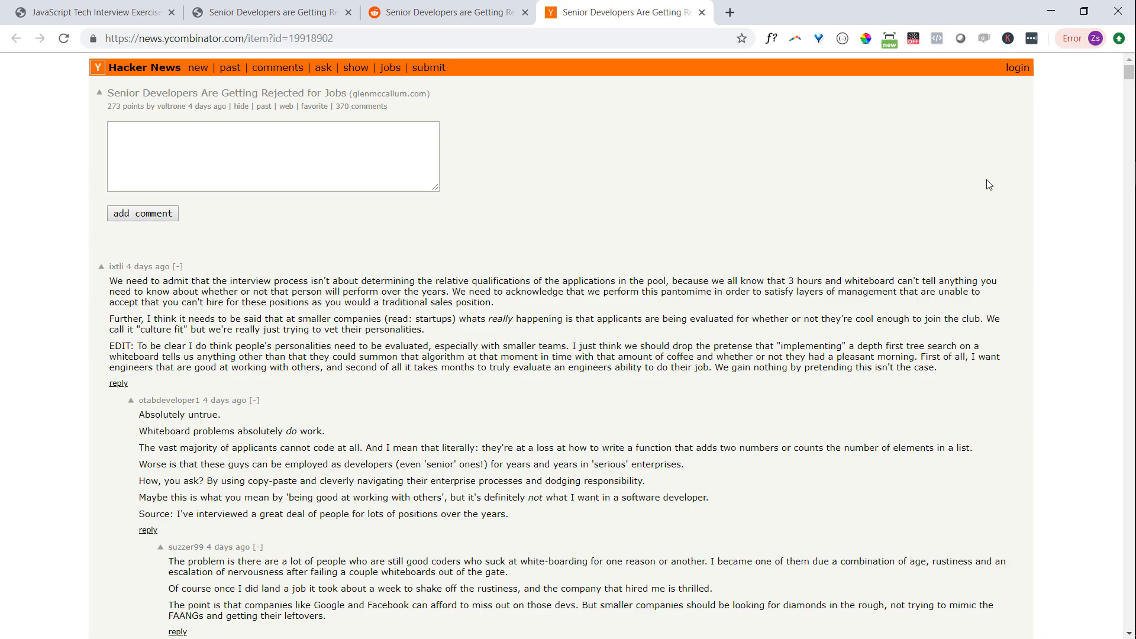
{"action": "scroll", "scroll_direction": "down", "scroll_amount": 3}
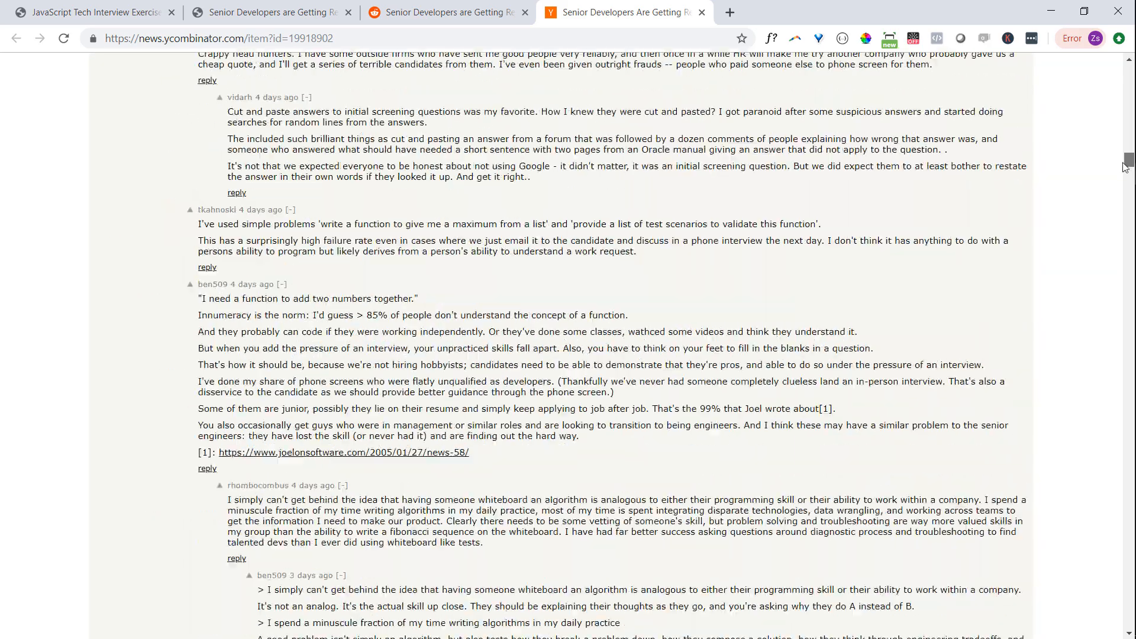
{"action": "scroll", "scroll_direction": "down", "scroll_amount": 3}
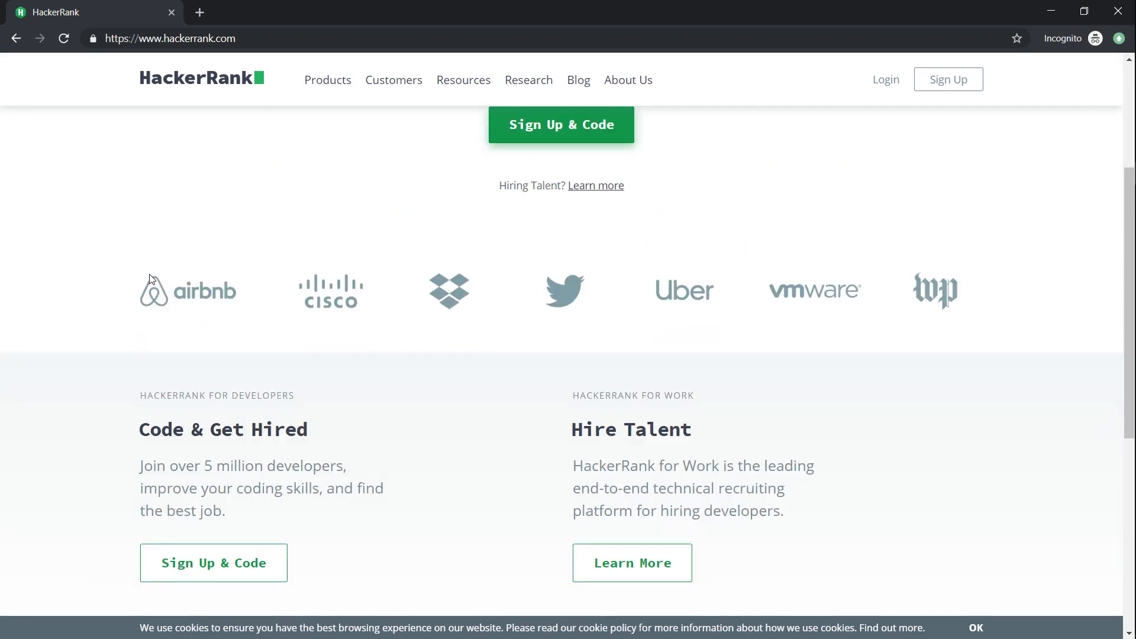
Scroll the HackerRank homepage down to the footer and back to the top
{"action": "scroll", "scroll_direction": "down", "scroll_amount": 3}
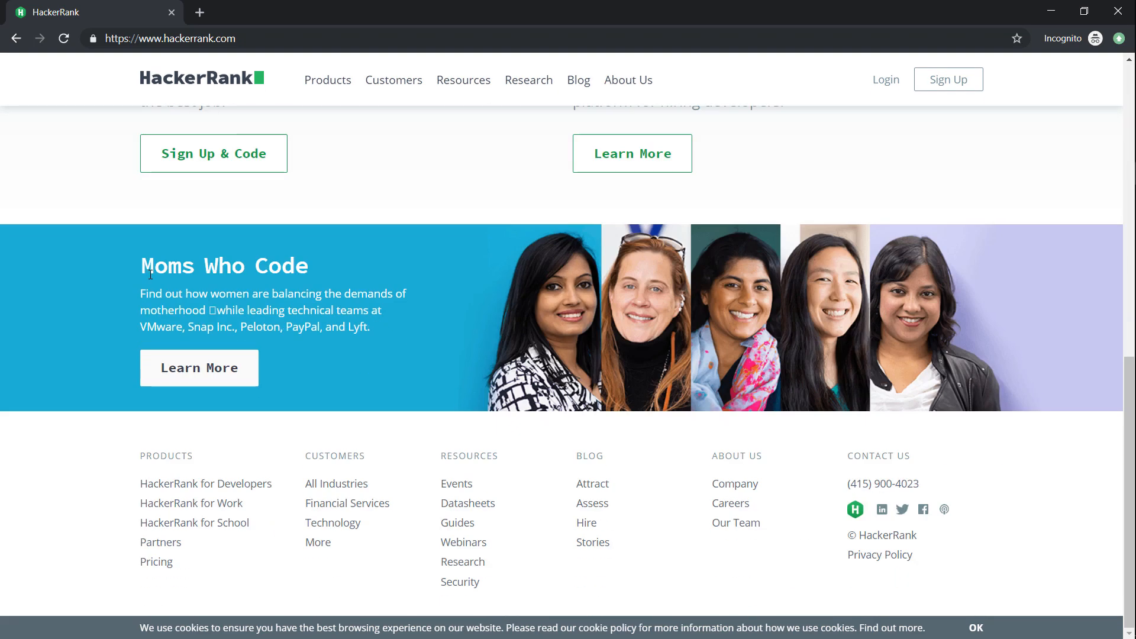
{"action": "scroll", "scroll_direction": "up", "scroll_amount": 3}
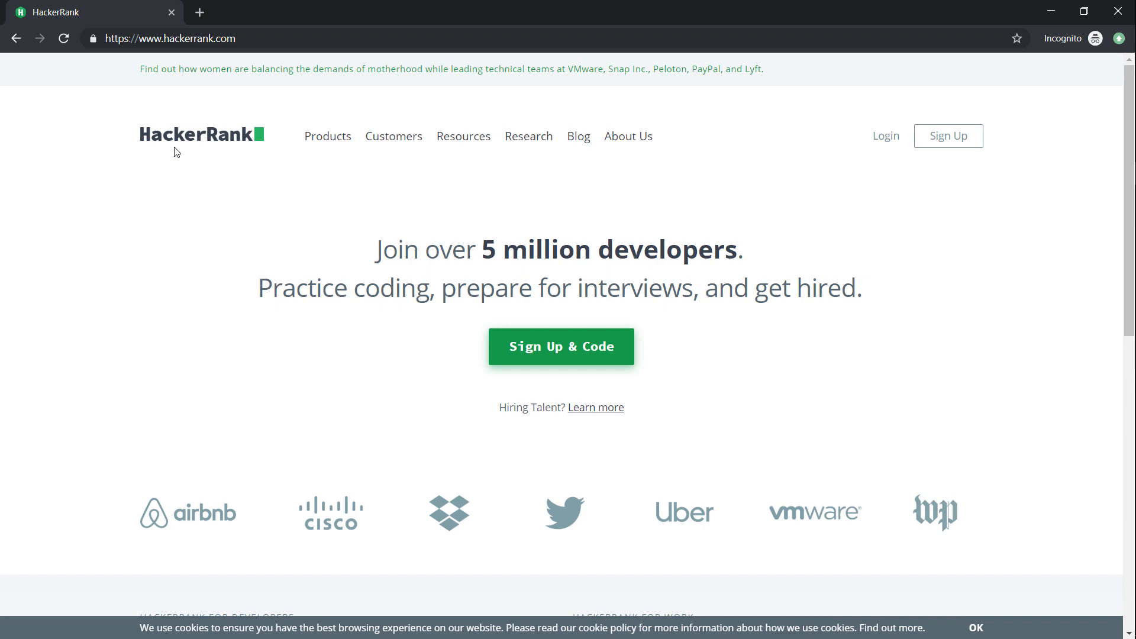
{"action": "mouse_move", "coordinate": [1118, 11]}
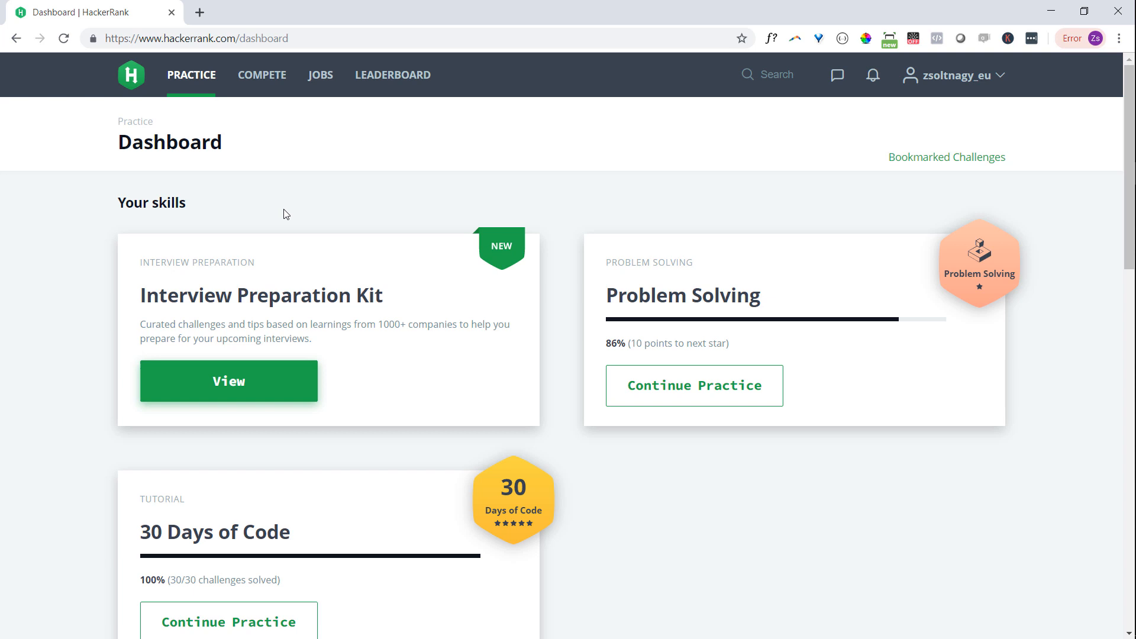
Open the 30 Days of Code challenge list and show the solved challenges
{"action": "scroll", "scroll_direction": "down", "scroll_amount": 3}
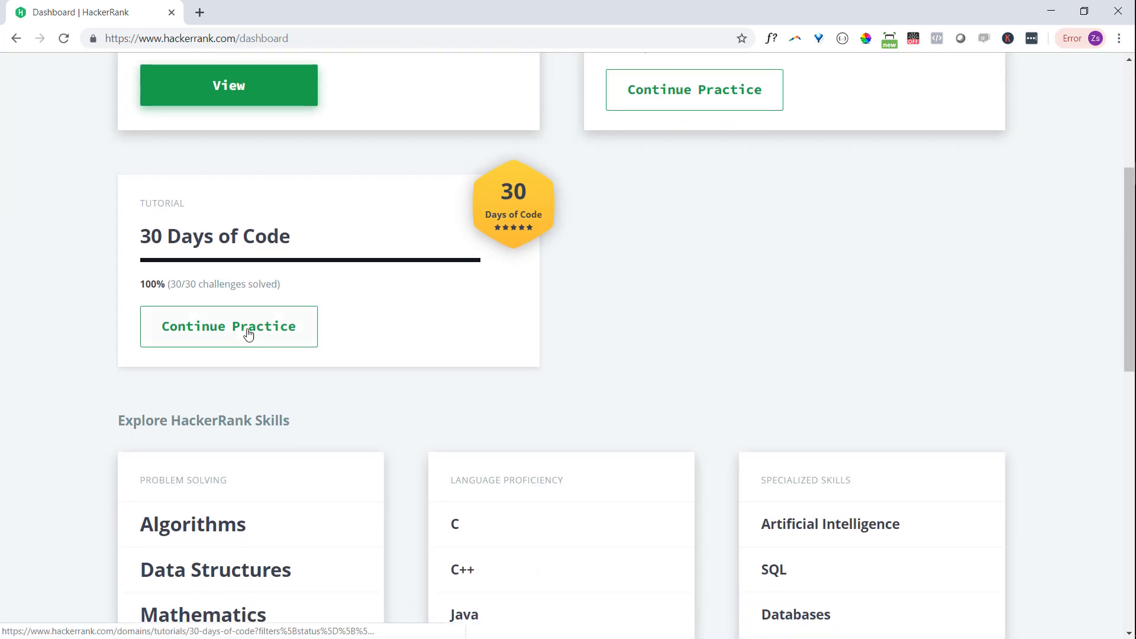
{"action": "left_click", "coordinate": [228, 326]}
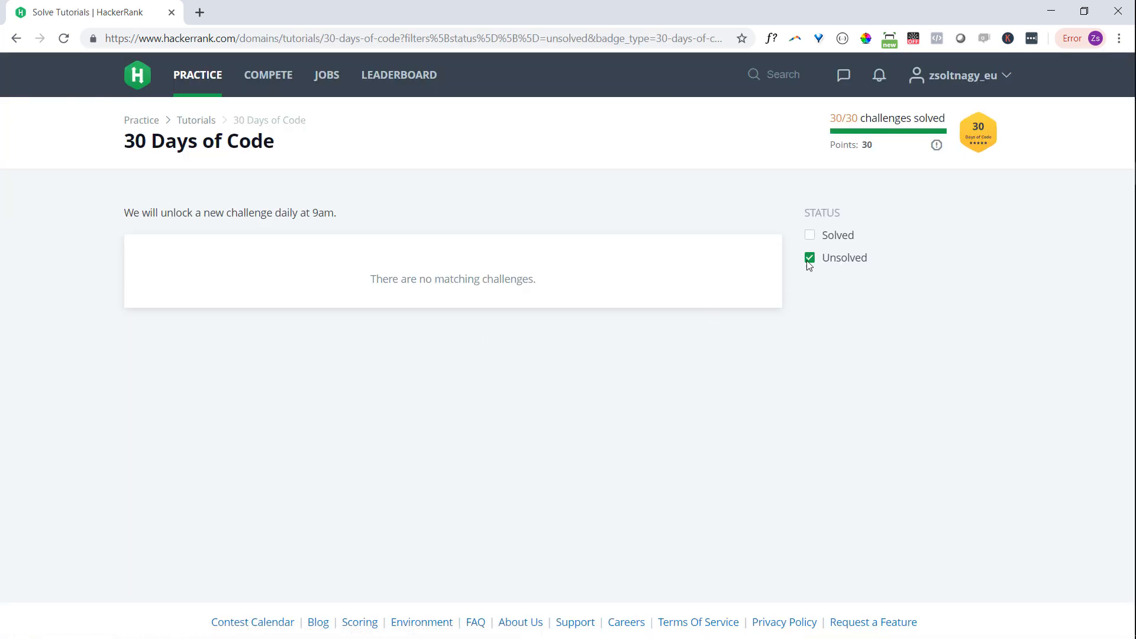
{"action": "left_click", "coordinate": [810, 235]}
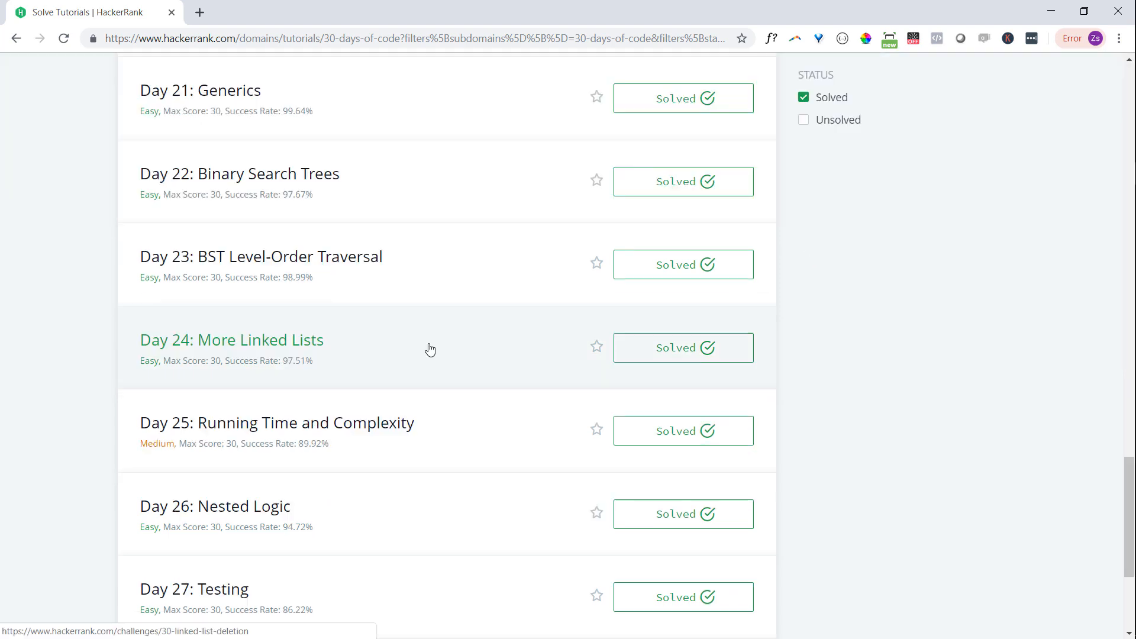
{"action": "scroll", "scroll_direction": "down", "scroll_amount": 3}
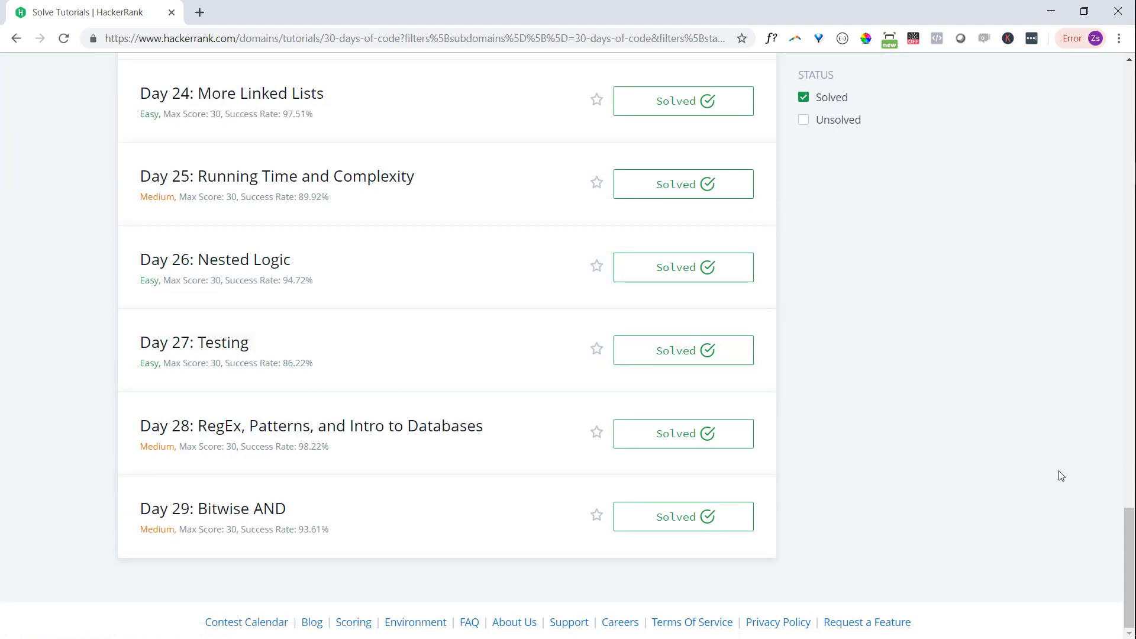
{"action": "scroll", "scroll_direction": "up", "scroll_amount": 3}
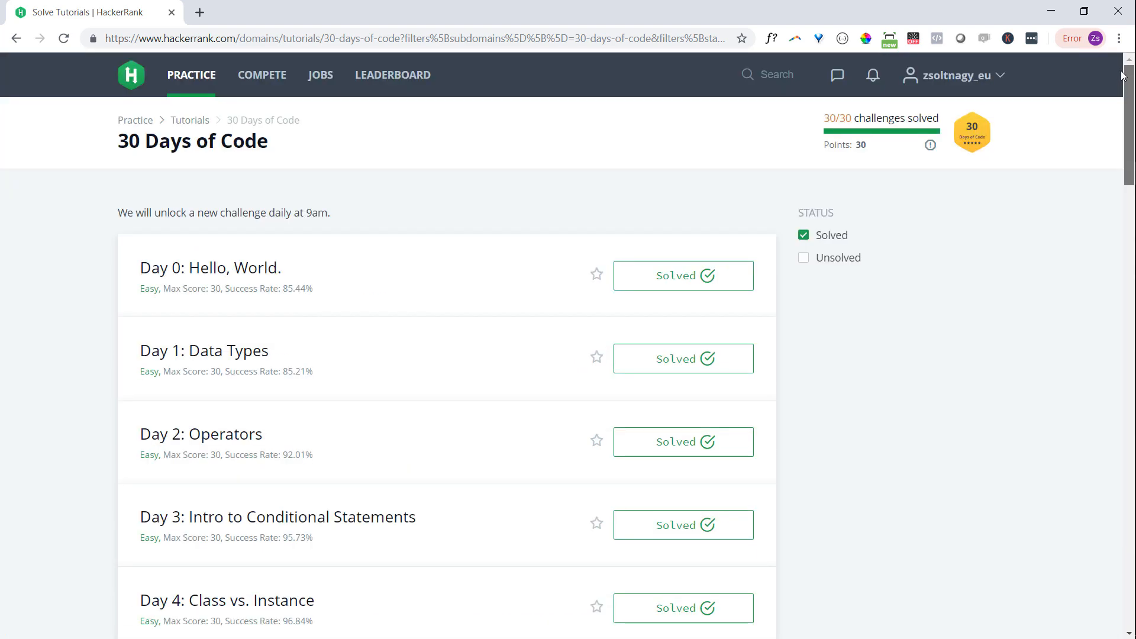
{"action": "mouse_move", "coordinate": [580, 394]}
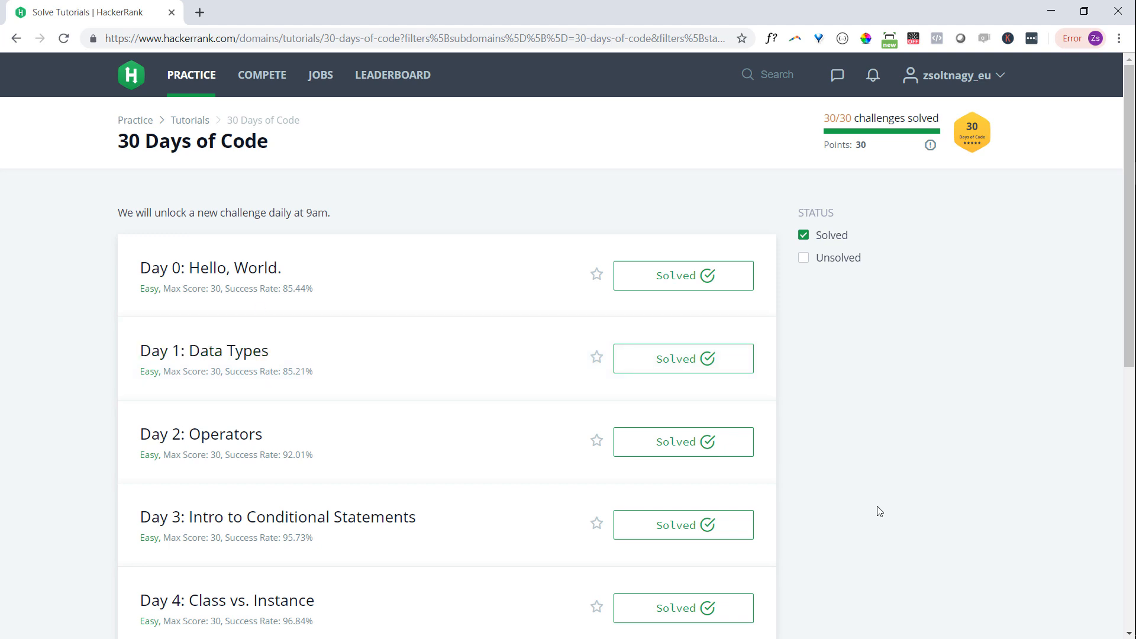
Scroll through the solved challenge list down to Day 21
{"action": "scroll", "scroll_direction": "down", "scroll_amount": 3}
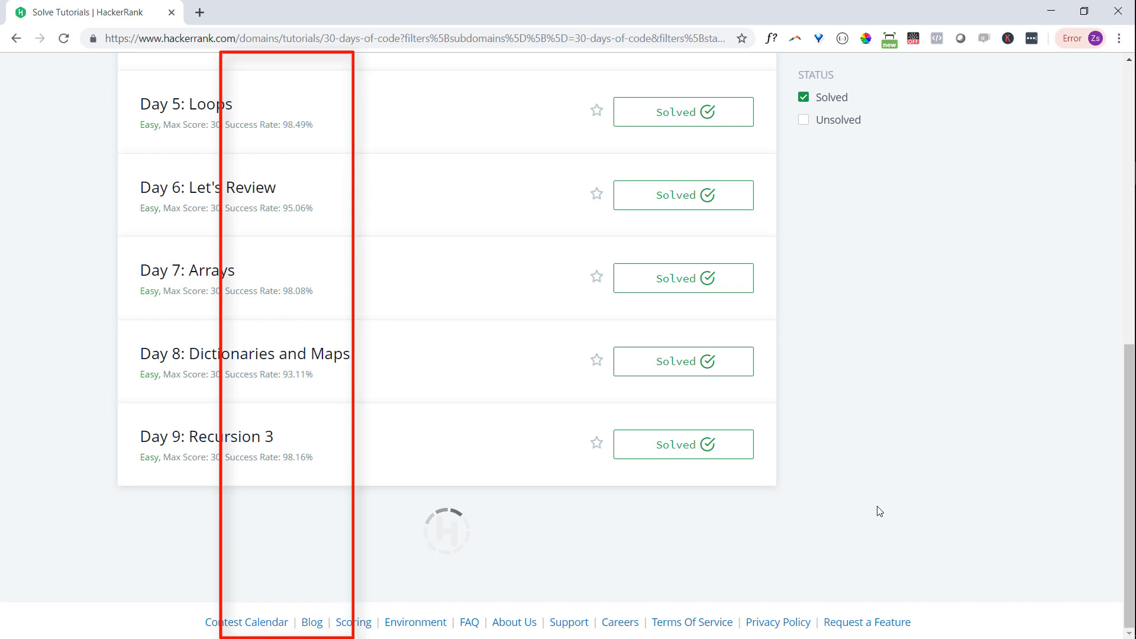
{"action": "scroll", "scroll_direction": "down", "scroll_amount": 3}
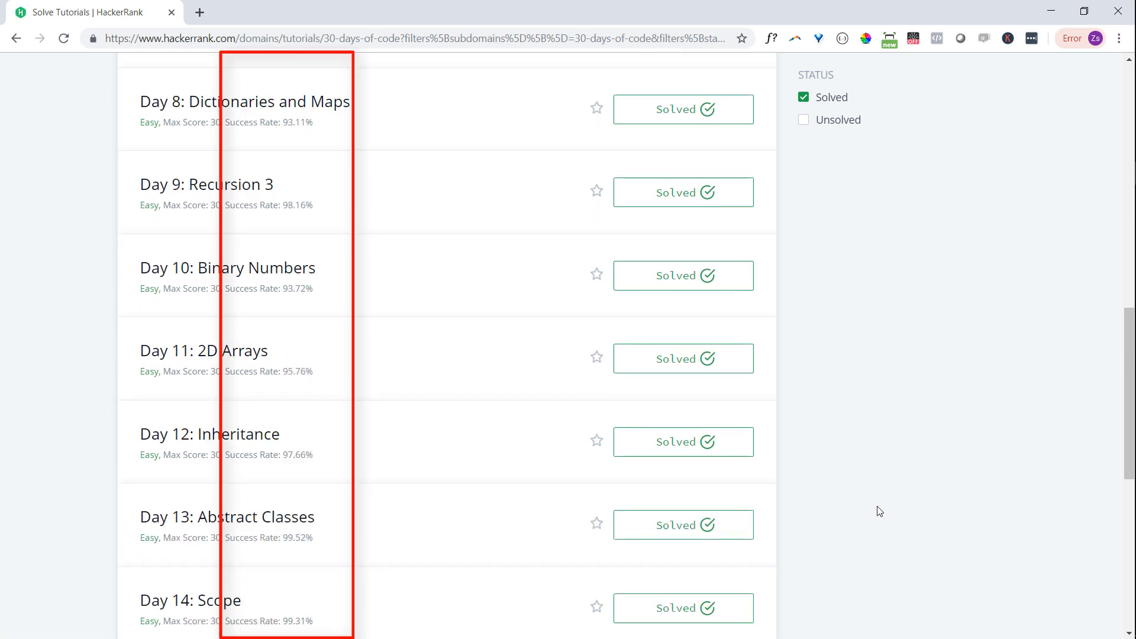
{"action": "scroll", "scroll_direction": "down", "scroll_amount": 3}
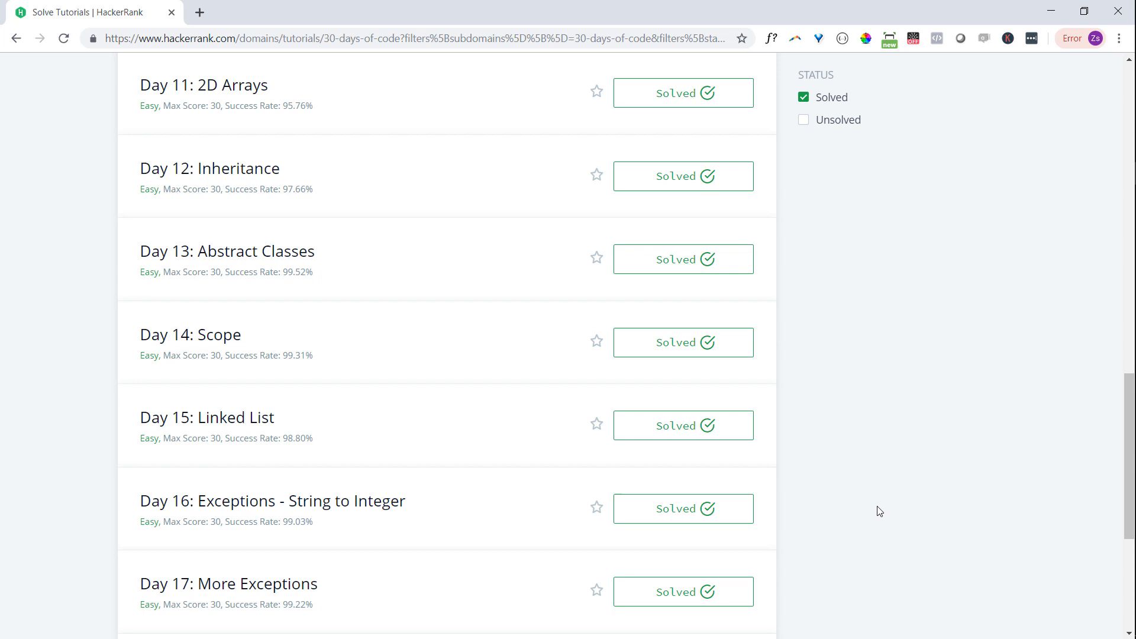
{"action": "scroll", "scroll_direction": "down", "scroll_amount": 3}
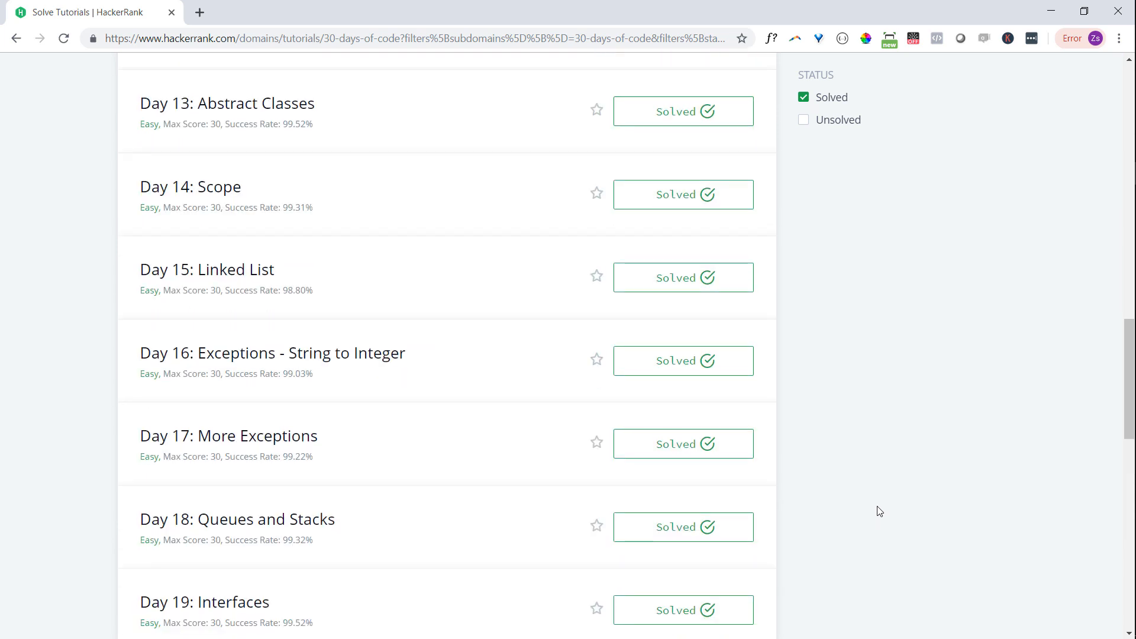
{"action": "scroll", "scroll_direction": "down", "scroll_amount": 3}
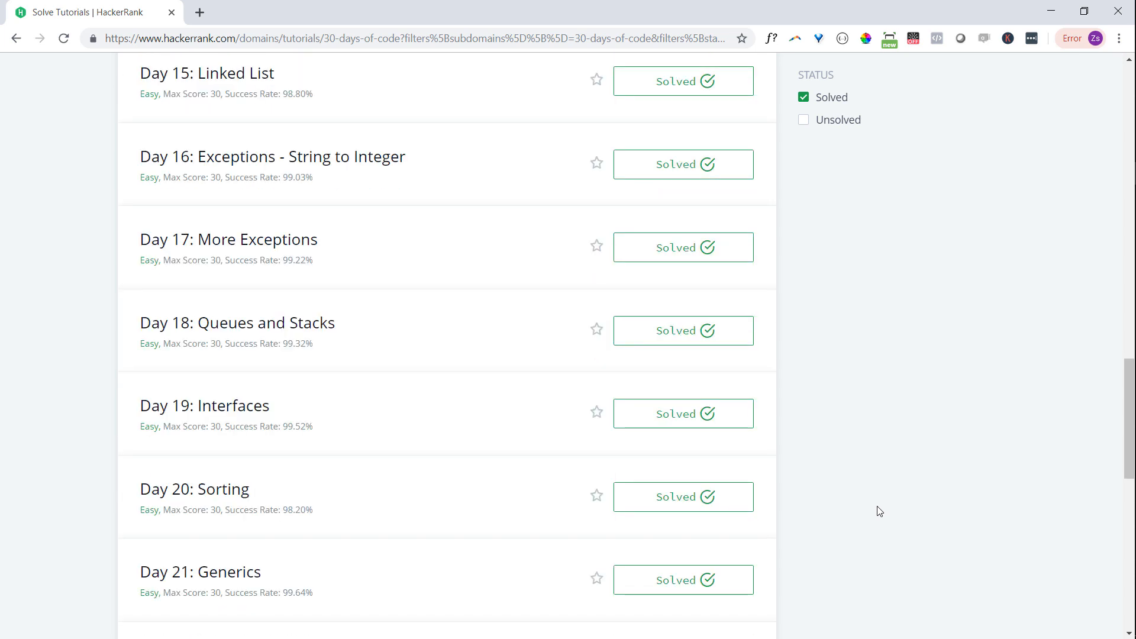
{"action": "scroll", "scroll_direction": "down", "scroll_amount": 3}
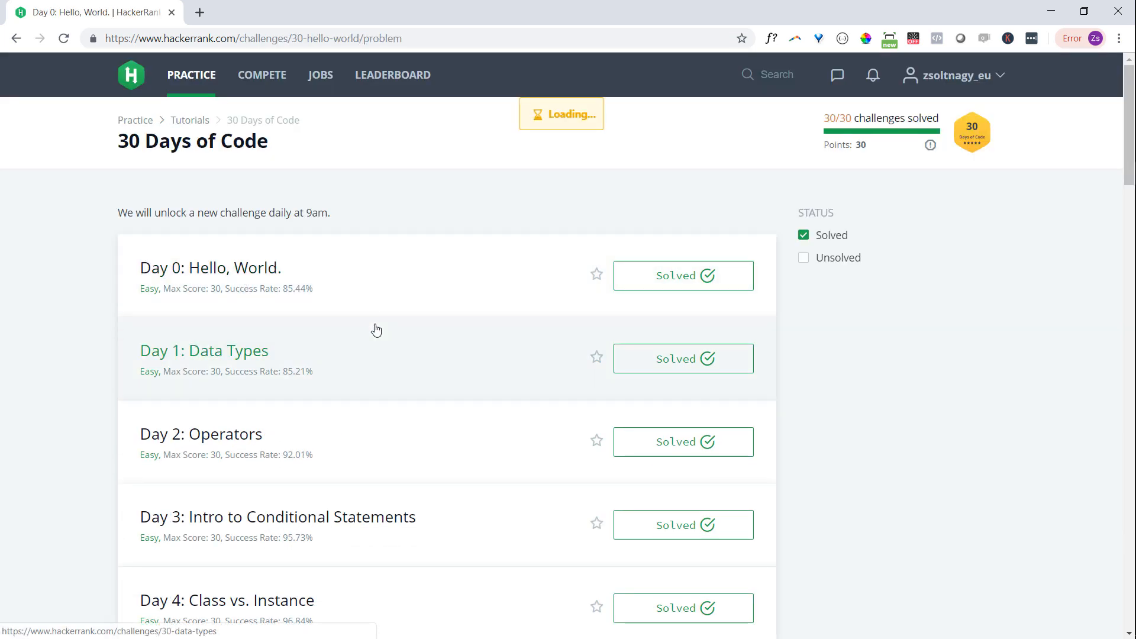
Open Day 0: Hello, World. and keep JavaScript (Node.js) as the language
{"action": "left_click", "coordinate": [210, 268]}
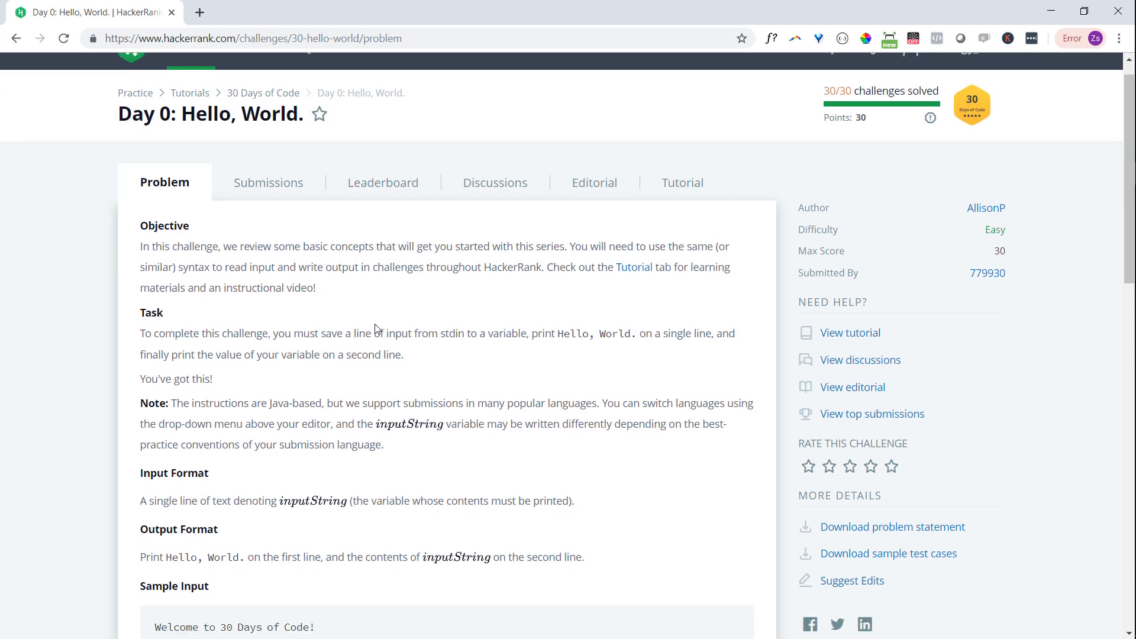
{"action": "scroll", "scroll_direction": "down", "scroll_amount": 3}
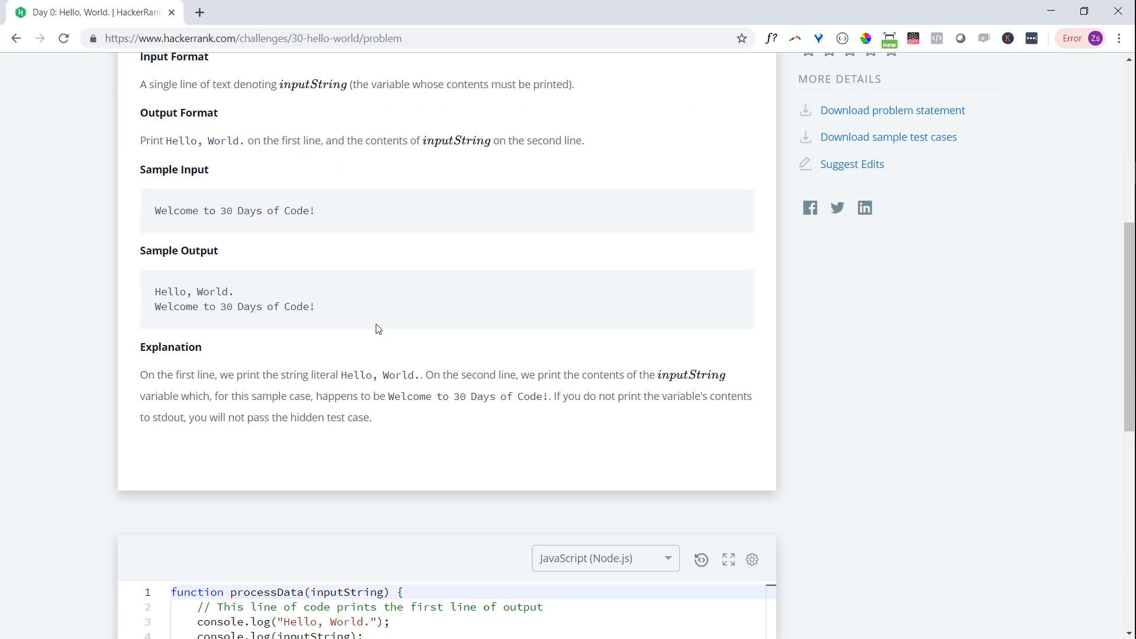
{"action": "scroll", "scroll_direction": "down", "scroll_amount": 3}
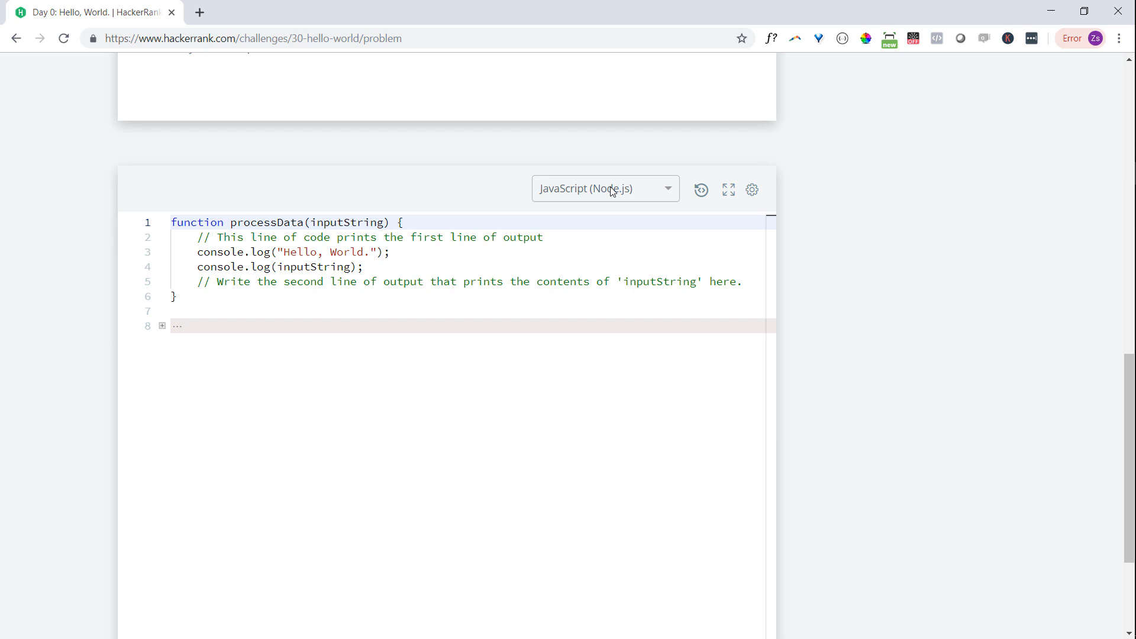
{"action": "left_click", "coordinate": [604, 188]}
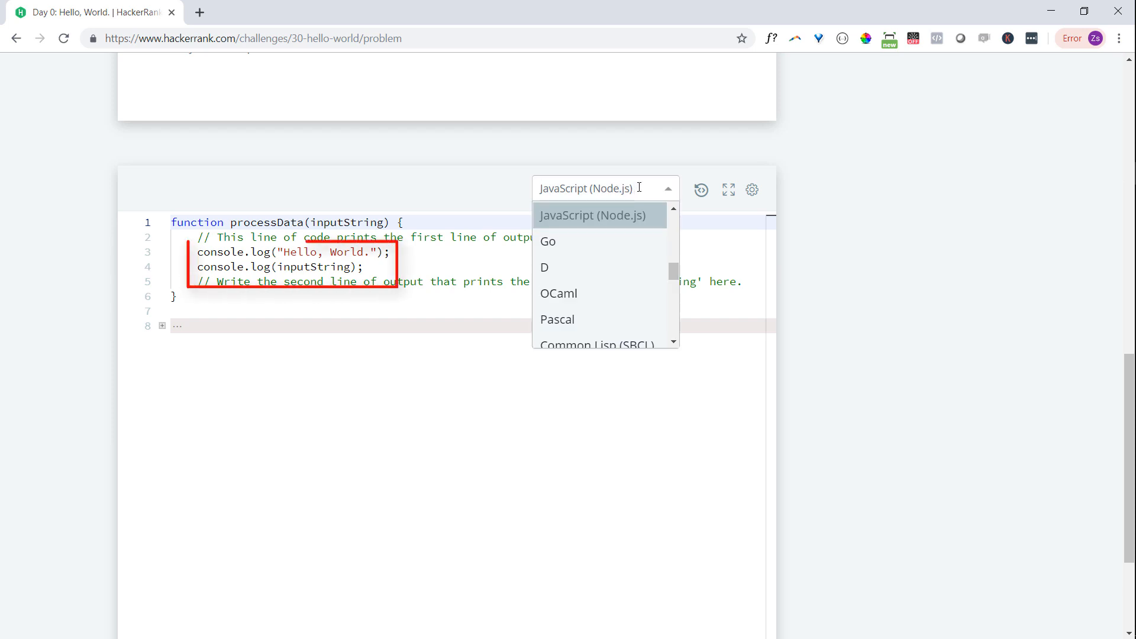
{"action": "left_click", "coordinate": [588, 216]}
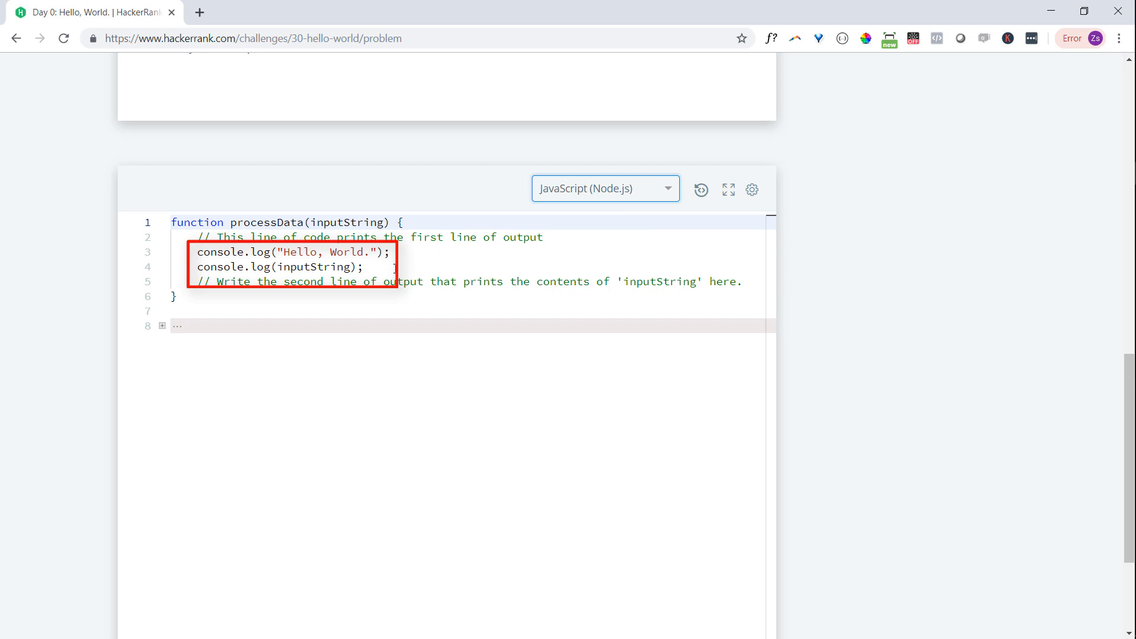
{"action": "left_click", "coordinate": [398, 267]}
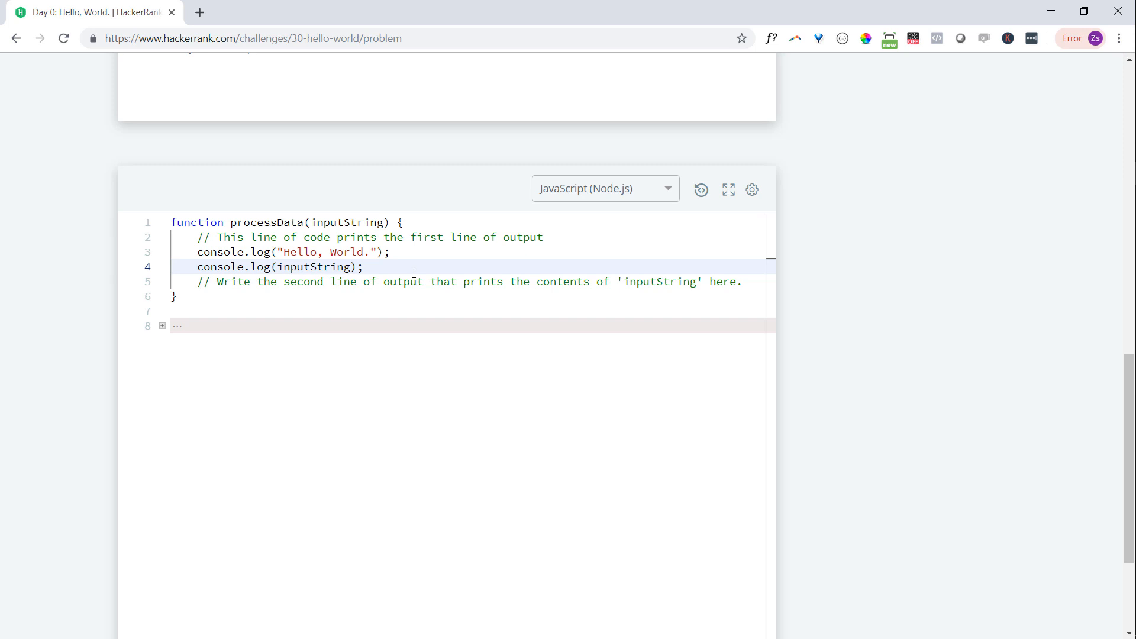
{"action": "mouse_move", "coordinate": [468, 259]}
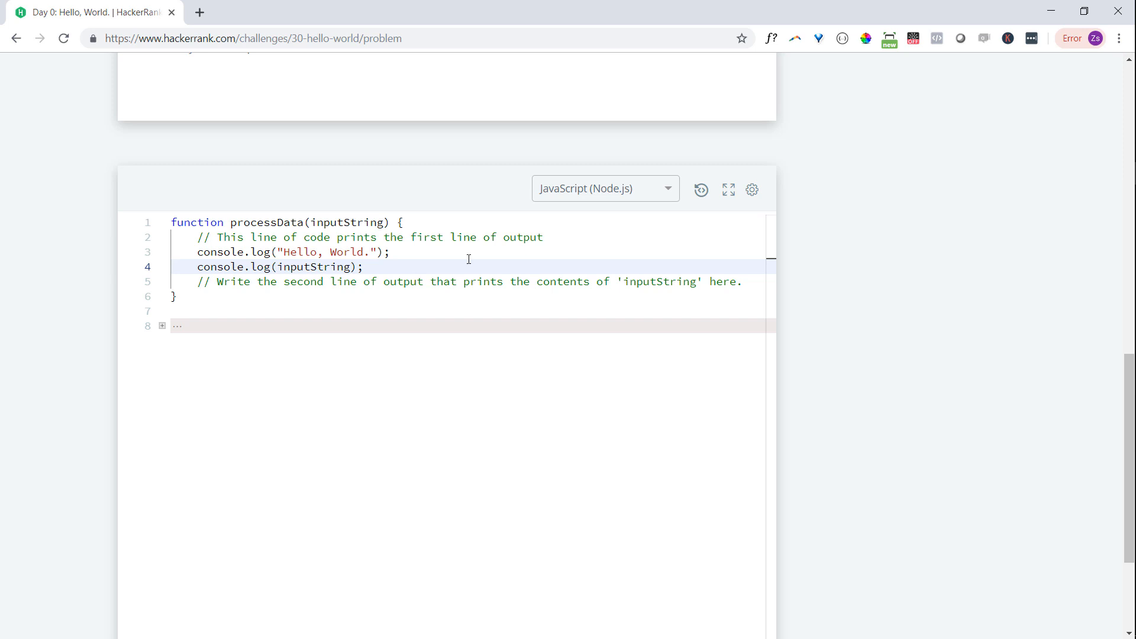
Run the JavaScript solution on the sample test, then submit it against all tests
{"action": "scroll", "scroll_direction": "down", "scroll_amount": 3}
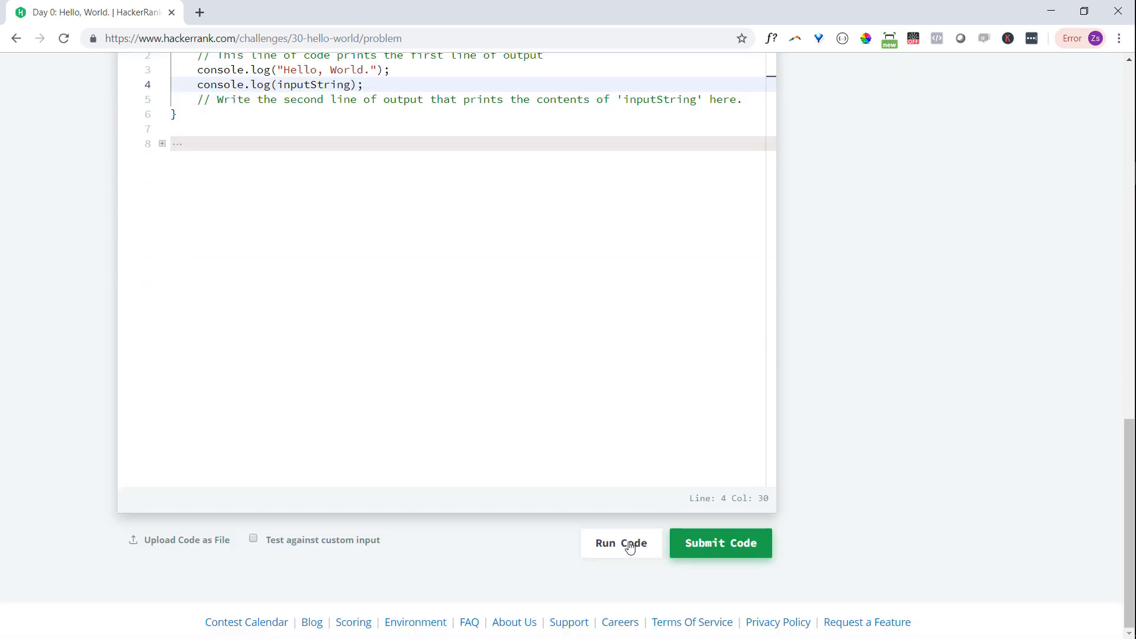
{"action": "left_click", "coordinate": [620, 543]}
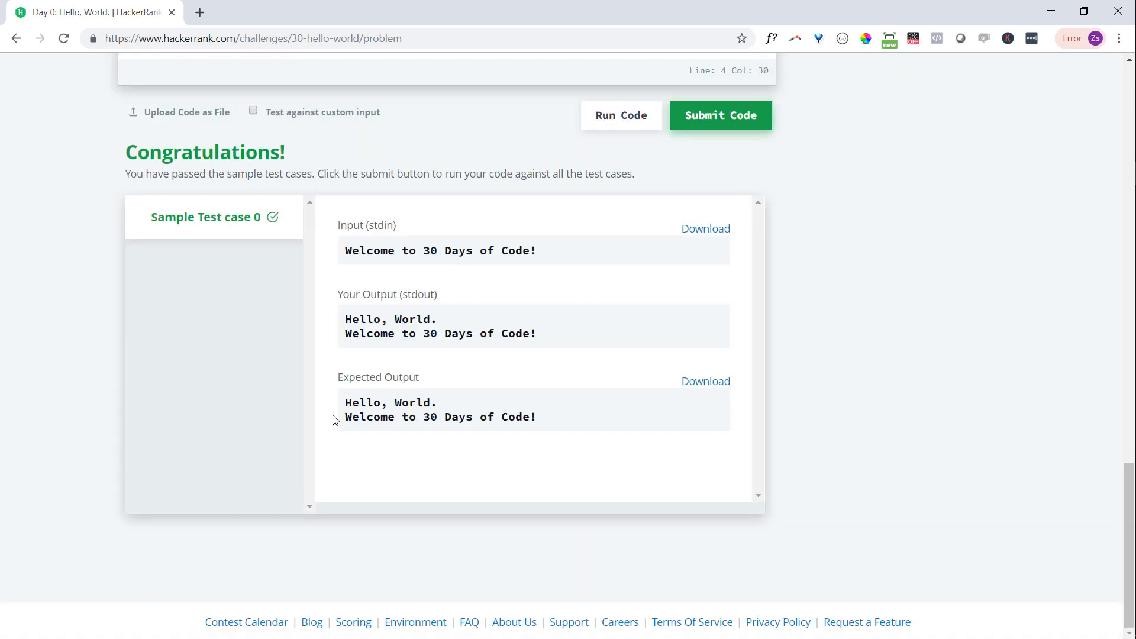
{"action": "scroll", "scroll_direction": "up", "scroll_amount": 3}
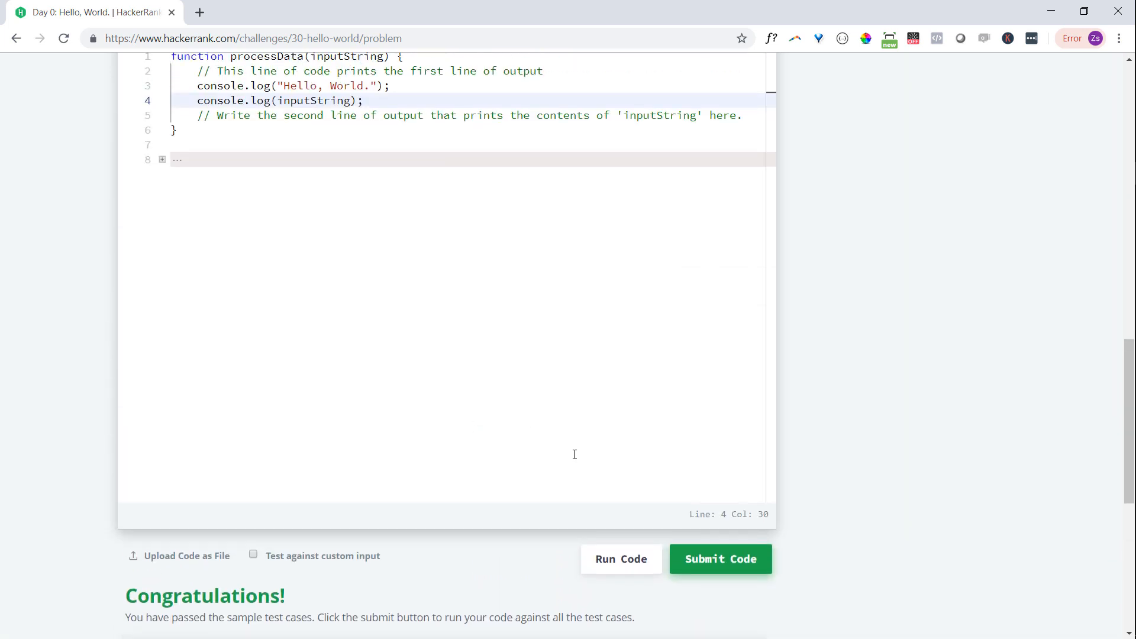
{"action": "left_click", "coordinate": [719, 558]}
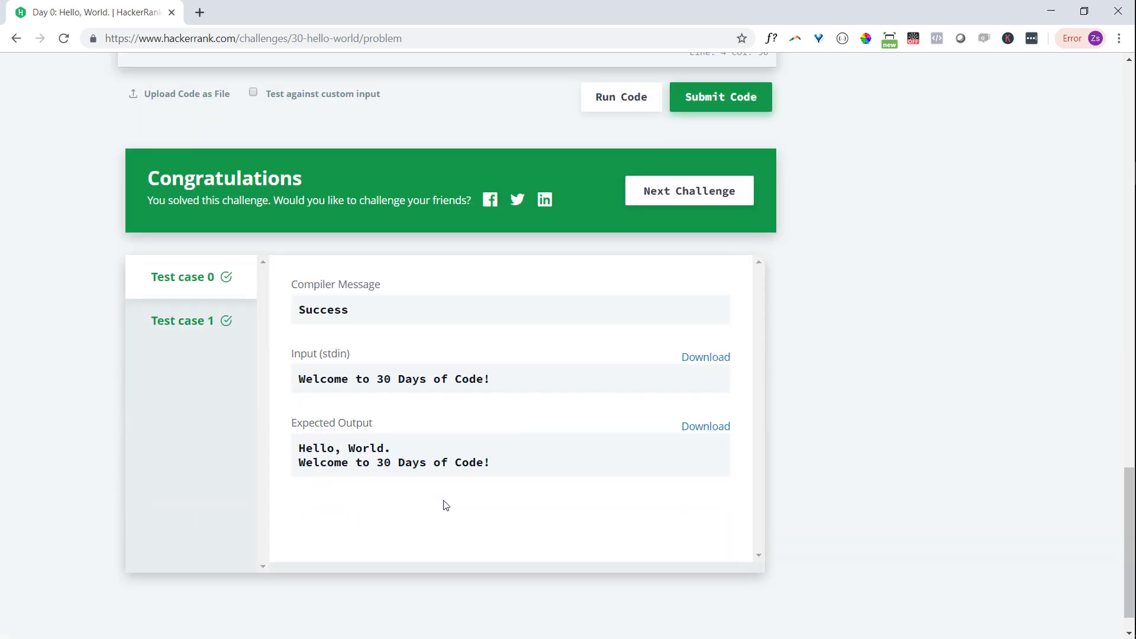
{"action": "scroll", "scroll_direction": "up", "scroll_amount": 3}
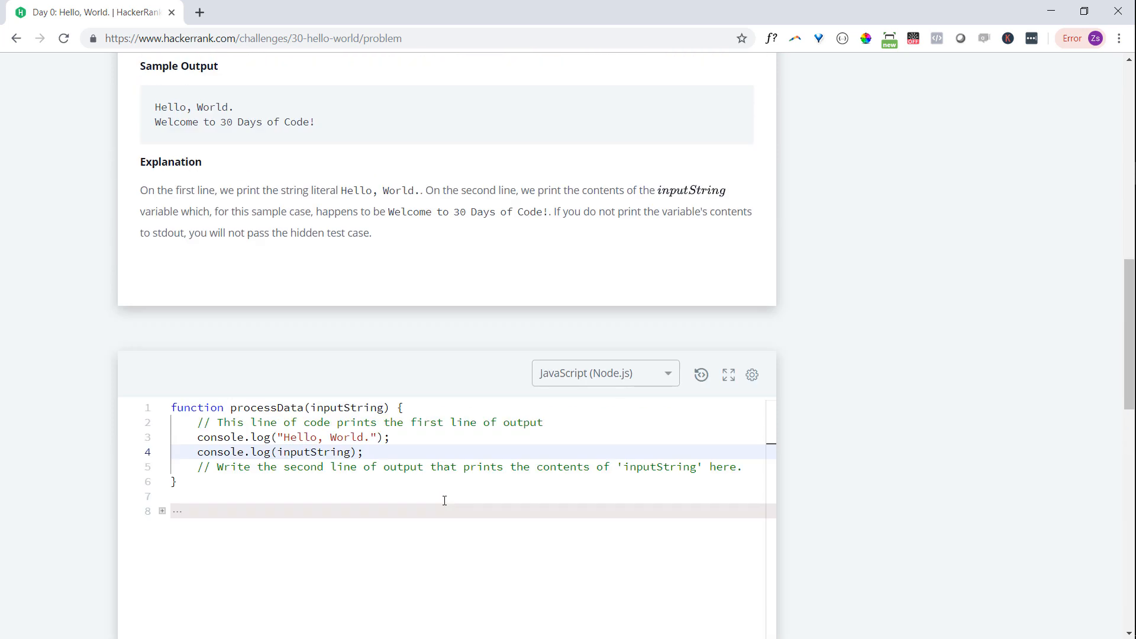
Switch the Day 0 solution language to Python 3
{"action": "left_click", "coordinate": [605, 372]}
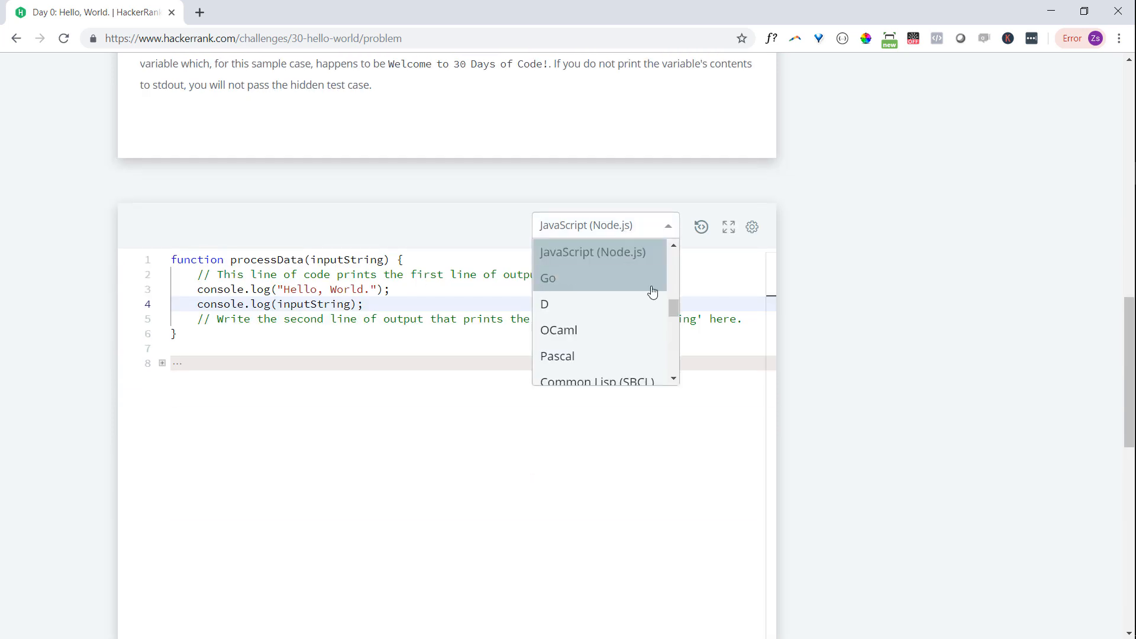
{"action": "scroll", "scroll_direction": "down", "scroll_amount": 3}
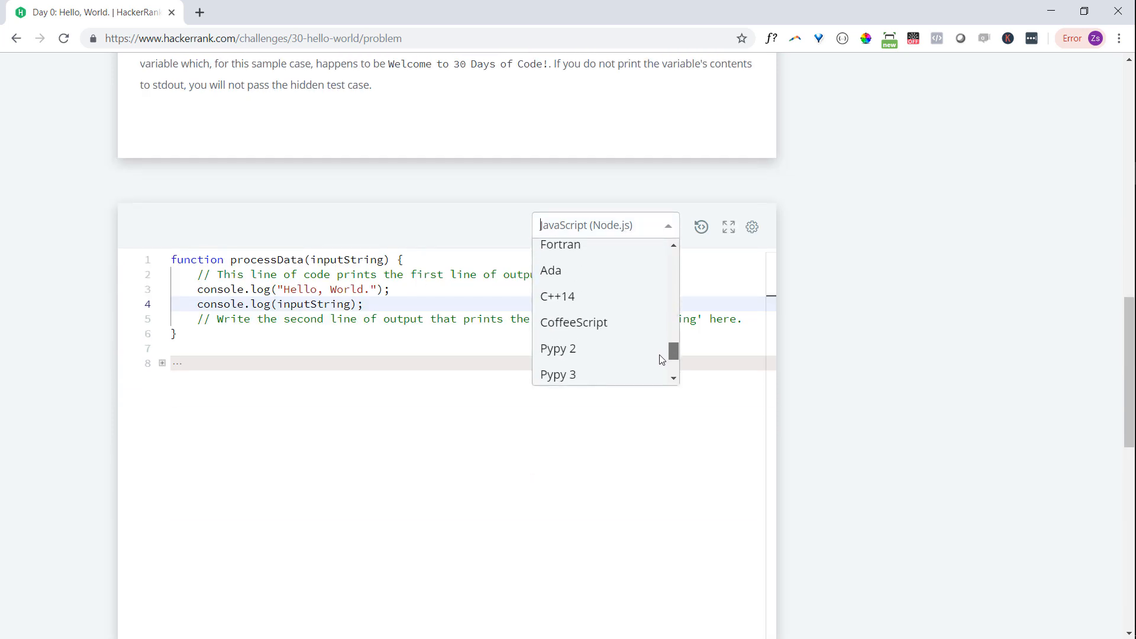
{"action": "scroll", "scroll_direction": "down", "scroll_amount": 3}
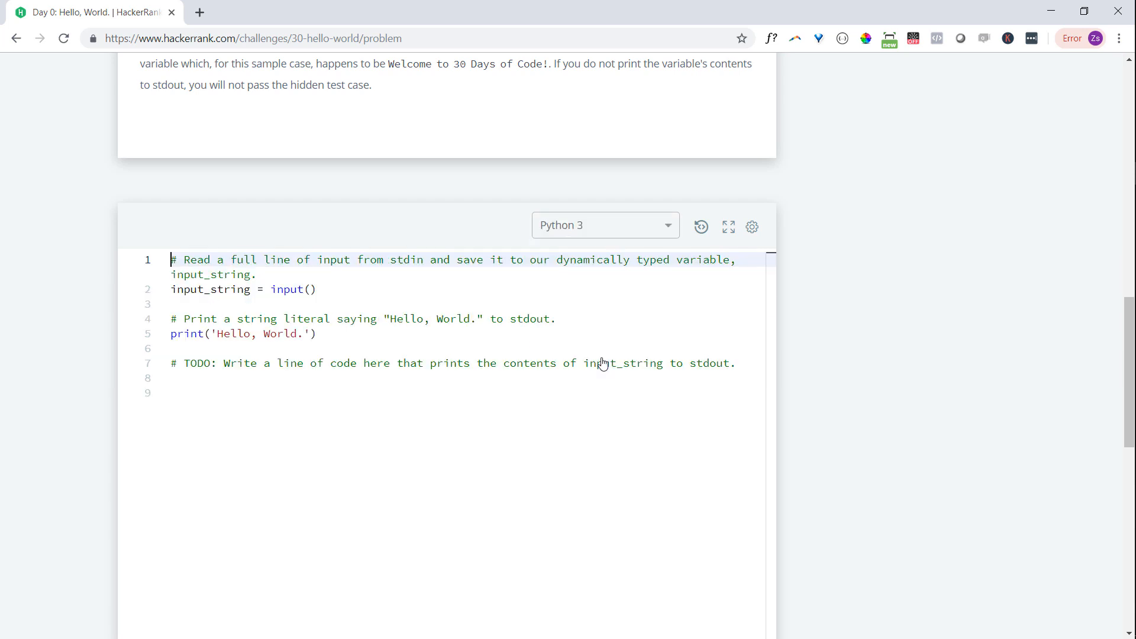
{"action": "mouse_move", "coordinate": [579, 399]}
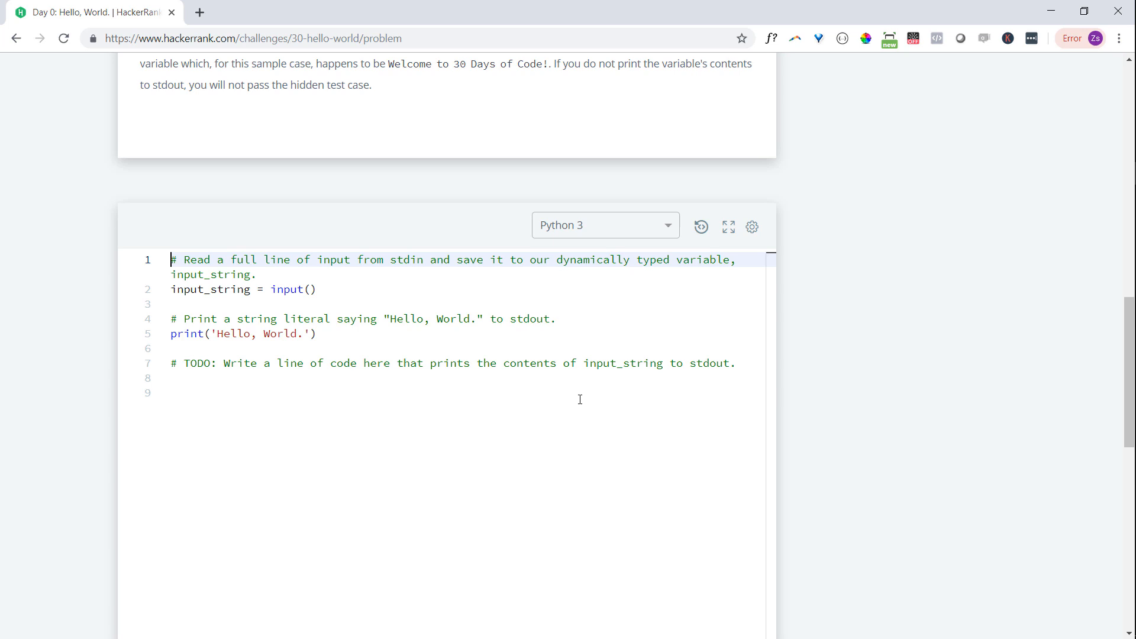
Add print(input_string), submit the Python solution, and return to the 30 Days of Code list
{"action": "left_click", "coordinate": [249, 289]}
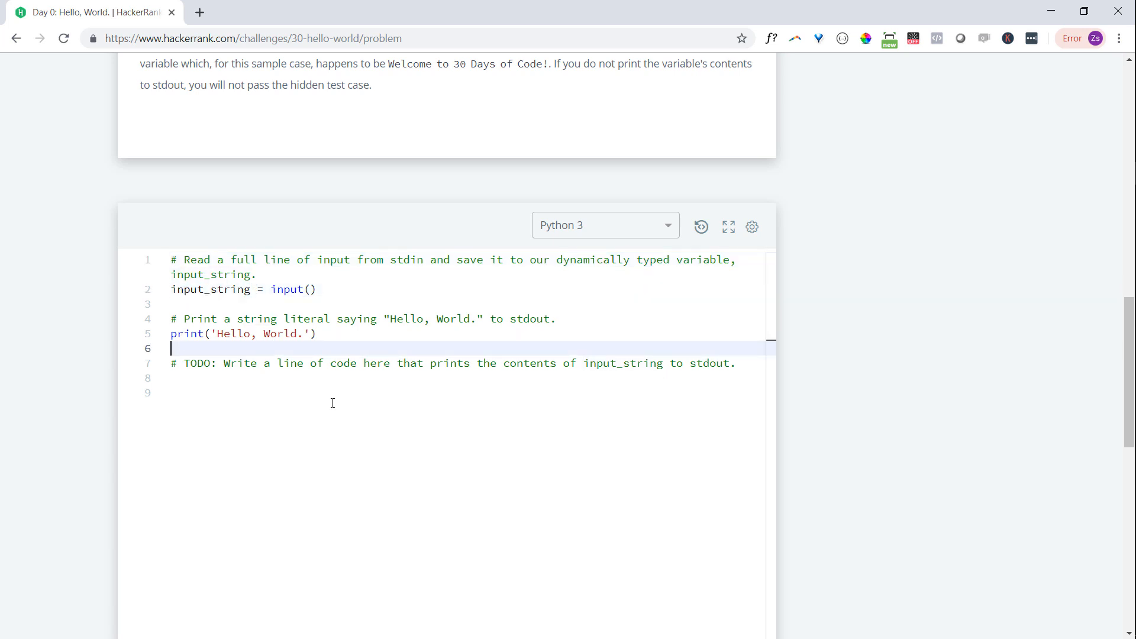
{"action": "type", "text": "print("}
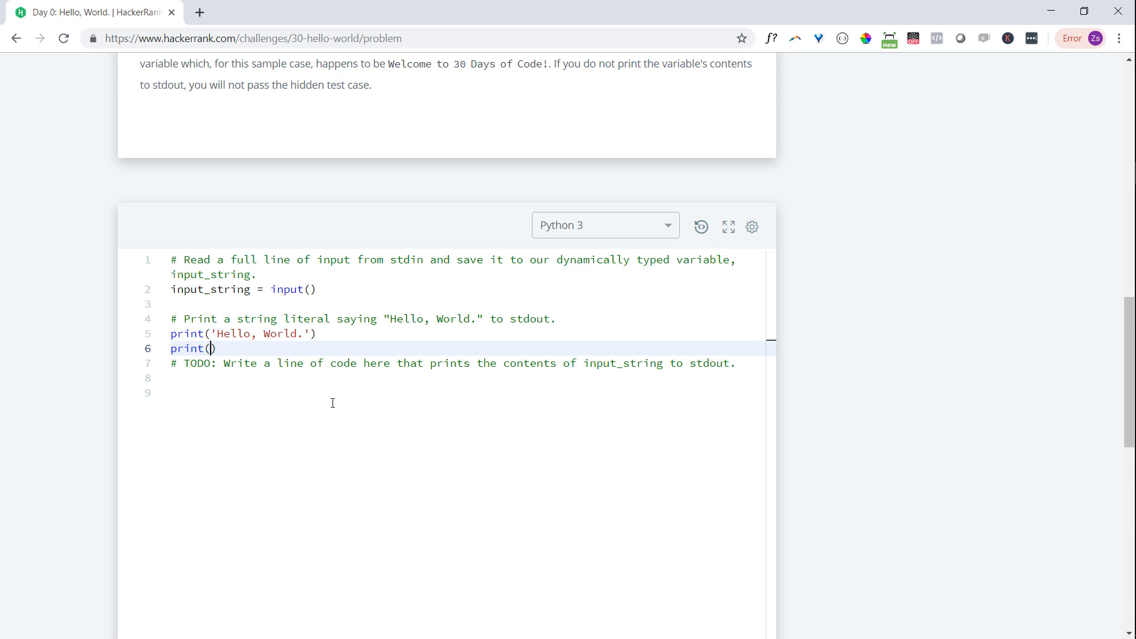
{"action": "type", "text": "input_string"}
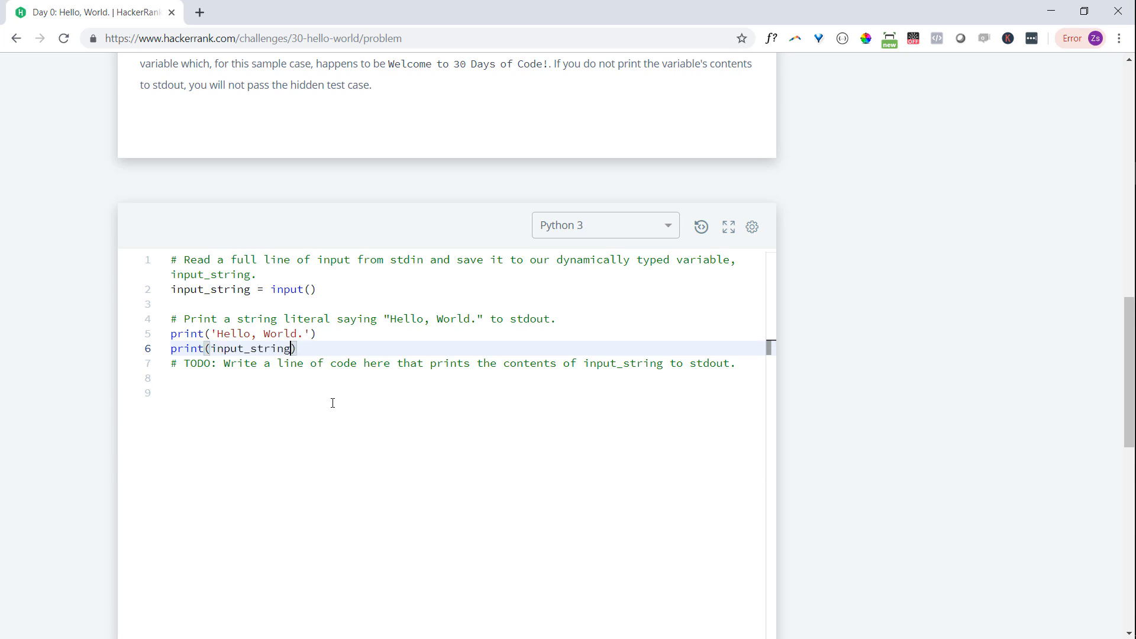
{"action": "left_click", "coordinate": [720, 319]}
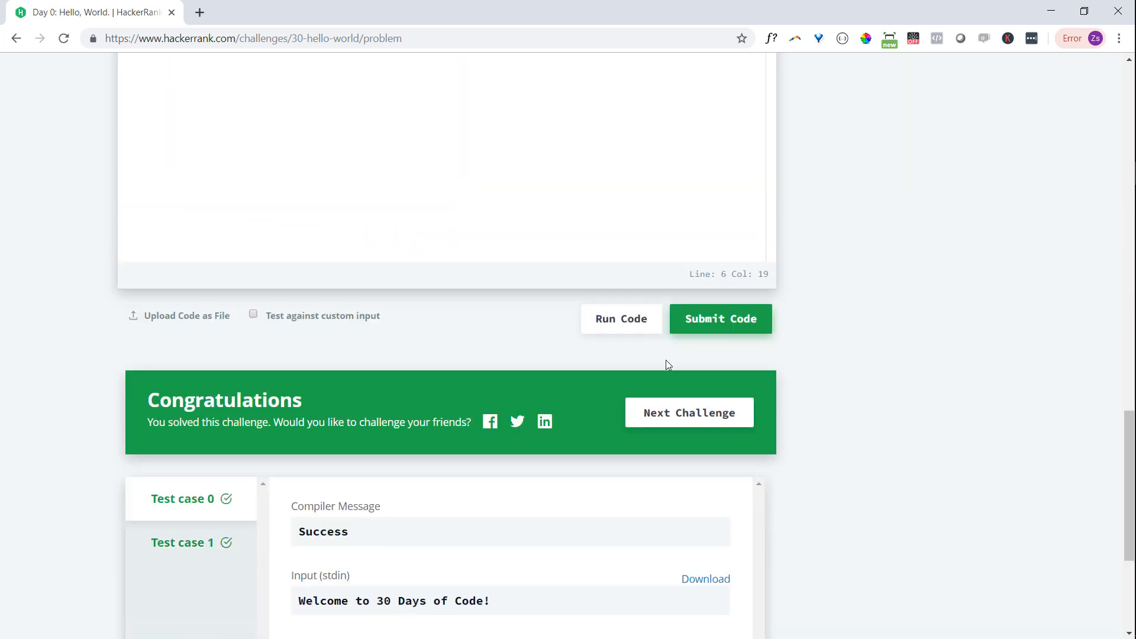
{"action": "left_click", "coordinate": [720, 320]}
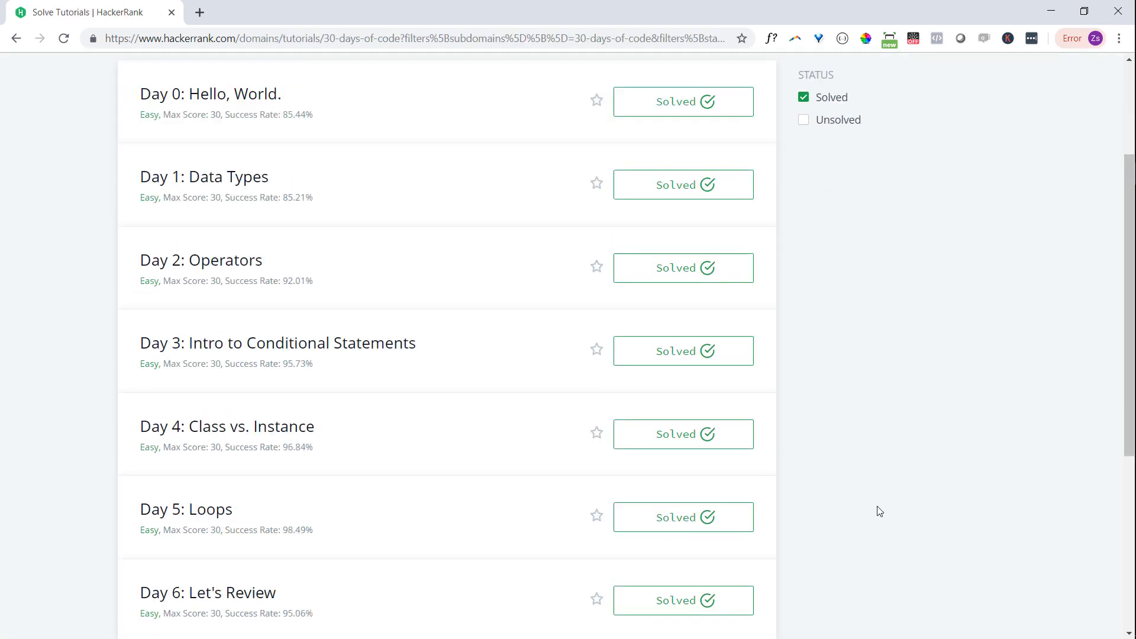
Scroll down the challenge list and open Day 22: Binary Search Trees
{"action": "scroll", "scroll_direction": "down", "scroll_amount": 3}
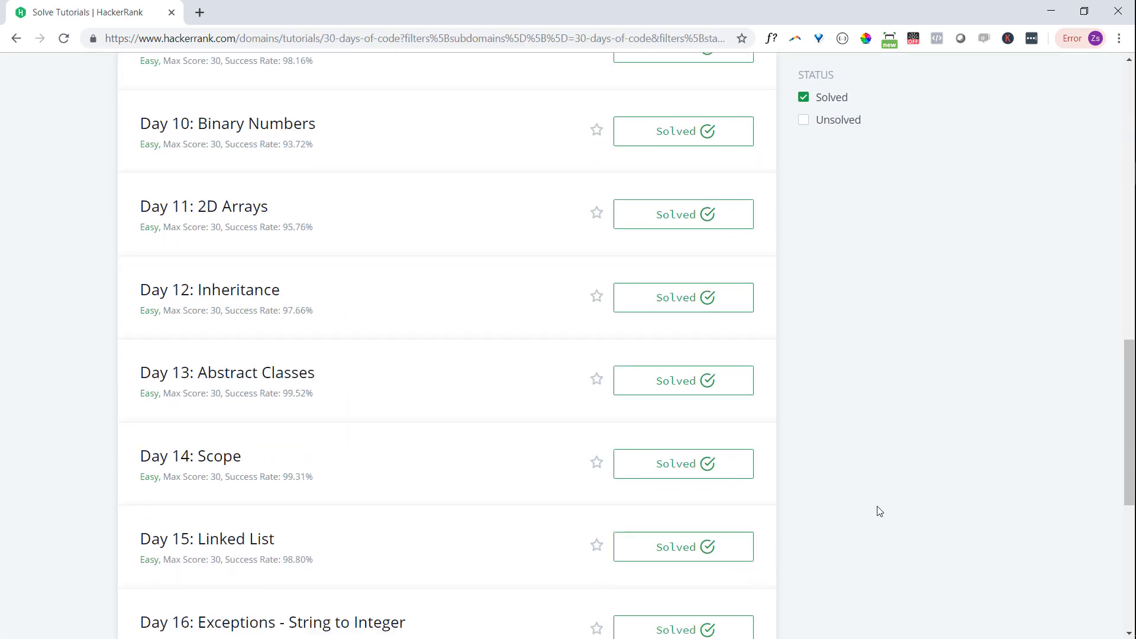
{"action": "scroll", "scroll_direction": "down", "scroll_amount": 3}
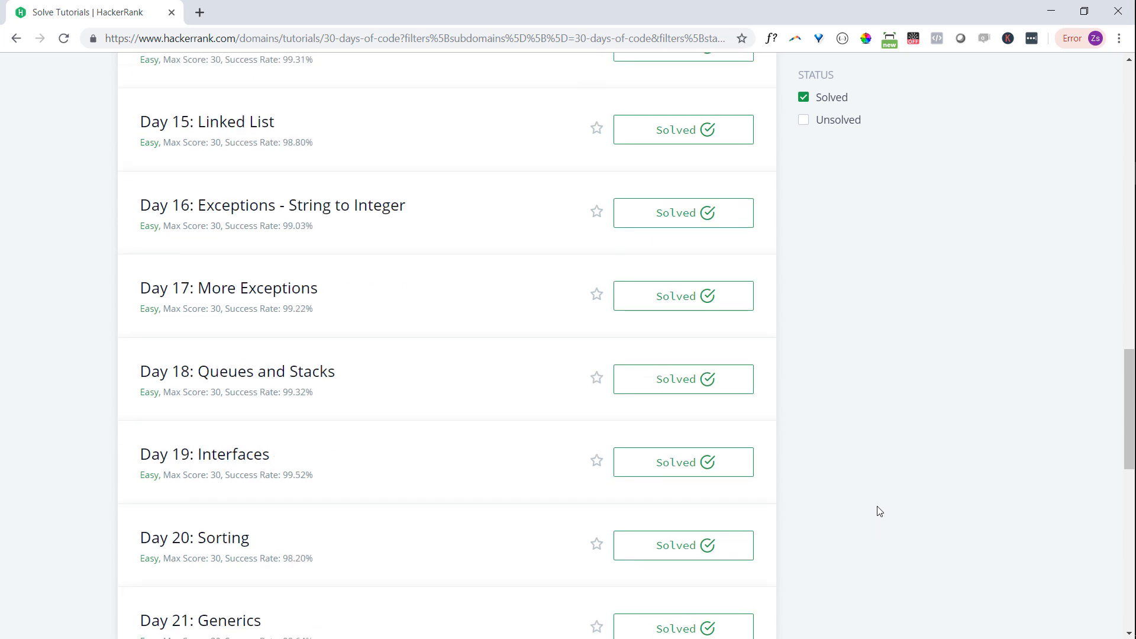
{"action": "scroll", "scroll_direction": "down", "scroll_amount": 3}
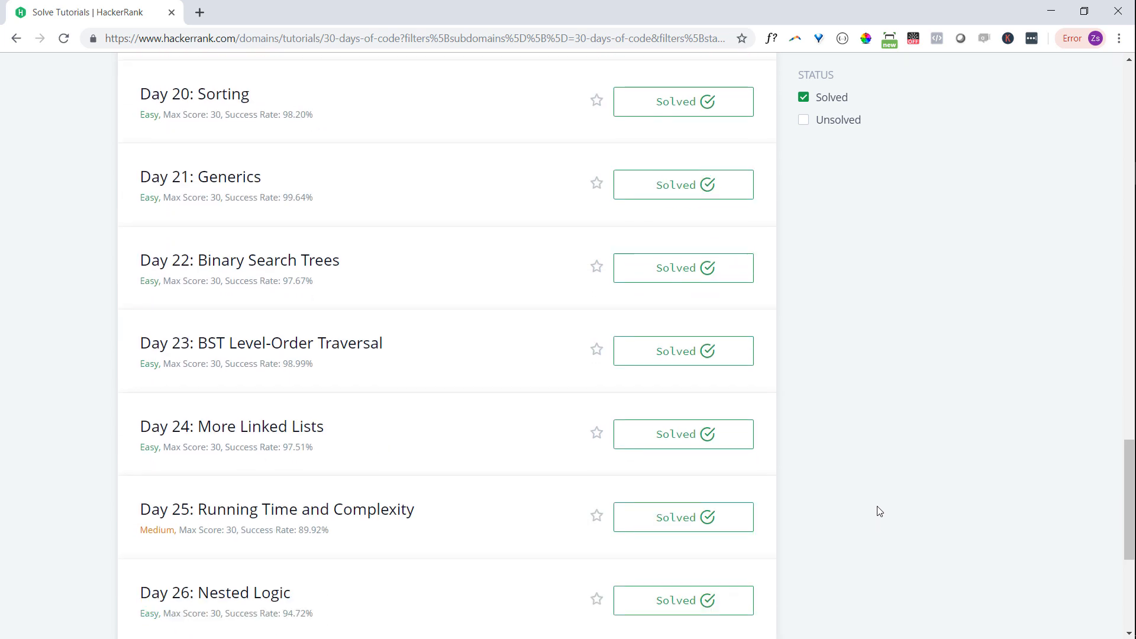
{"action": "left_click", "coordinate": [239, 260]}
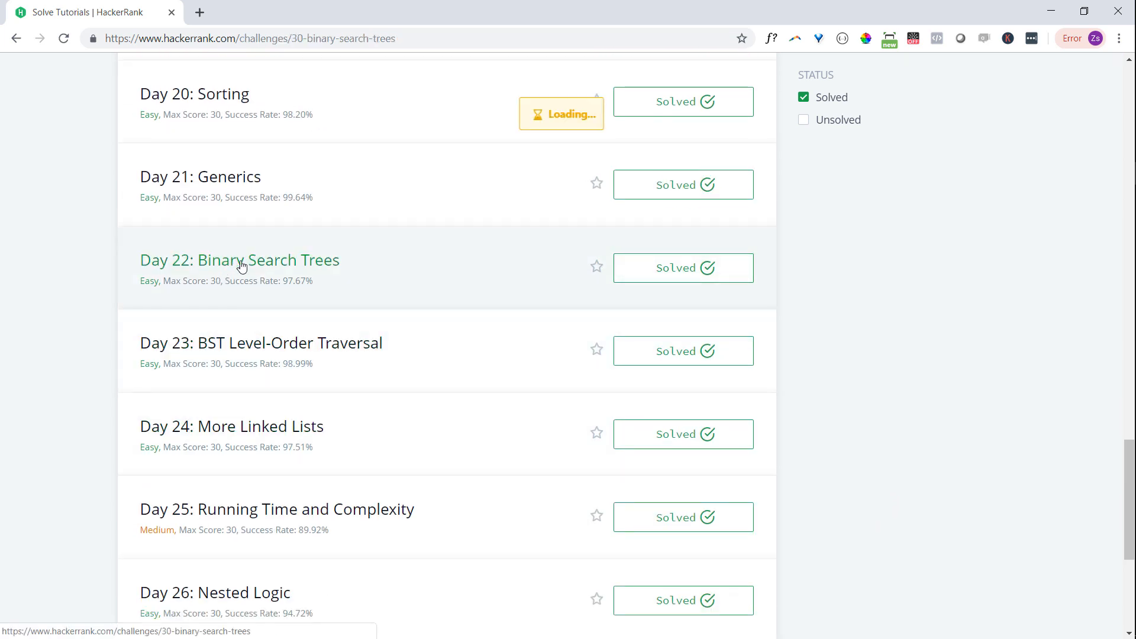
{"action": "left_click", "coordinate": [240, 260]}
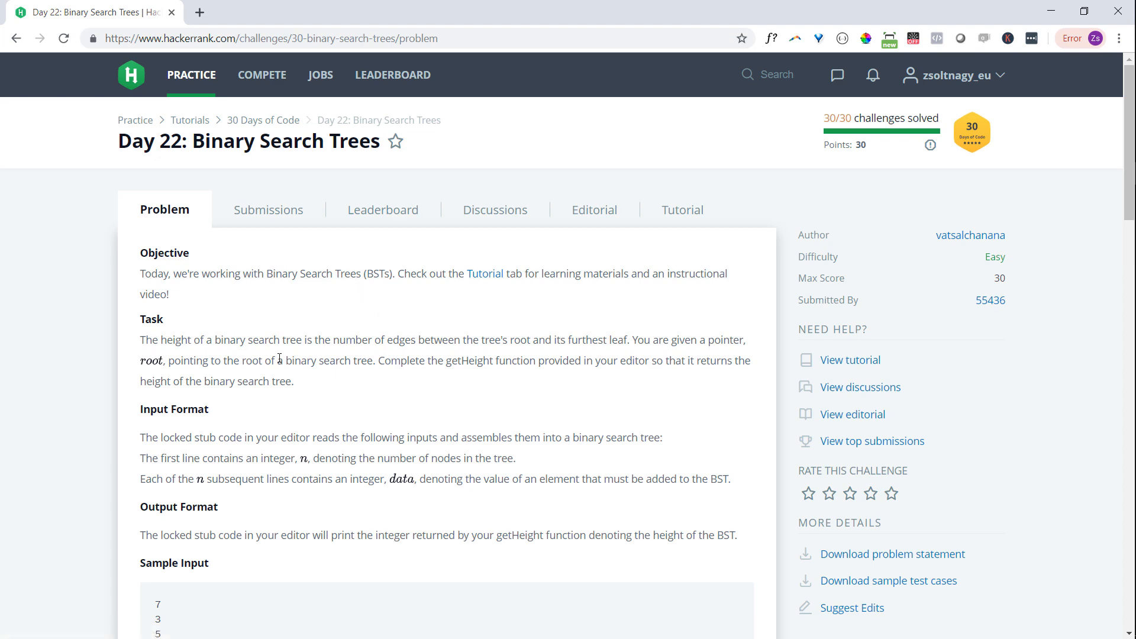
{"action": "scroll", "scroll_direction": "down", "scroll_amount": 3}
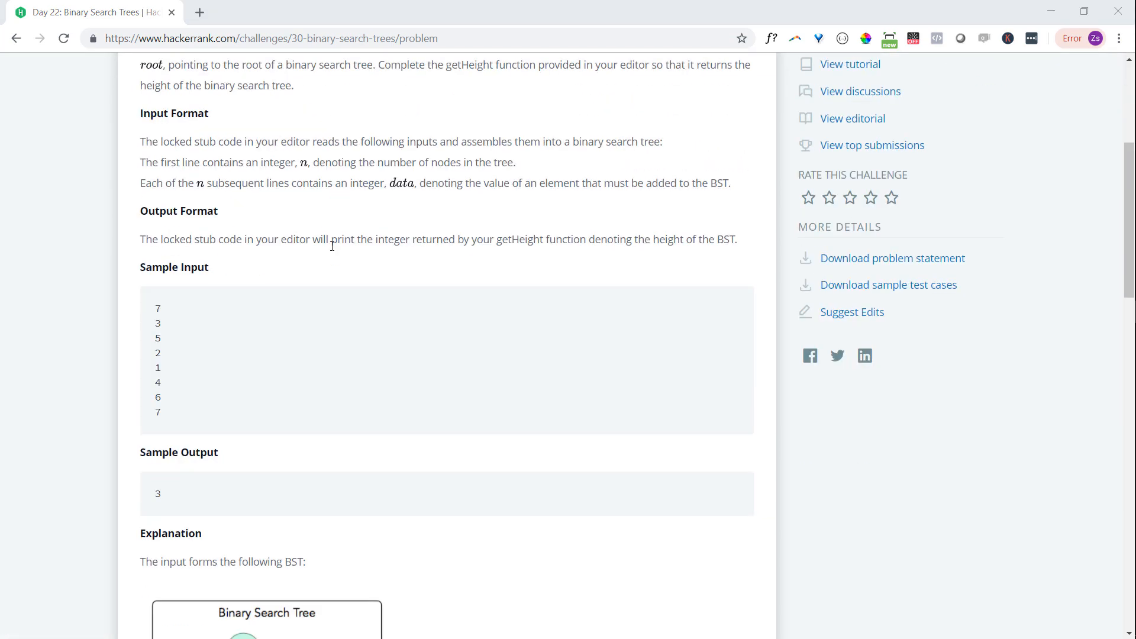
{"action": "scroll", "scroll_direction": "down", "scroll_amount": 3}
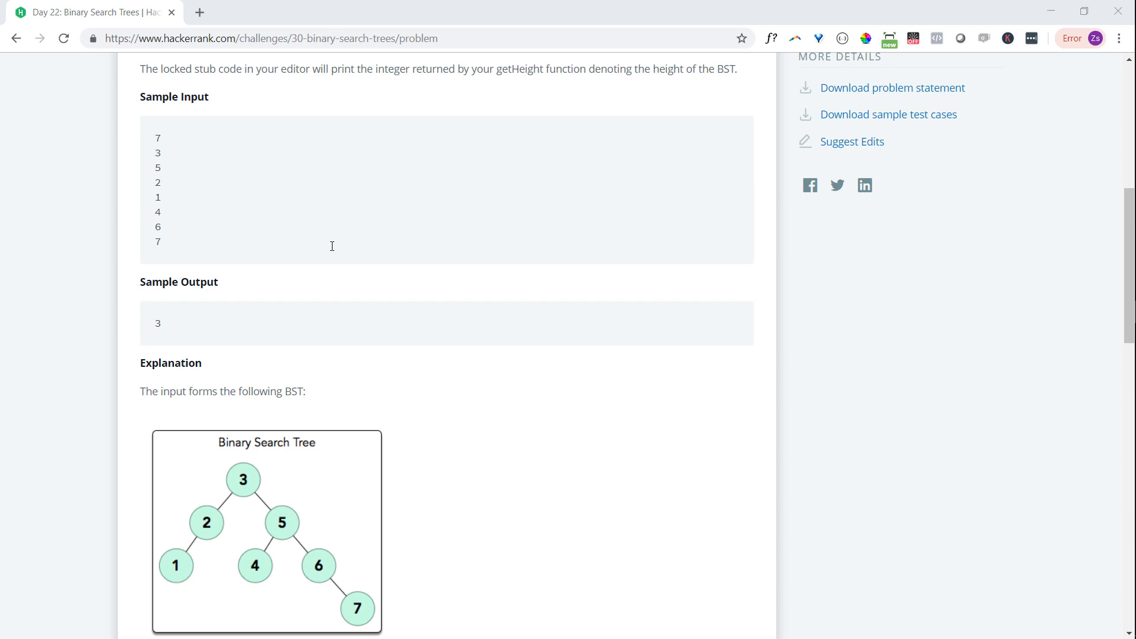
{"action": "scroll", "scroll_direction": "down", "scroll_amount": 3}
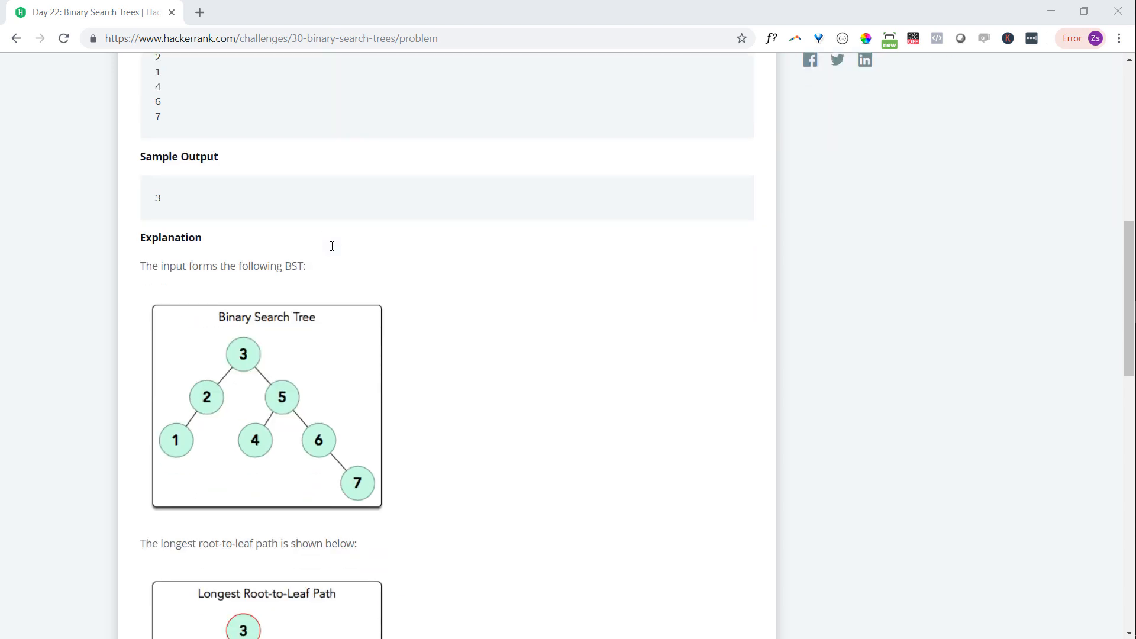
{"action": "scroll", "scroll_direction": "down", "scroll_amount": 3}
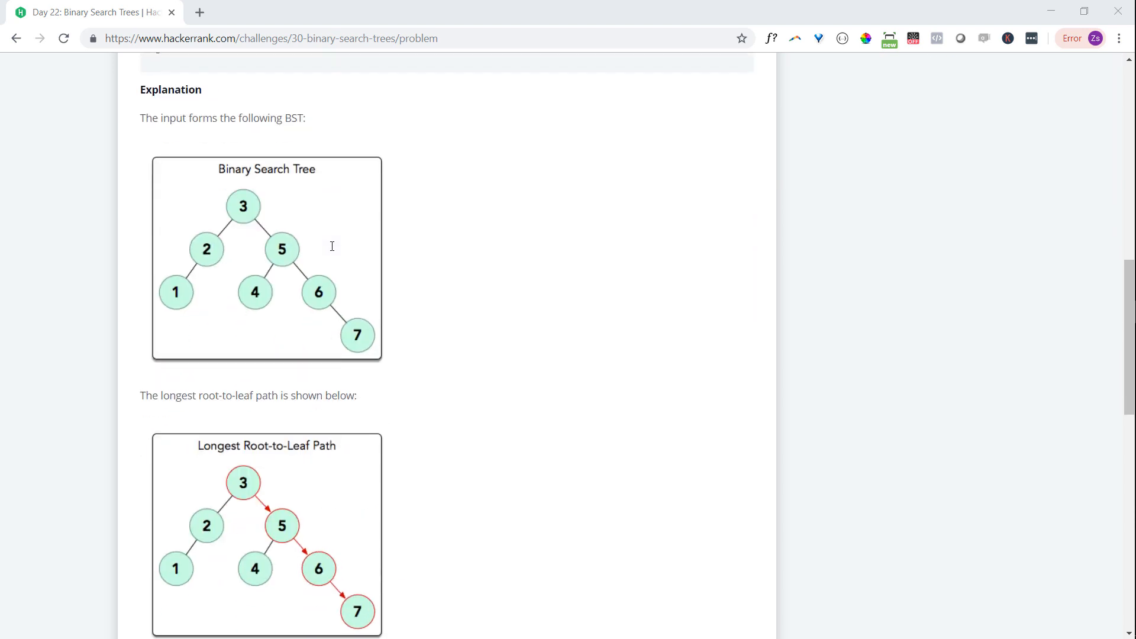
{"action": "scroll", "scroll_direction": "down", "scroll_amount": 3}
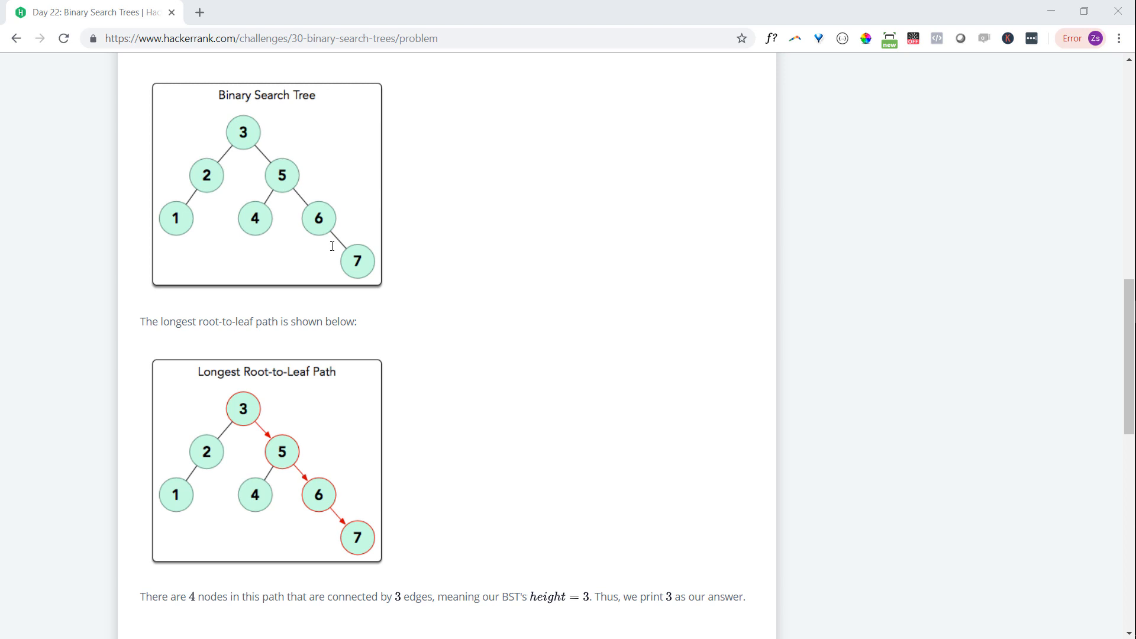
{"action": "scroll", "scroll_direction": "down", "scroll_amount": 3}
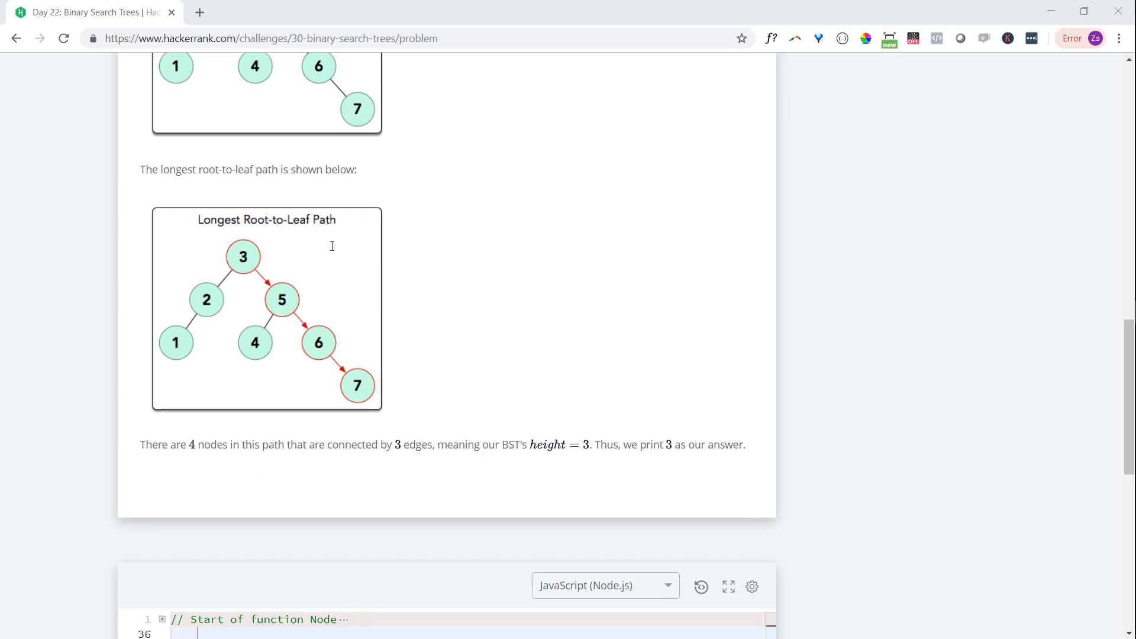
Unfold the starter code and read the Node and BinarySearchTree functions around getHeight
{"action": "scroll", "scroll_direction": "down", "scroll_amount": 3}
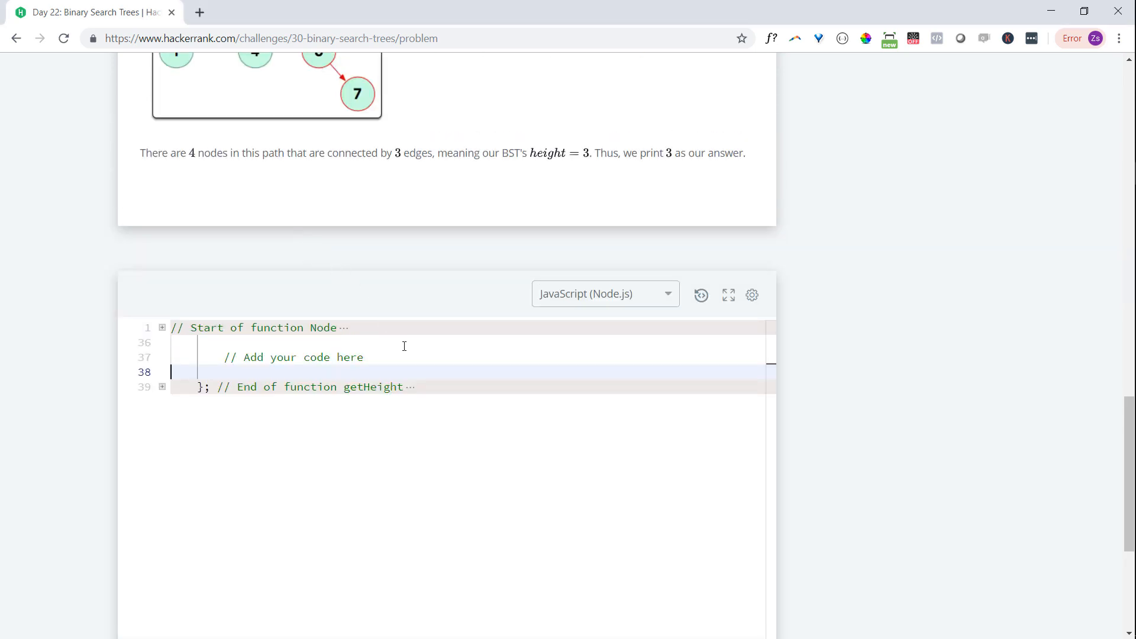
{"action": "left_click", "coordinate": [162, 328]}
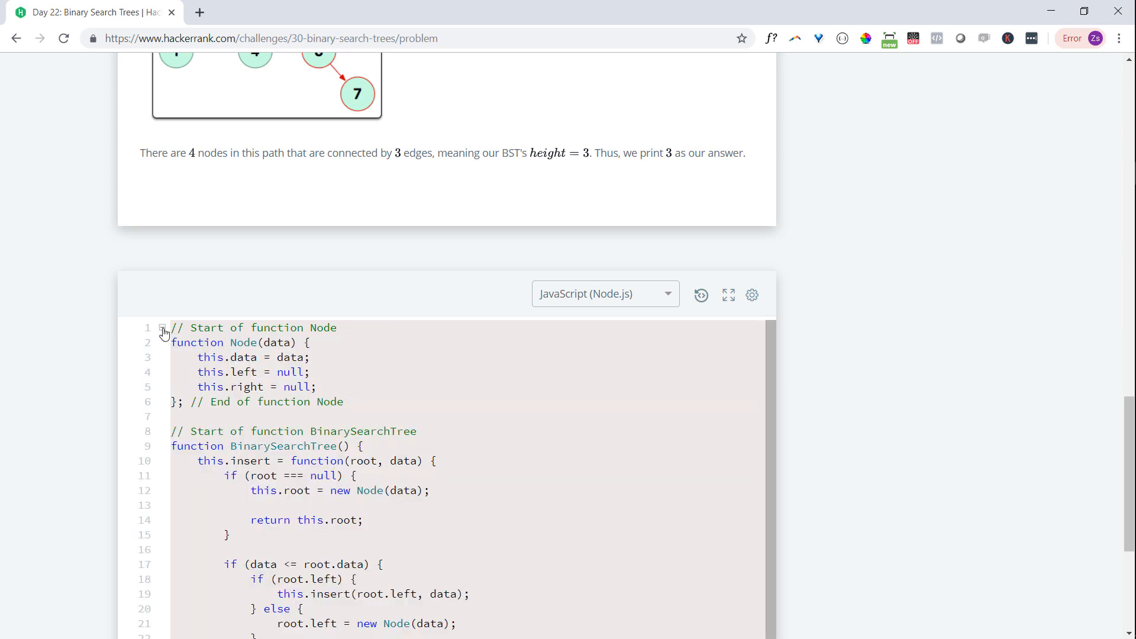
{"action": "scroll", "scroll_direction": "down", "scroll_amount": 3}
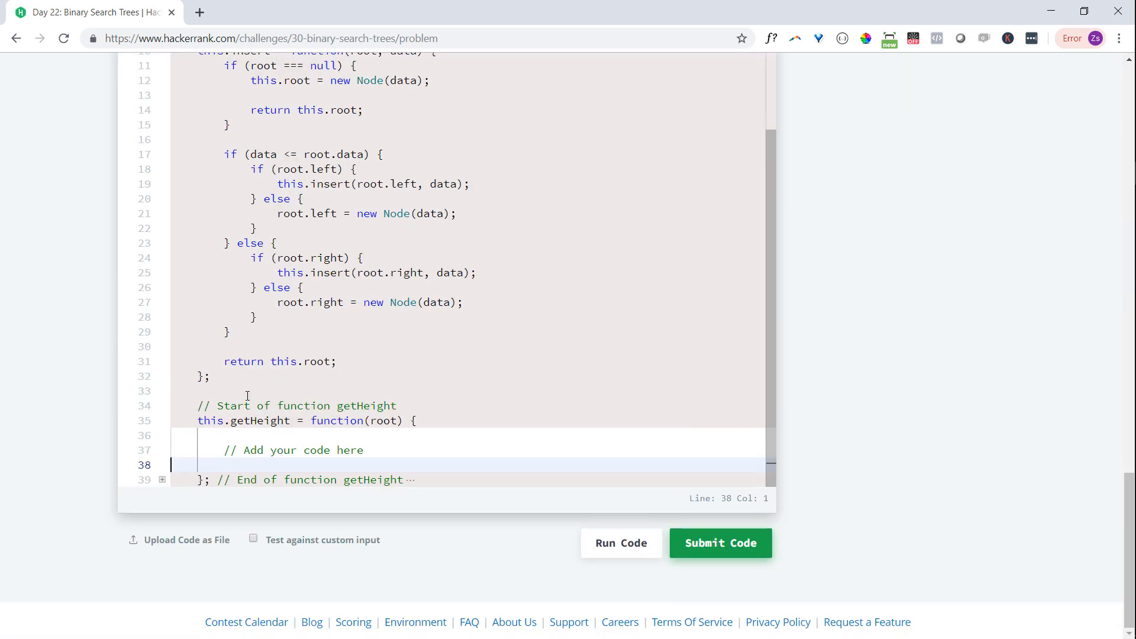
{"action": "scroll", "scroll_direction": "up", "scroll_amount": 3}
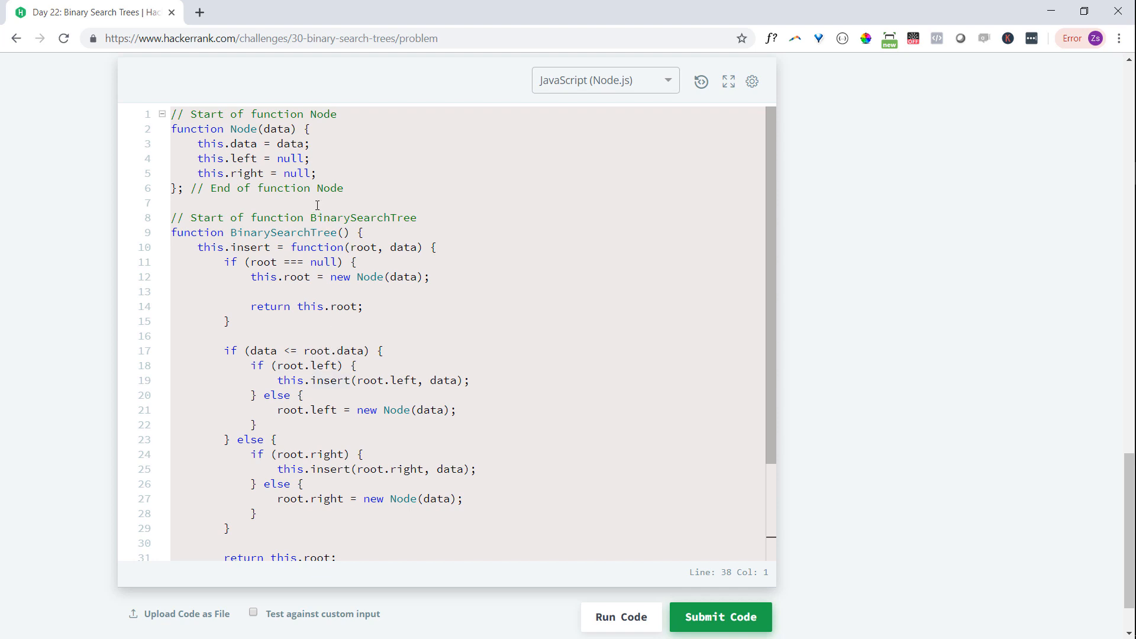
{"action": "mouse_move", "coordinate": [319, 167]}
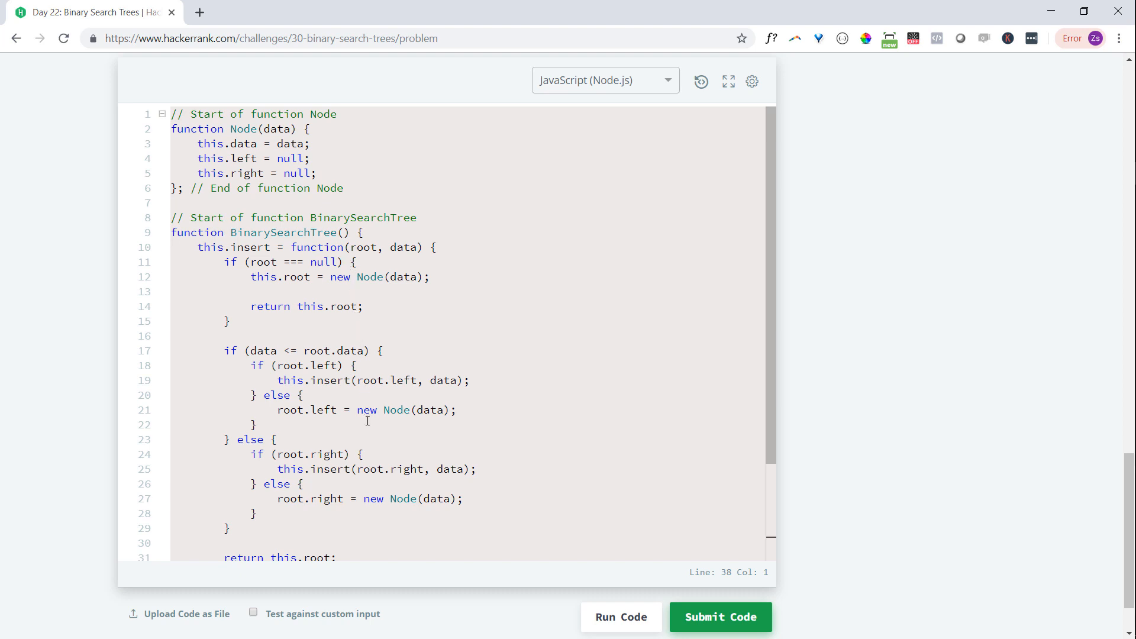
{"action": "scroll", "scroll_direction": "down", "scroll_amount": 3}
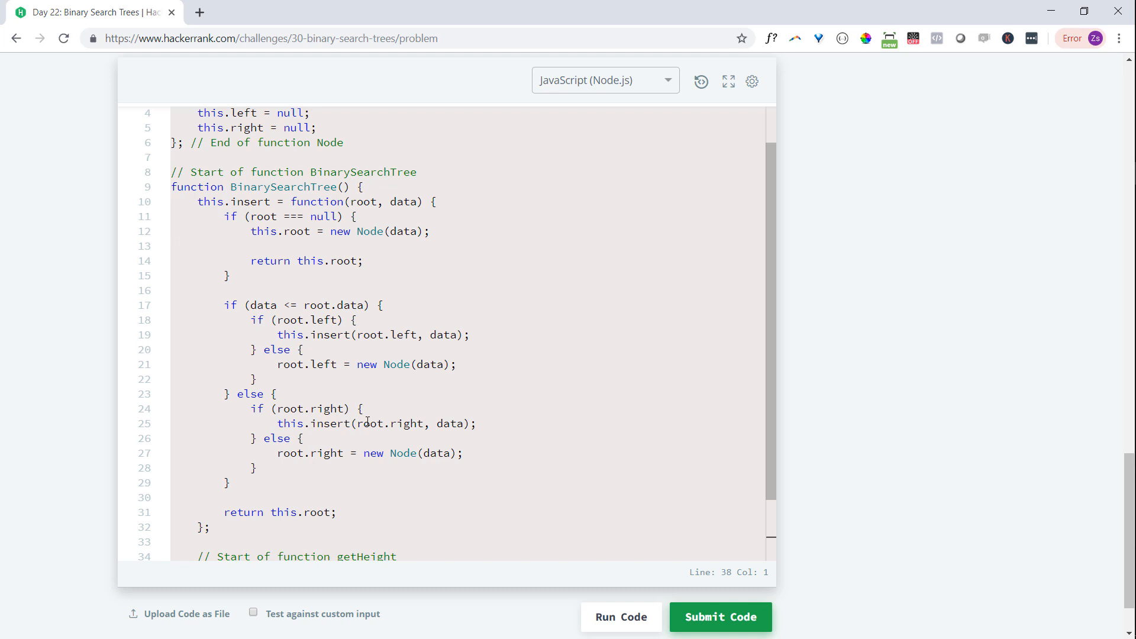
{"action": "scroll", "scroll_direction": "up", "scroll_amount": 3}
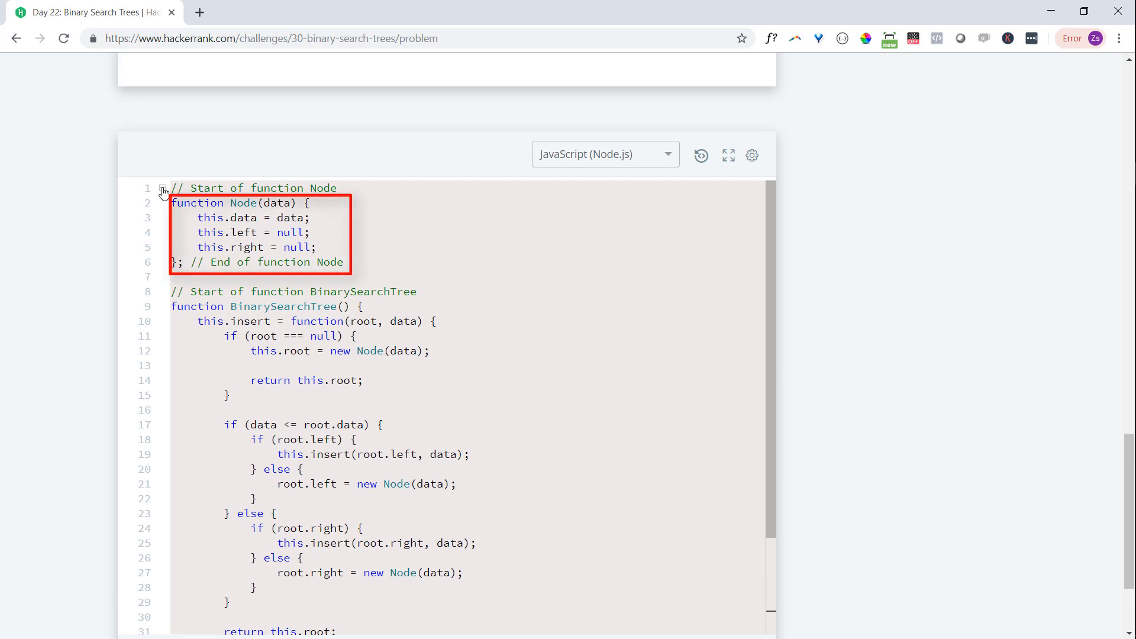
{"action": "scroll", "scroll_direction": "down", "scroll_amount": 3}
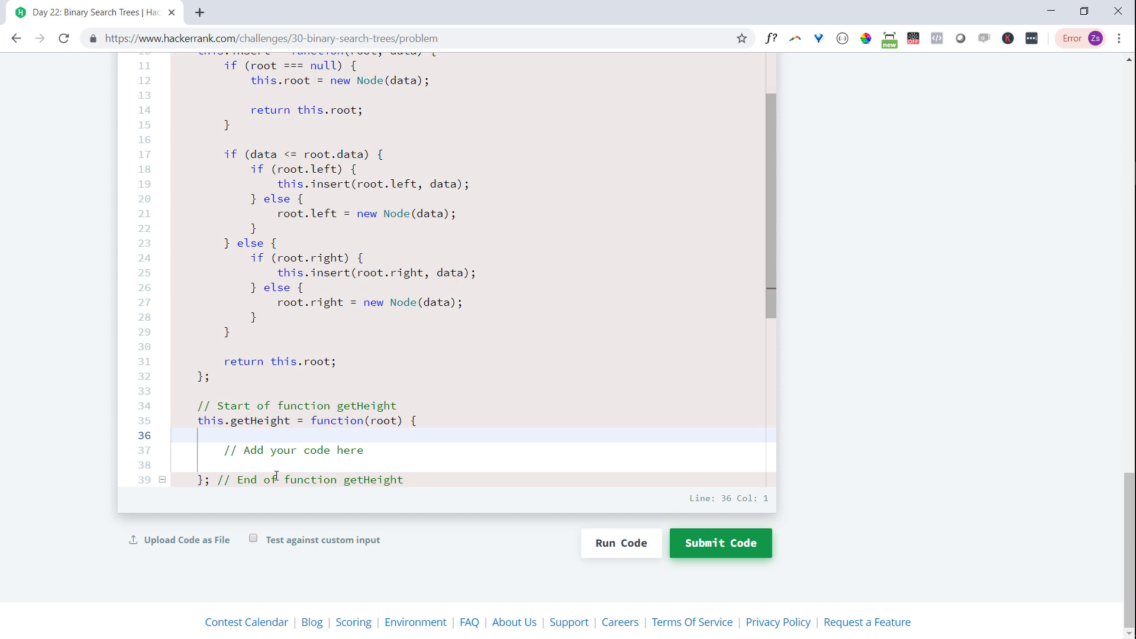
{"action": "scroll", "scroll_direction": "down", "scroll_amount": 3}
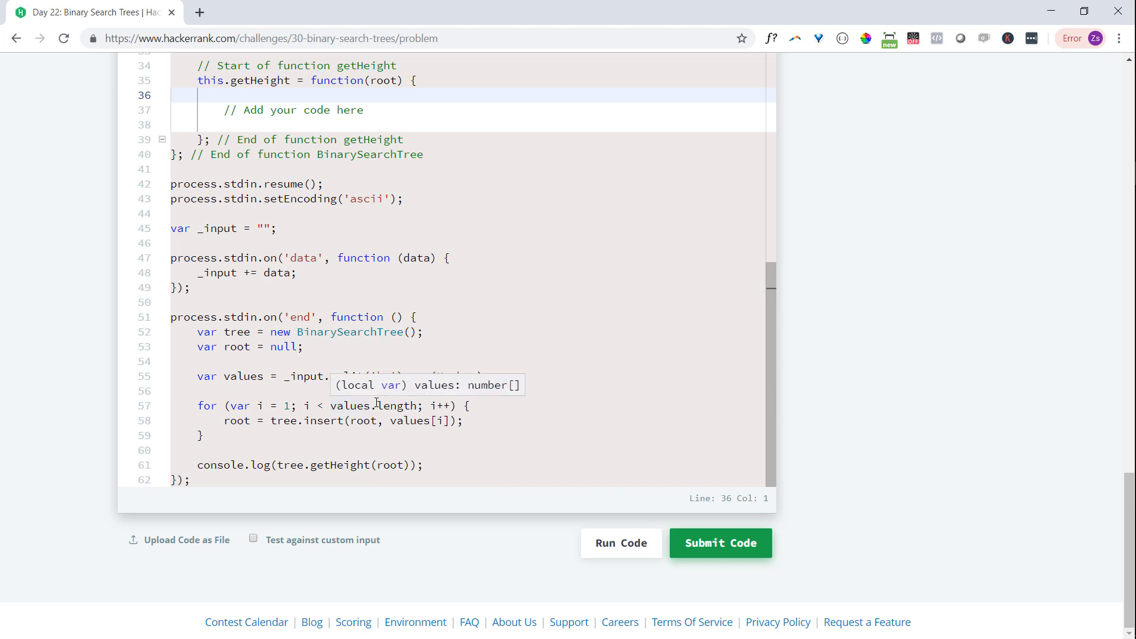
{"action": "mouse_move", "coordinate": [576, 440]}
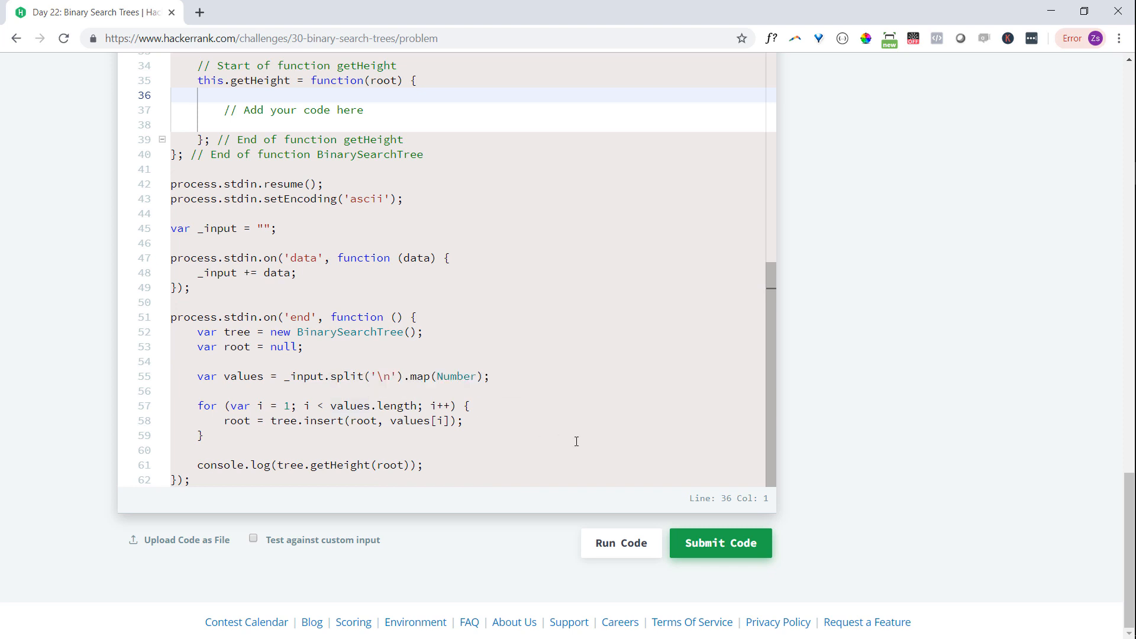
{"action": "scroll", "scroll_direction": "up", "scroll_amount": 3}
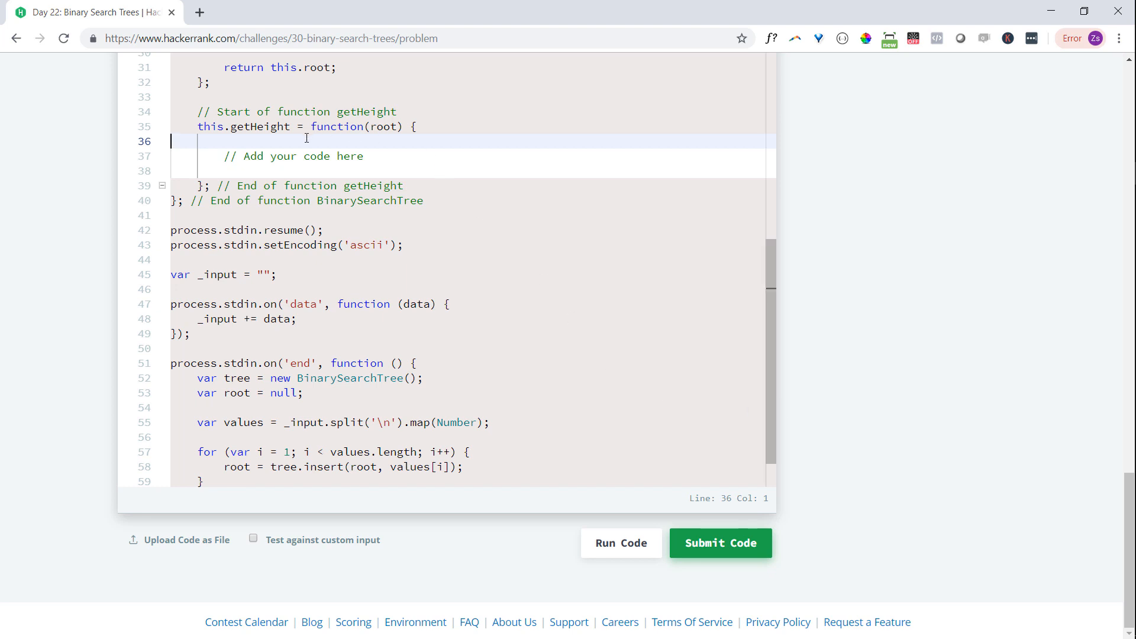
{"action": "scroll", "scroll_direction": "up", "scroll_amount": 3}
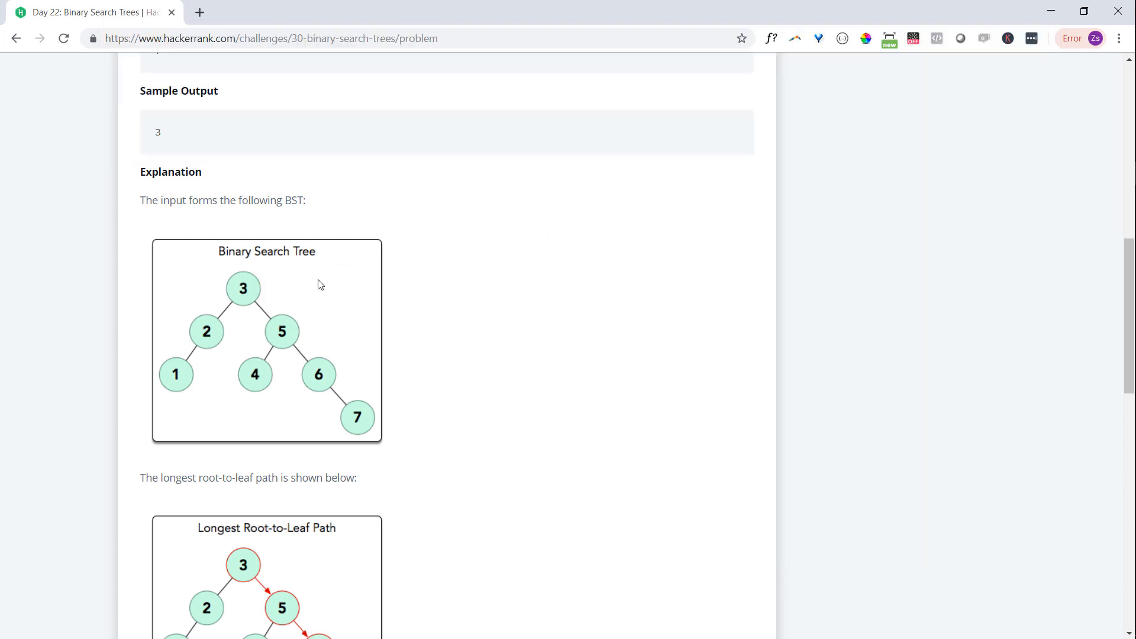
Replace the placeholder comment with 'if (root == null) return -1;' and start a new line
{"action": "scroll", "scroll_direction": "down", "scroll_amount": 3}
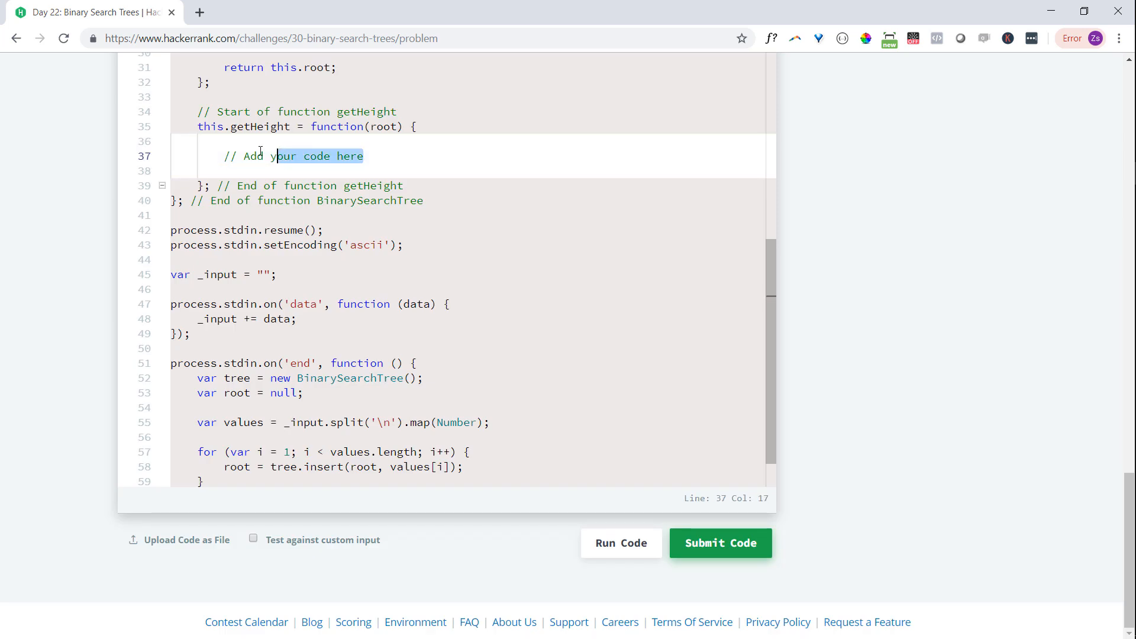
{"action": "type", "text": "if )"}
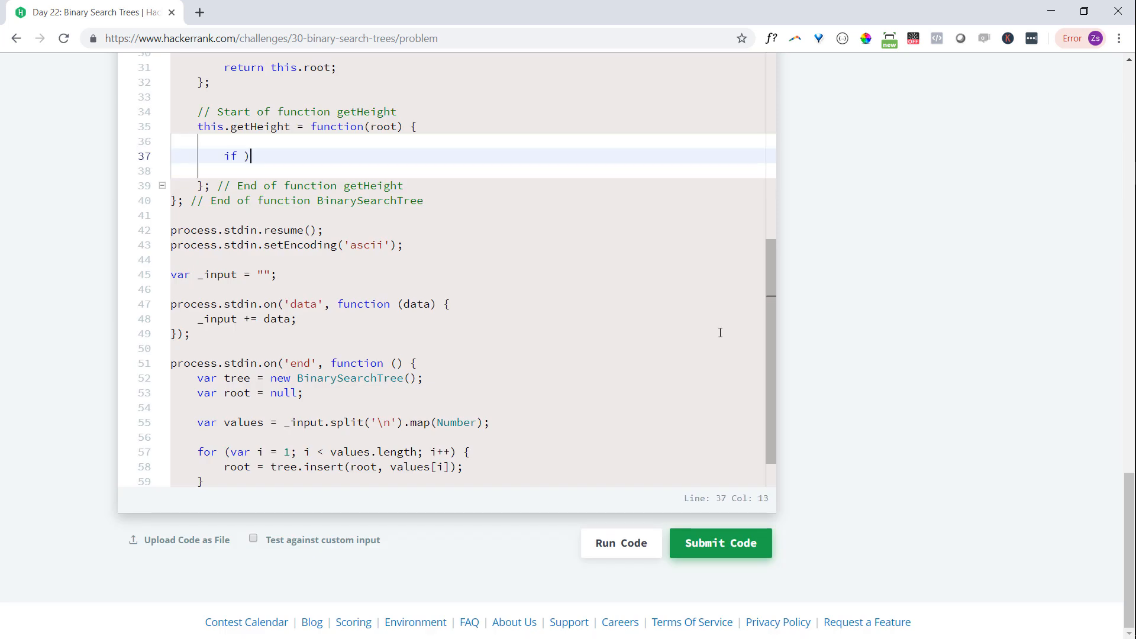
{"action": "type", "text": "( root =="}
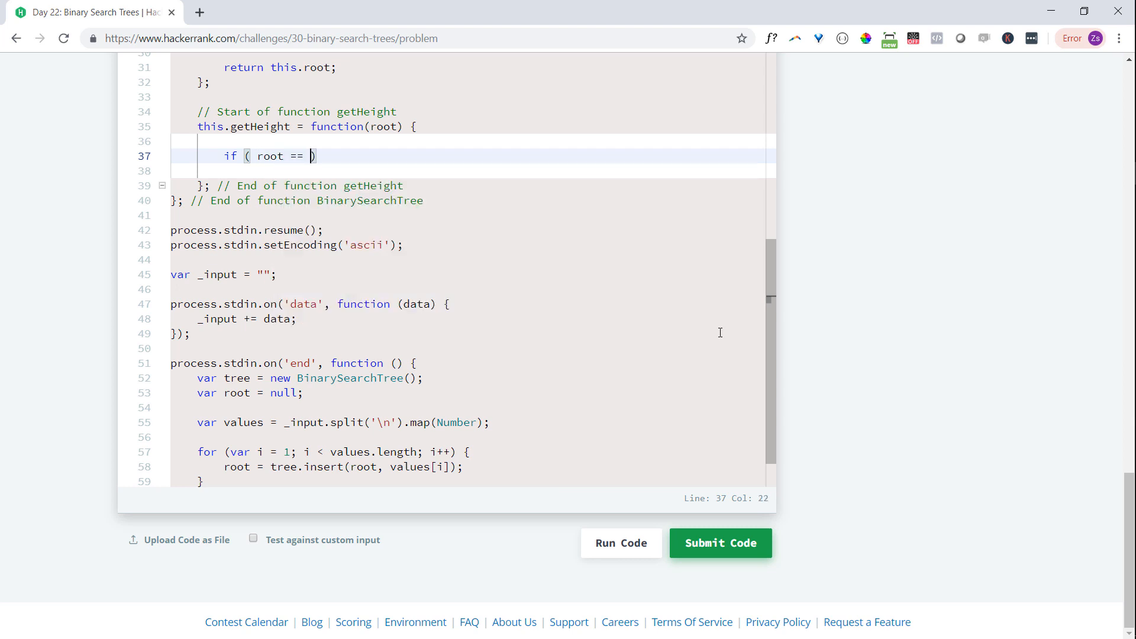
{"action": "type", "text": "null"}
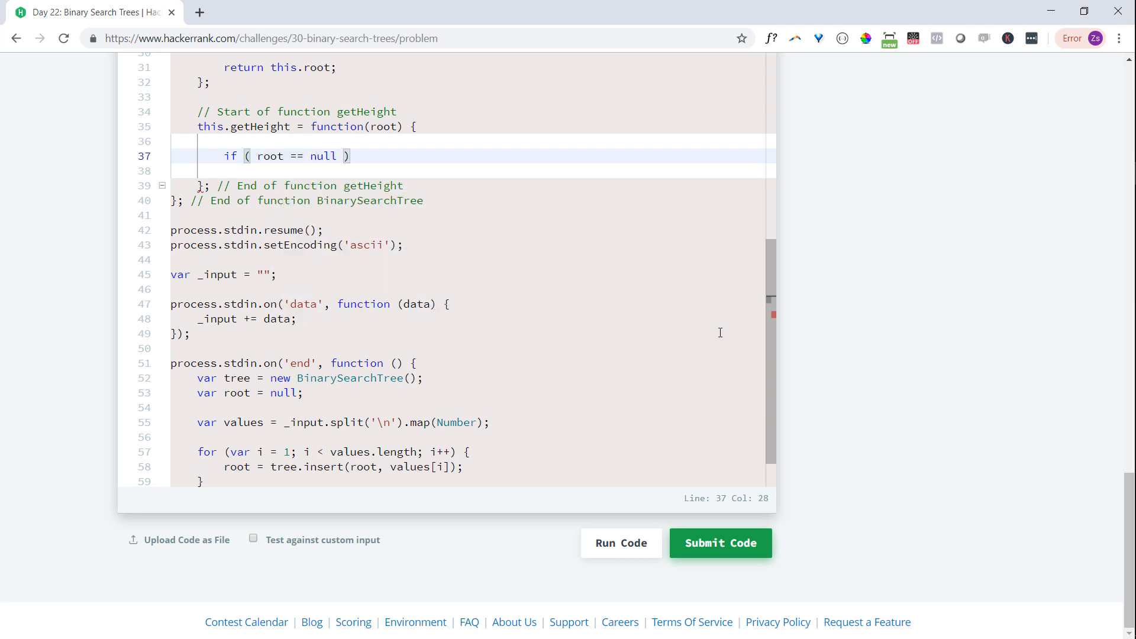
{"action": "type", "text": "return -1;"}
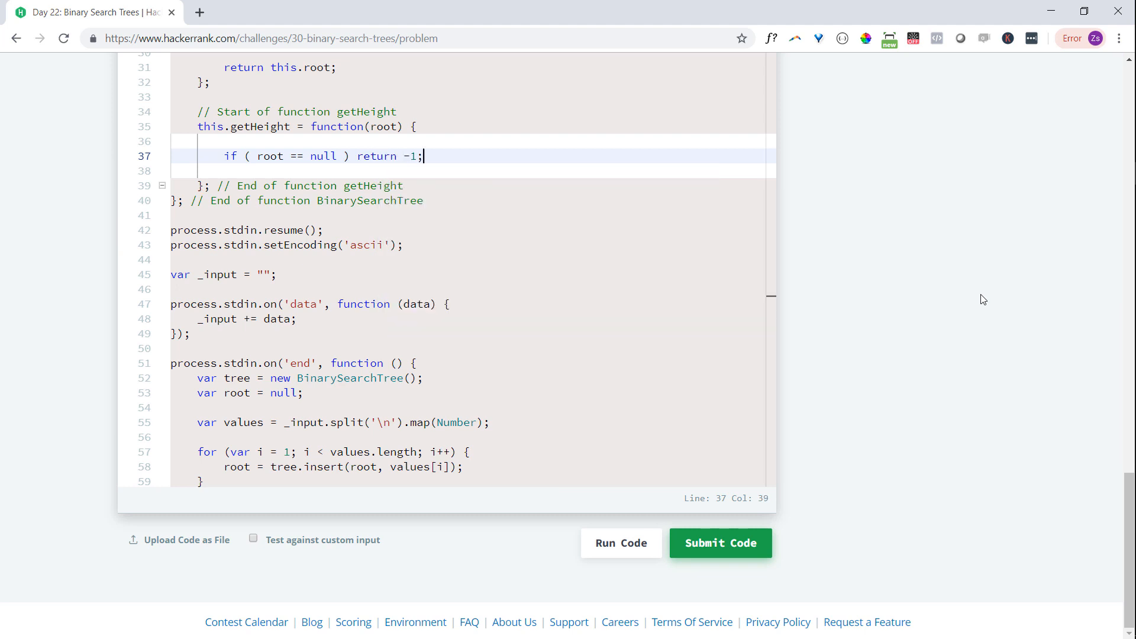
{"action": "key", "text": "enter"}
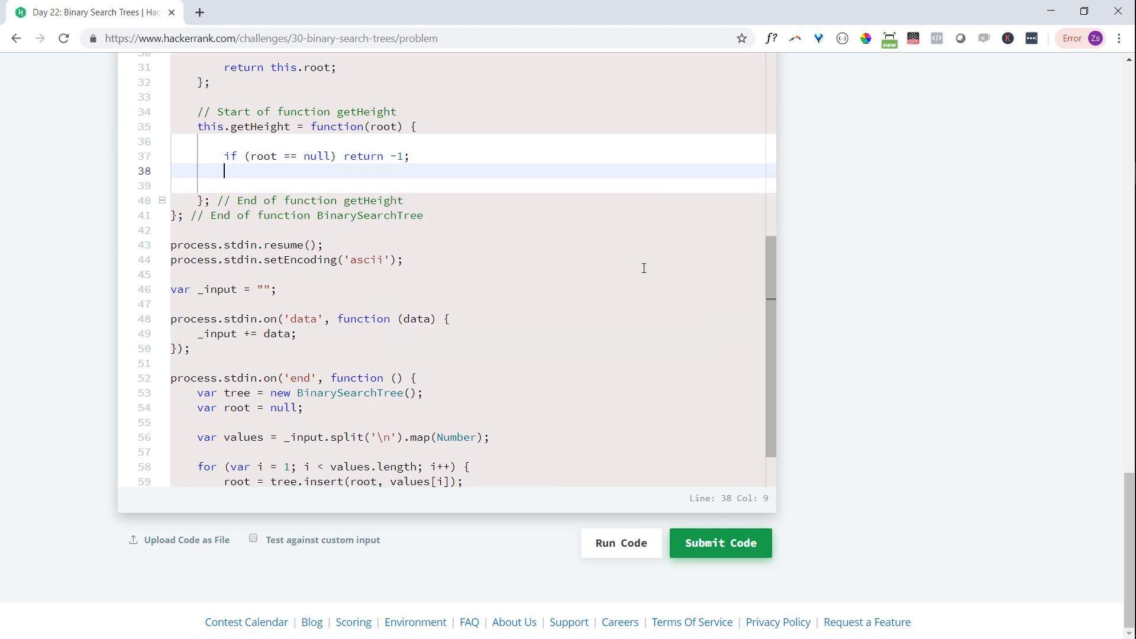
{"action": "mouse_move", "coordinate": [874, 249]}
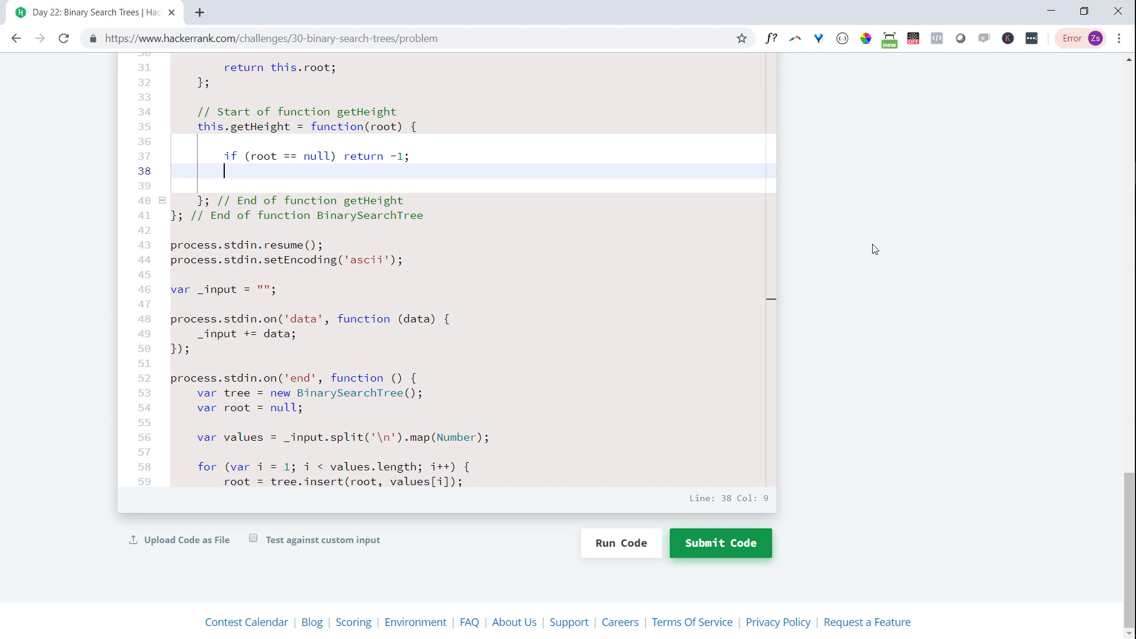
{"action": "scroll", "scroll_direction": "up", "scroll_amount": 3}
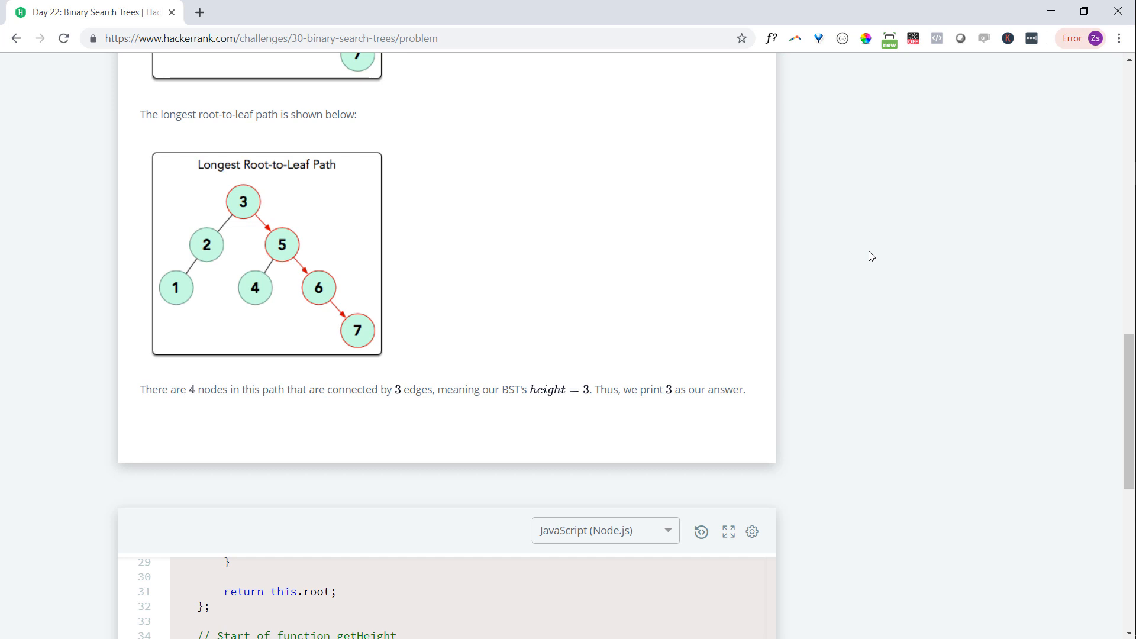
{"action": "scroll", "scroll_direction": "up", "scroll_amount": 3}
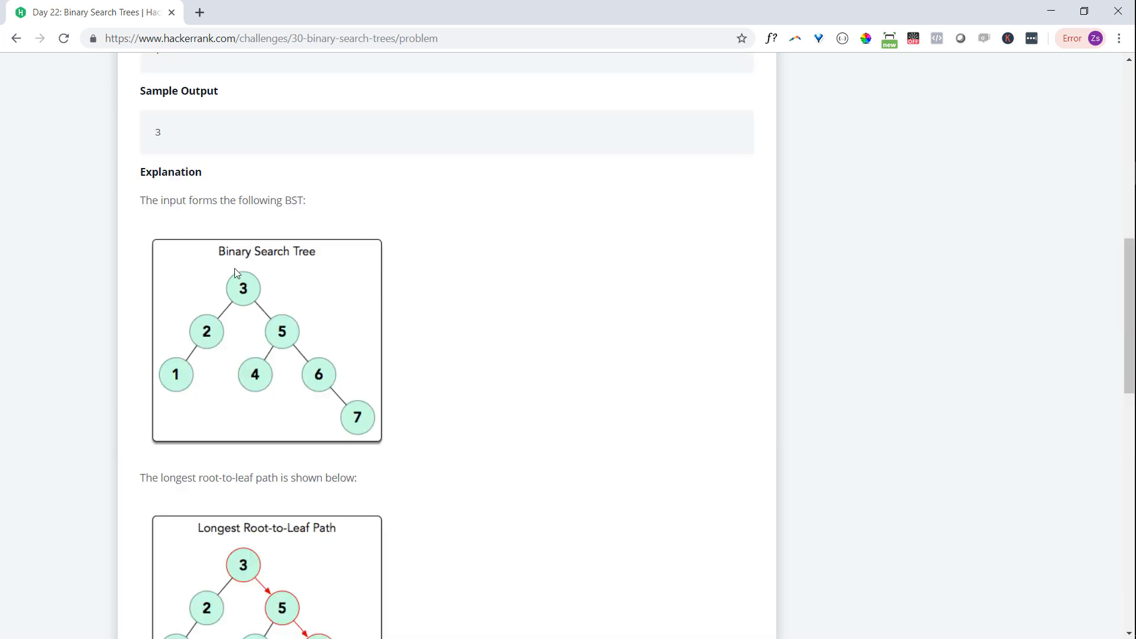
{"action": "mouse_move", "coordinate": [439, 266]}
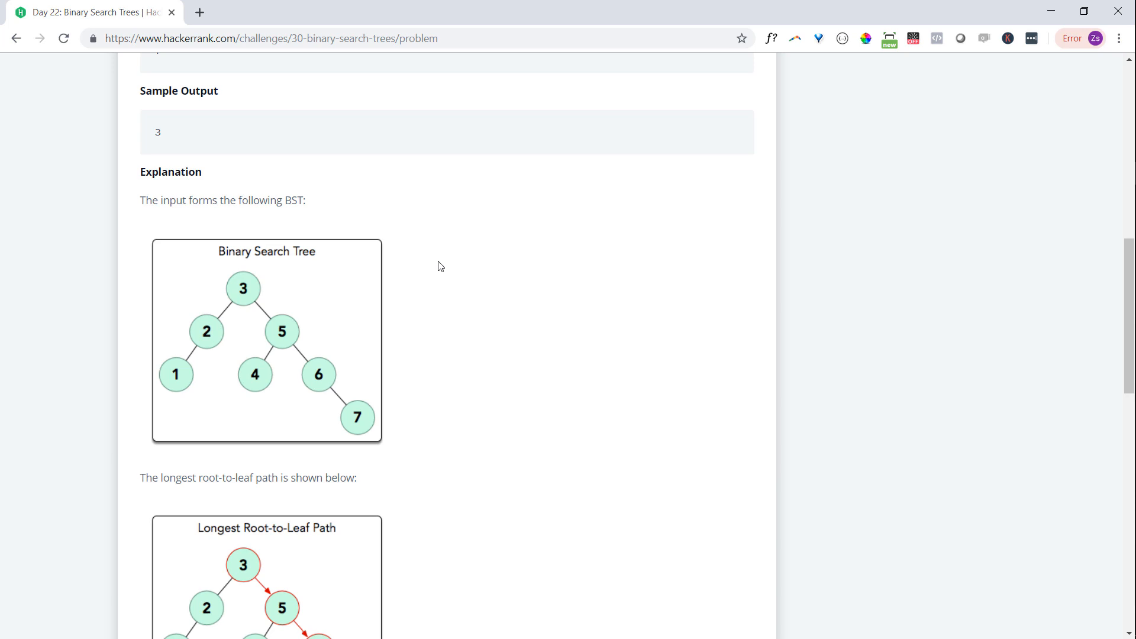
{"action": "scroll", "scroll_direction": "down", "scroll_amount": 3}
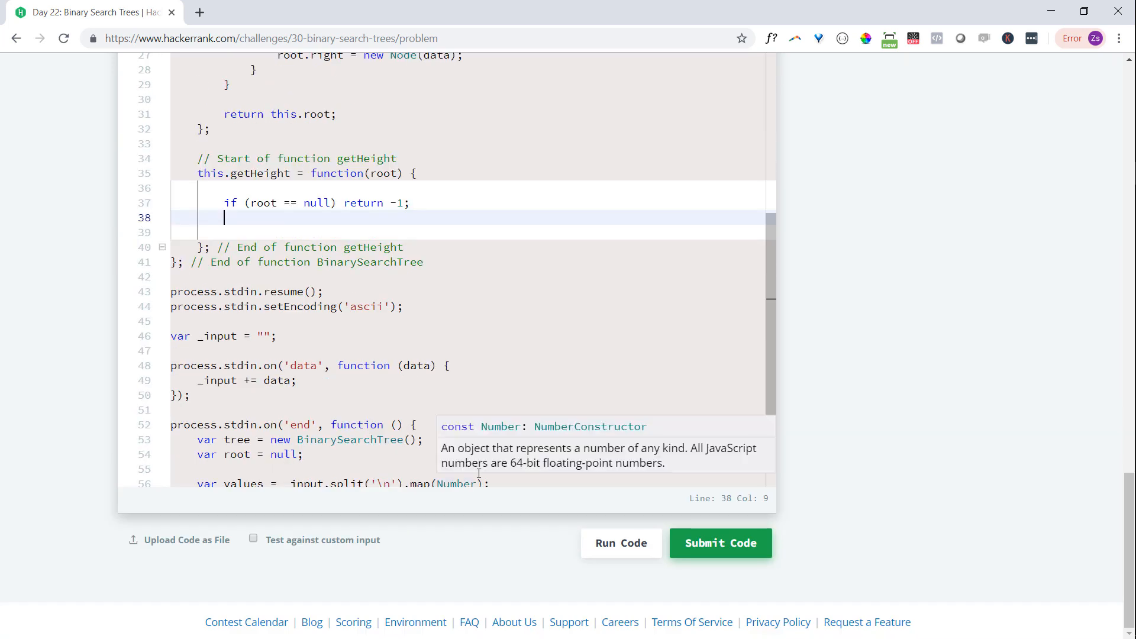
Type 'return Math.max(this.getHeight(root.left) + 1,' followed by the right-subtree getHeight call
{"action": "type", "text": "return"}
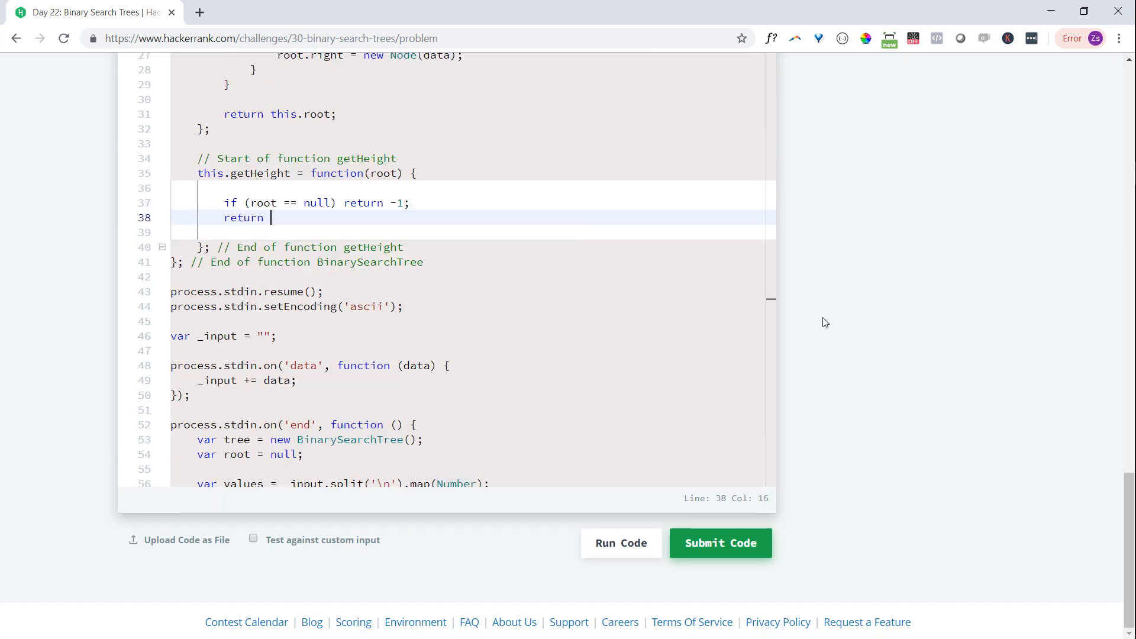
{"action": "type", "text": "Math.max("}
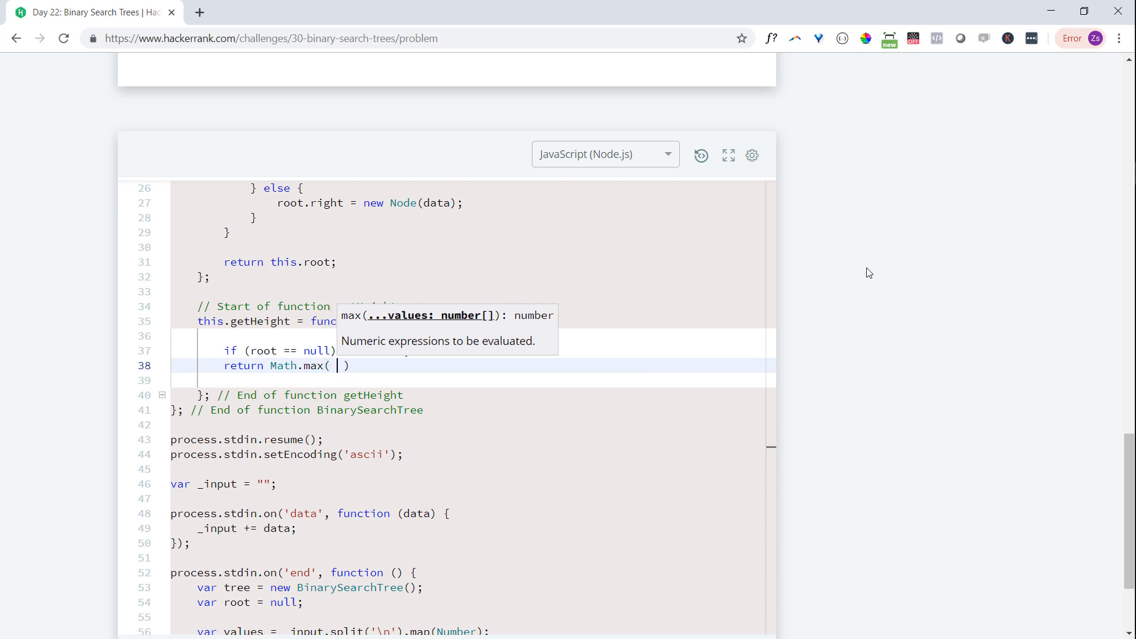
{"action": "type", "text": "this.getHeight( r"}
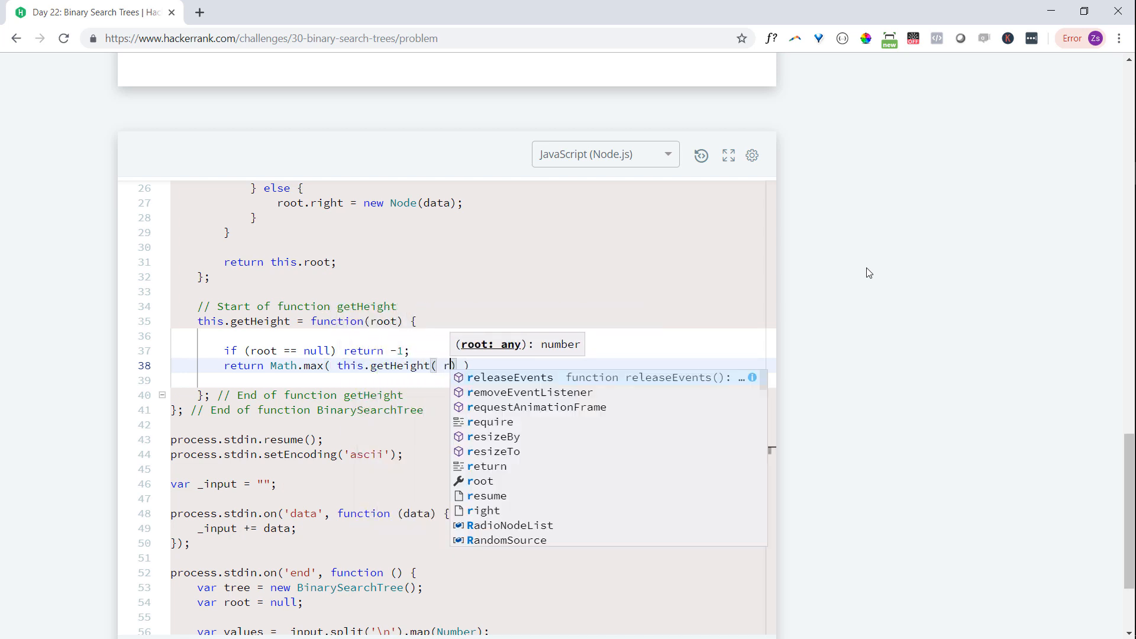
{"action": "type", "text": "oot.left"}
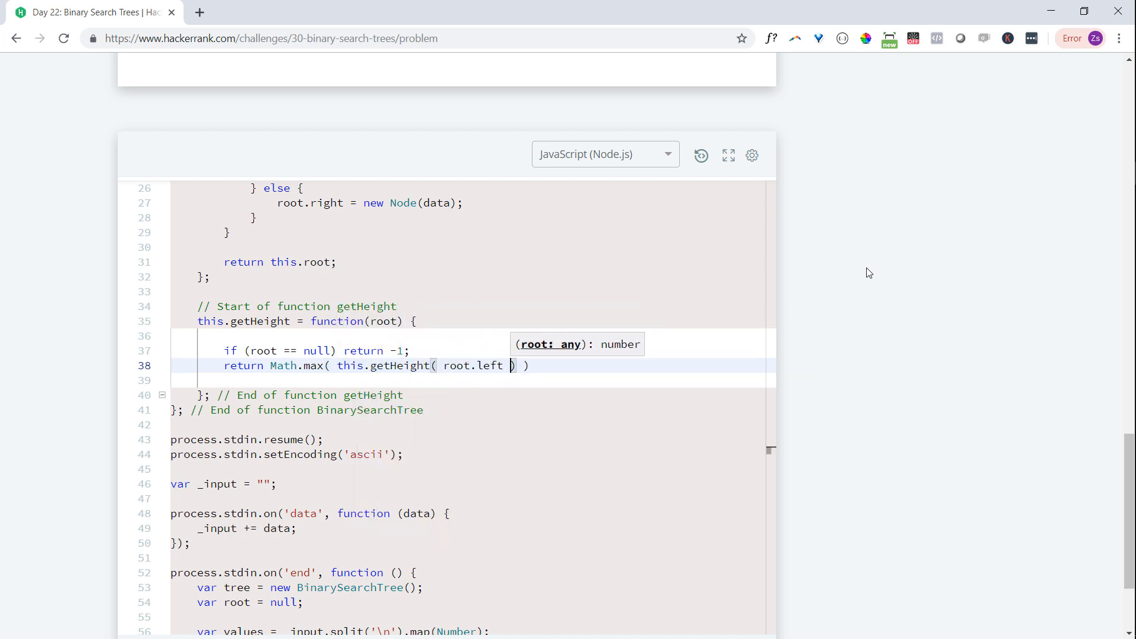
{"action": "type", "text": ") + 1,"}
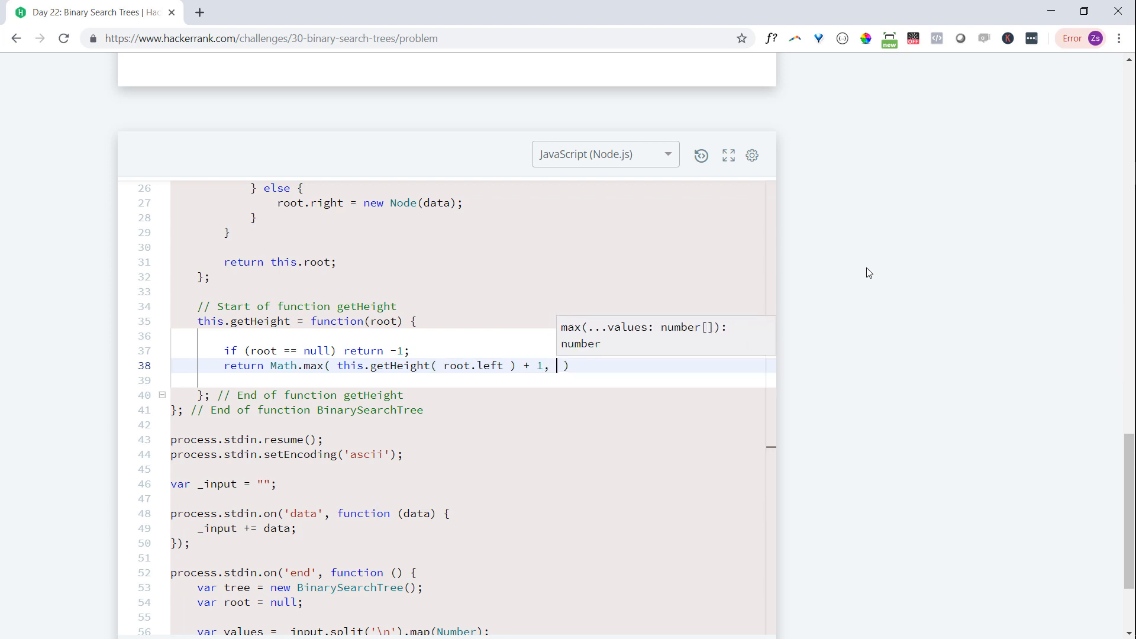
{"action": "type", "text": "this.getHeight()"}
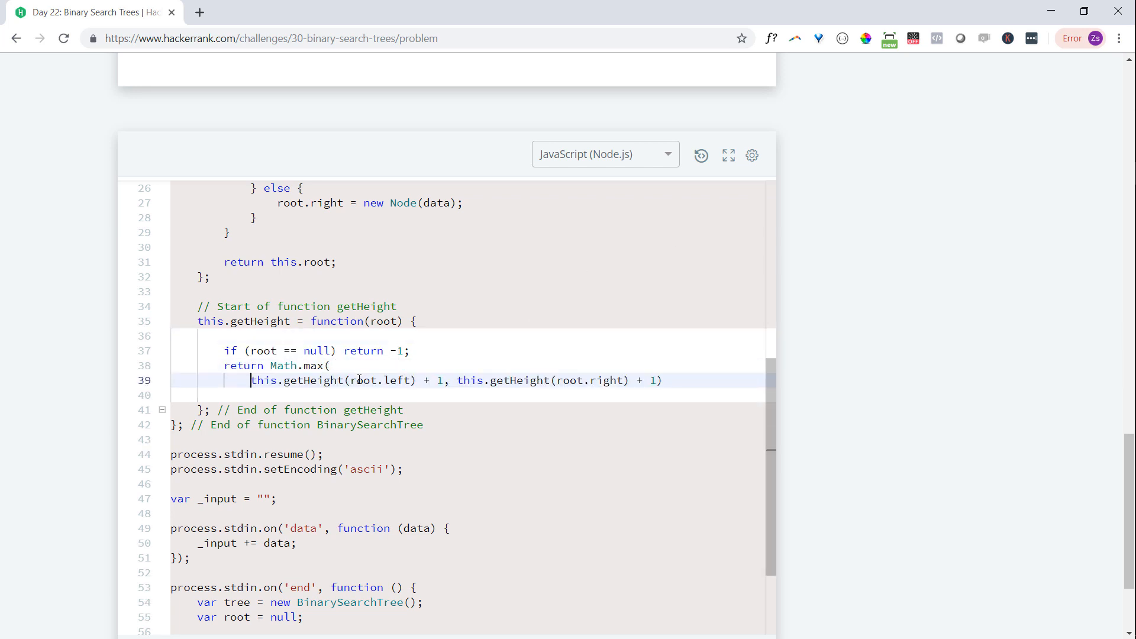
Break the Math.max call onto a new line and close it with ');'
{"action": "left_click", "coordinate": [457, 381]}
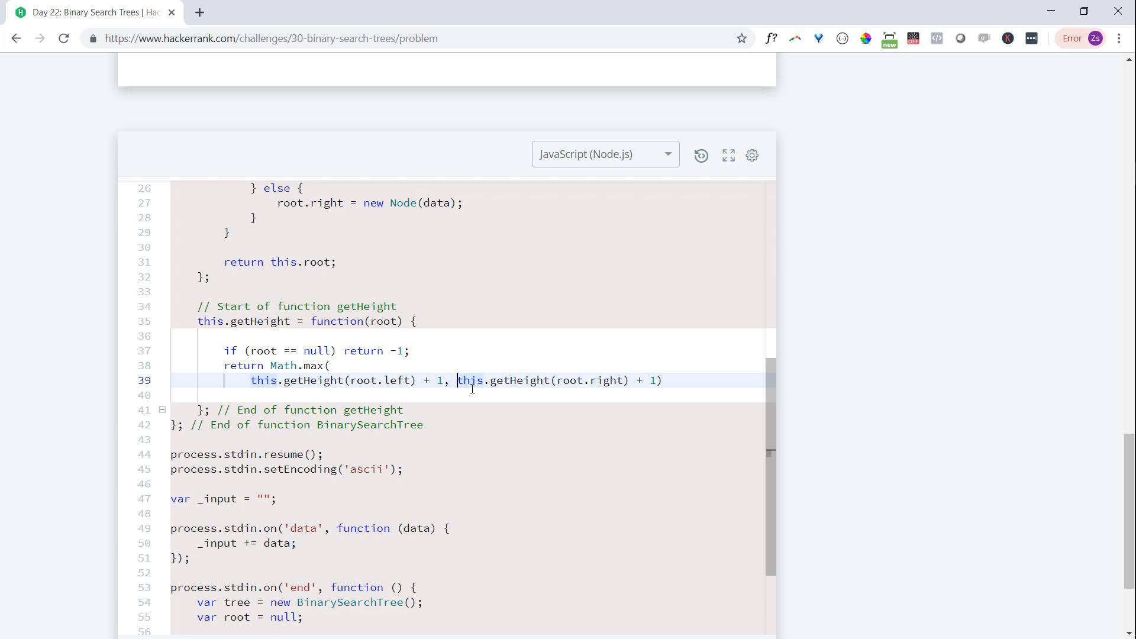
{"action": "key", "text": "Enter"}
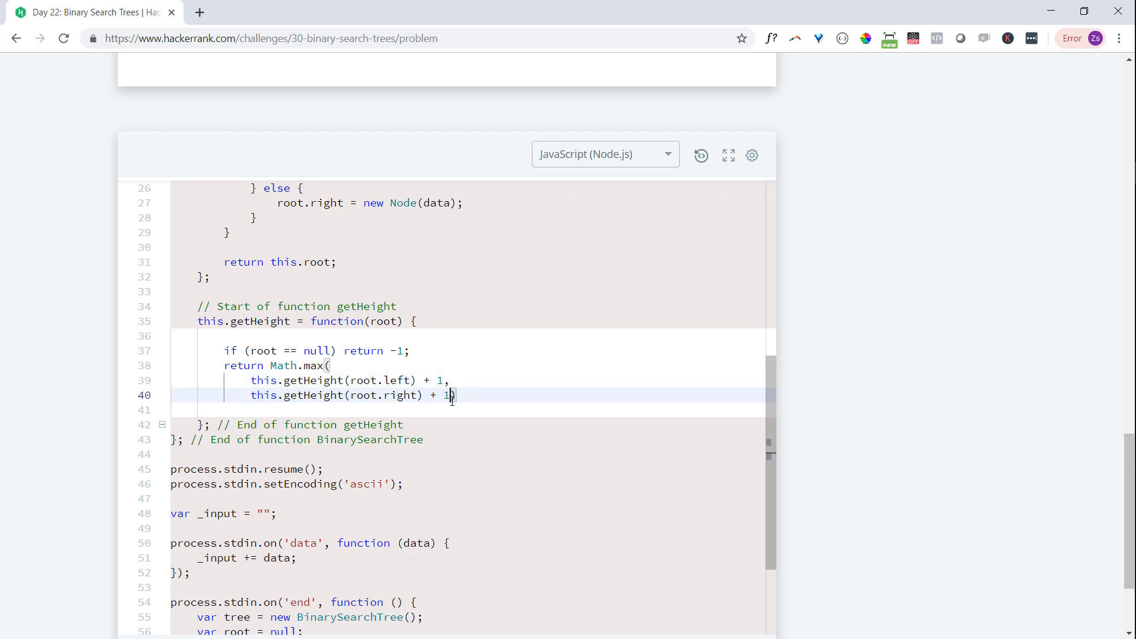
{"action": "type", "text": ")e"}
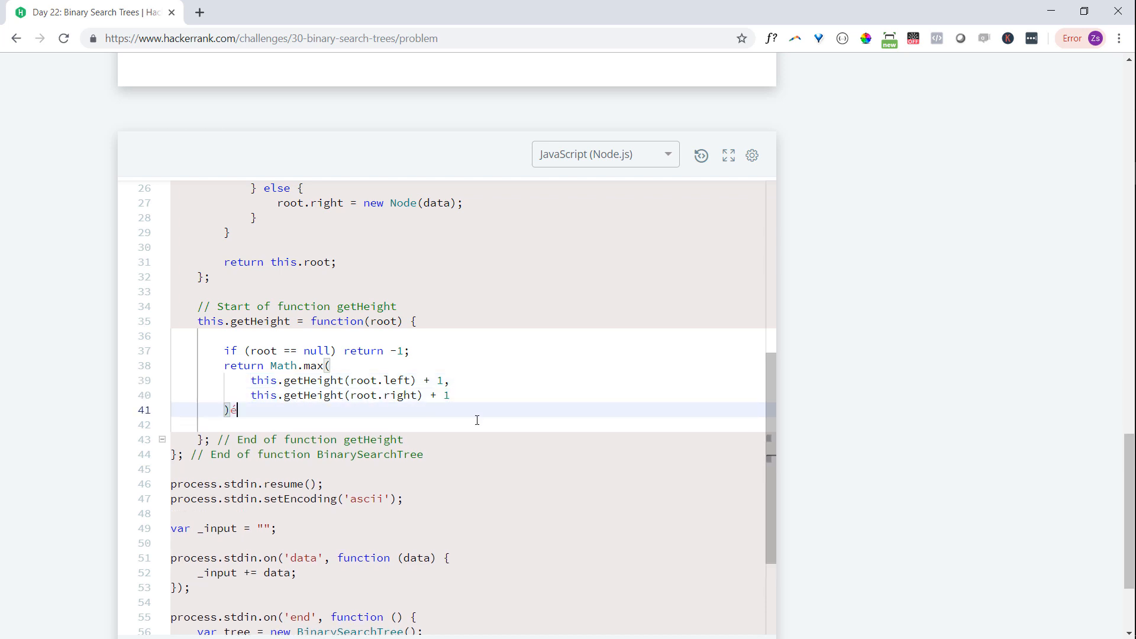
{"action": "type", "text": ";"}
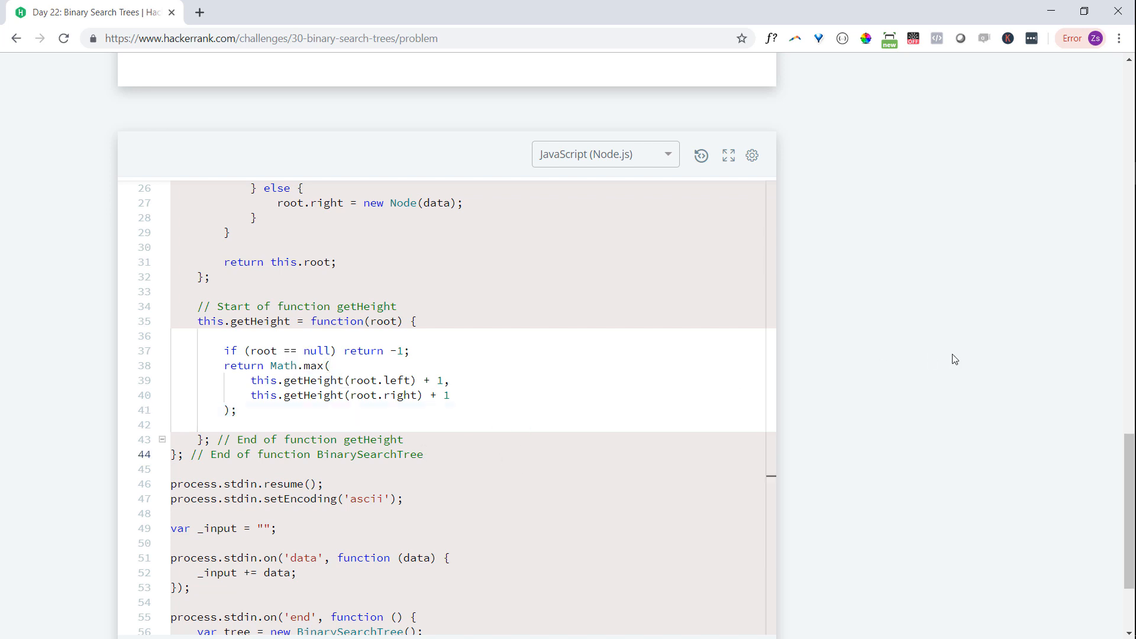
{"action": "mouse_move", "coordinate": [899, 349]}
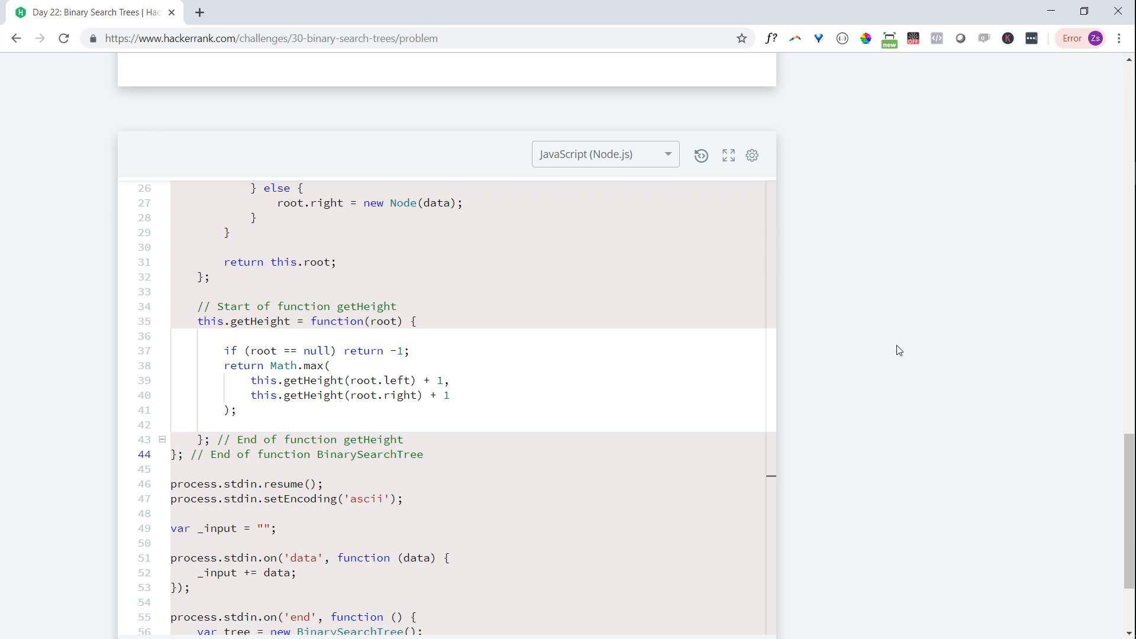
{"action": "scroll", "scroll_direction": "down", "scroll_amount": 3}
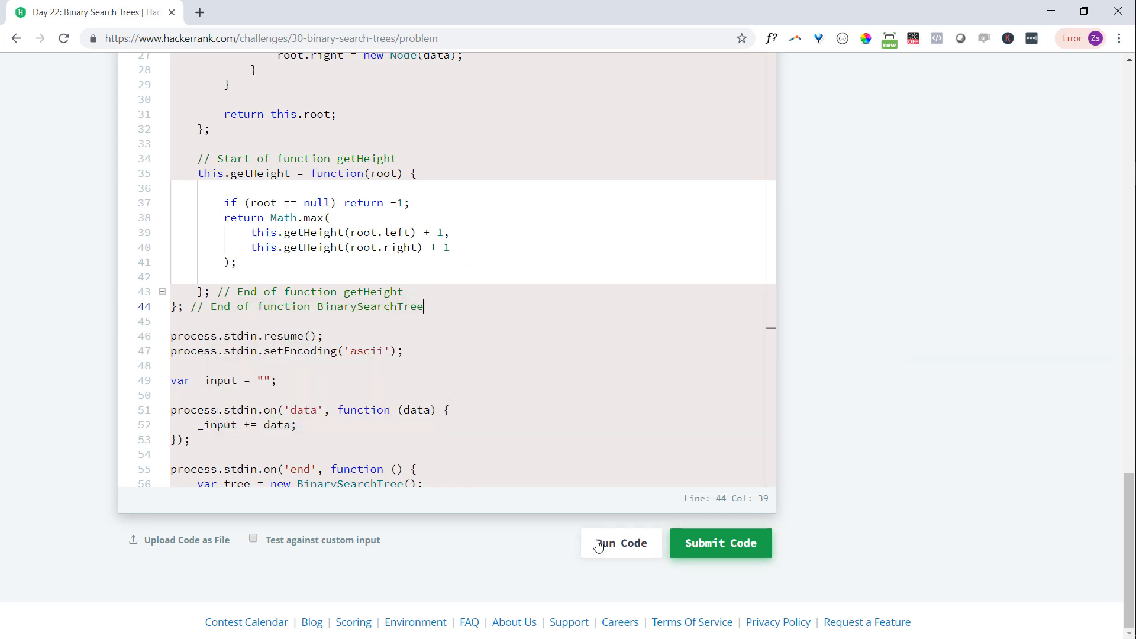
Run the getHeight solution on the sample test (output 3), then enable custom input
{"action": "left_click", "coordinate": [619, 543]}
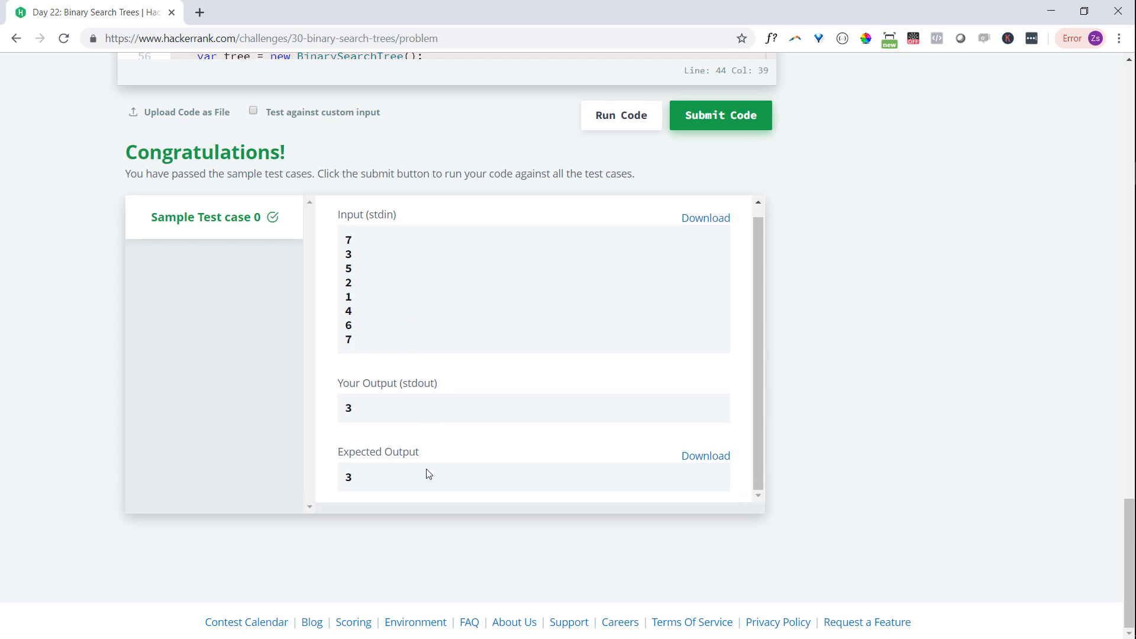
{"action": "scroll", "scroll_direction": "up", "scroll_amount": 3}
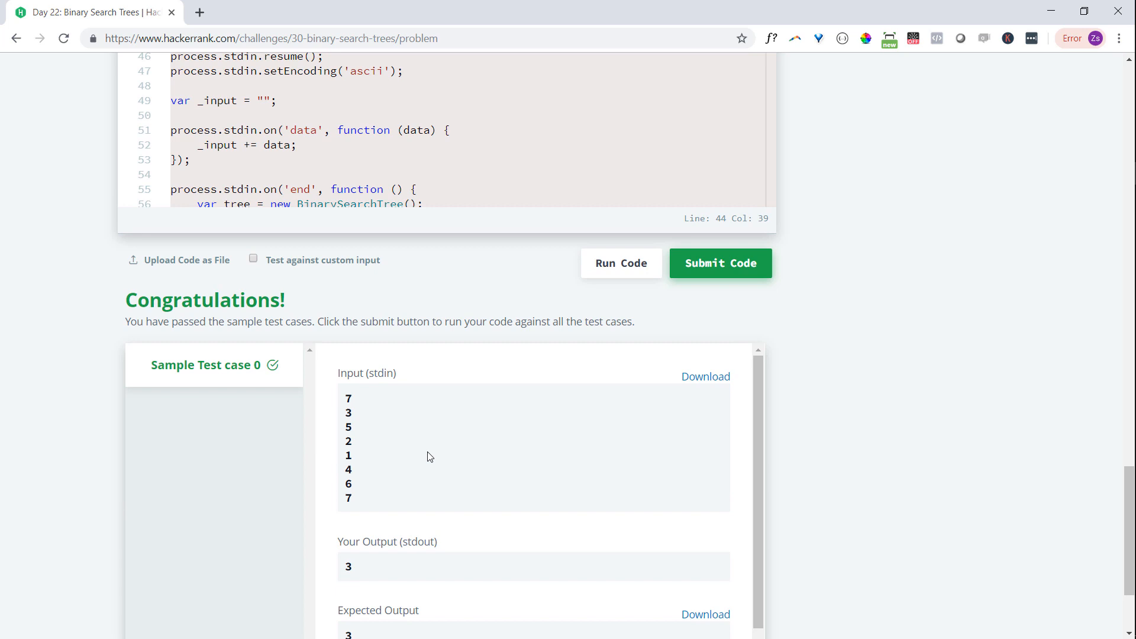
{"action": "scroll", "scroll_direction": "up", "scroll_amount": 3}
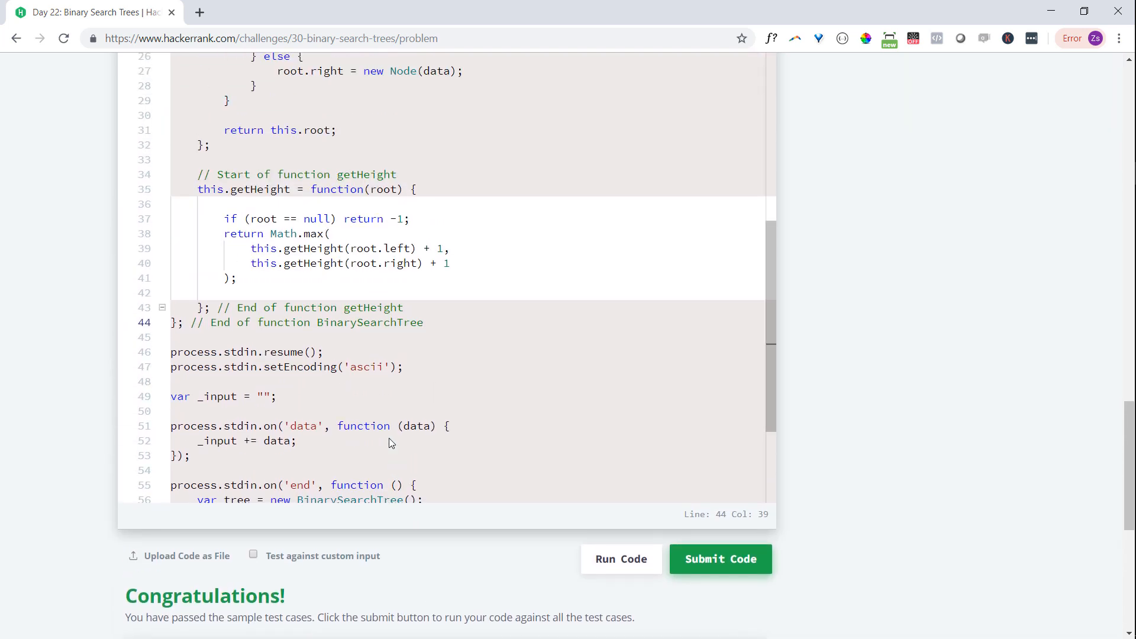
{"action": "left_click", "coordinate": [254, 556]}
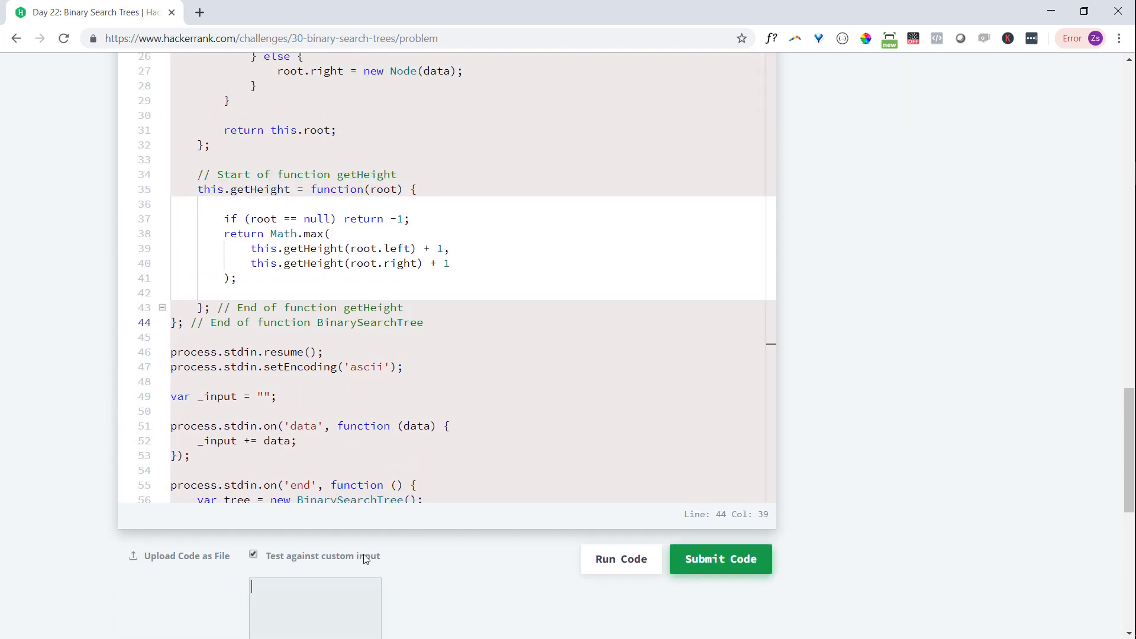
Run custom inputs '1 5' and '0', getting heights 0 and -1
{"action": "left_click", "coordinate": [621, 558]}
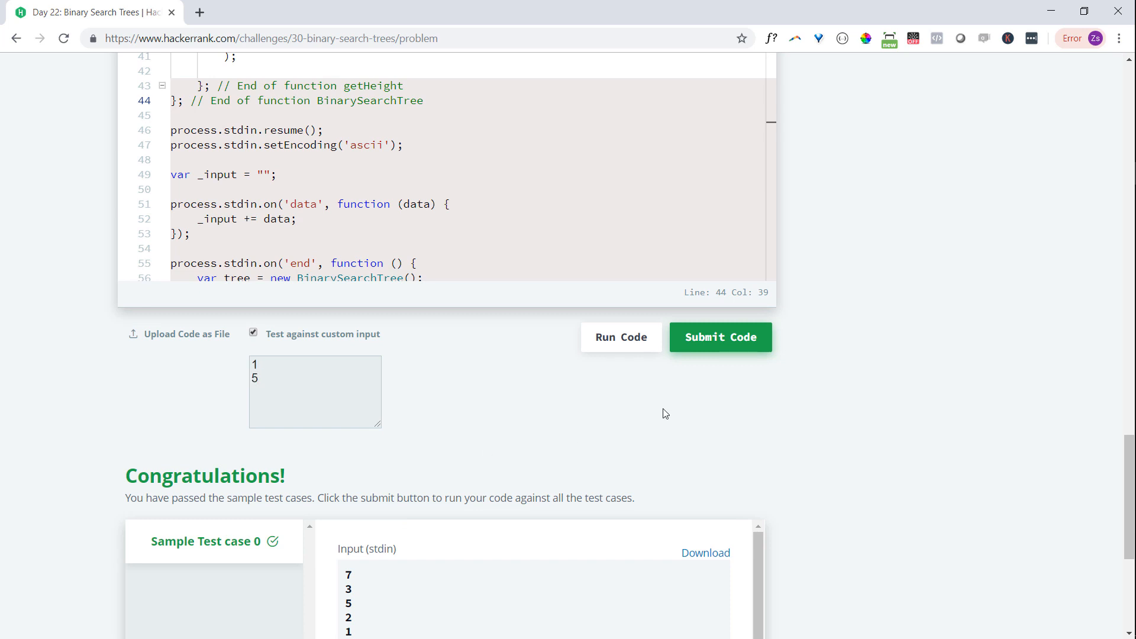
{"action": "mouse_move", "coordinate": [621, 336]}
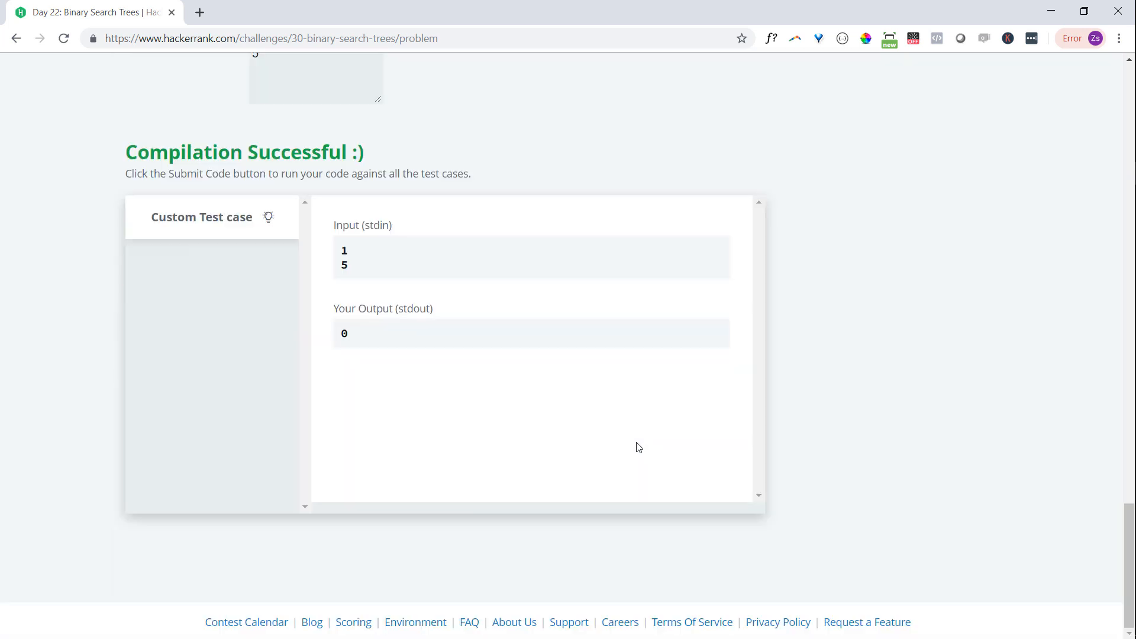
{"action": "scroll", "scroll_direction": "up", "scroll_amount": 3}
{"action": "type", "text": "0"}
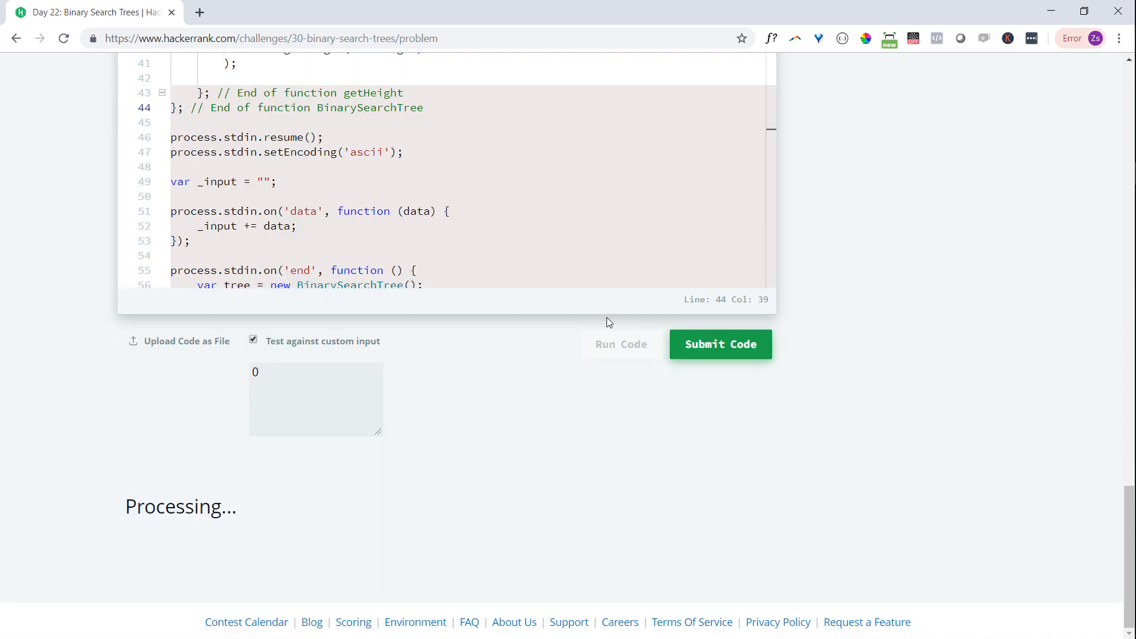
{"action": "left_click", "coordinate": [621, 345]}
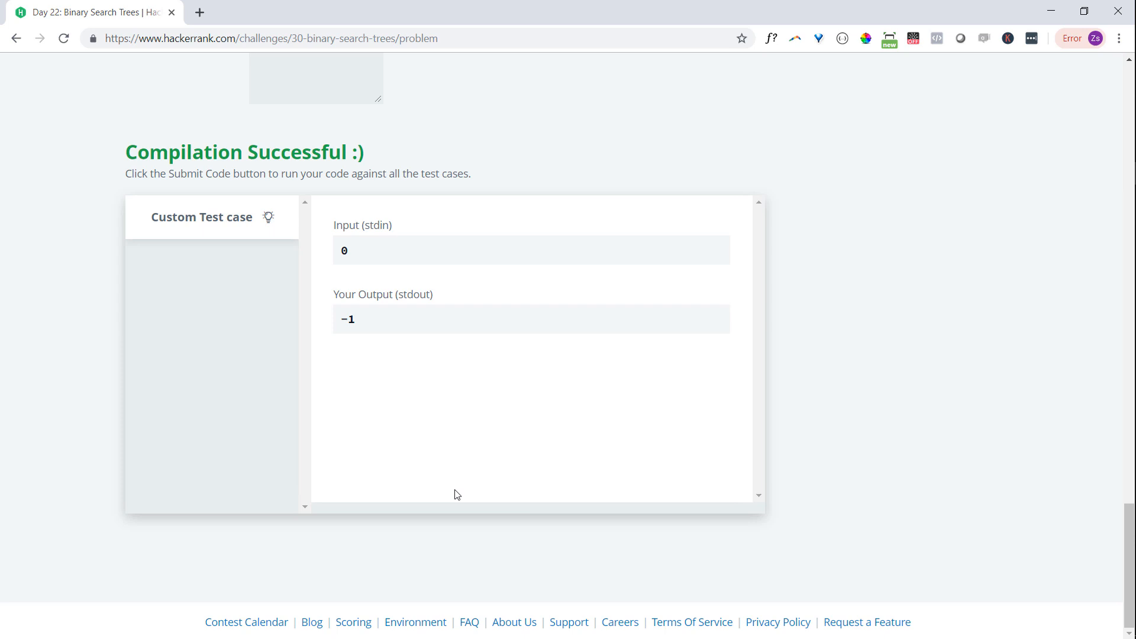
{"action": "scroll", "scroll_direction": "up", "scroll_amount": 3}
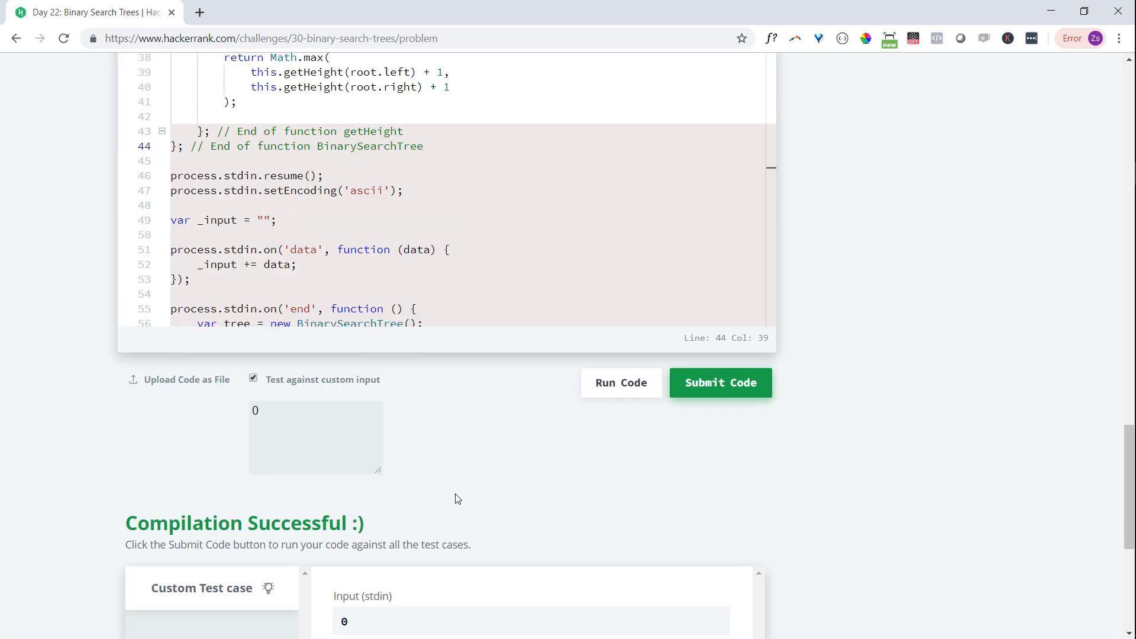
{"action": "scroll", "scroll_direction": "up", "scroll_amount": 3}
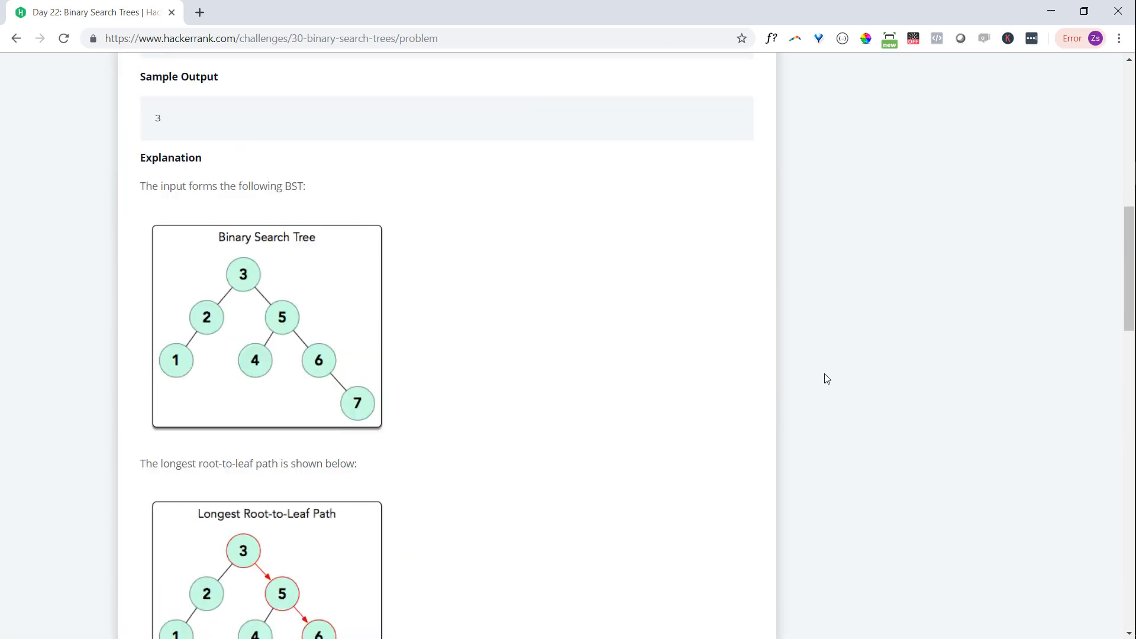
{"action": "scroll", "scroll_direction": "up", "scroll_amount": 3}
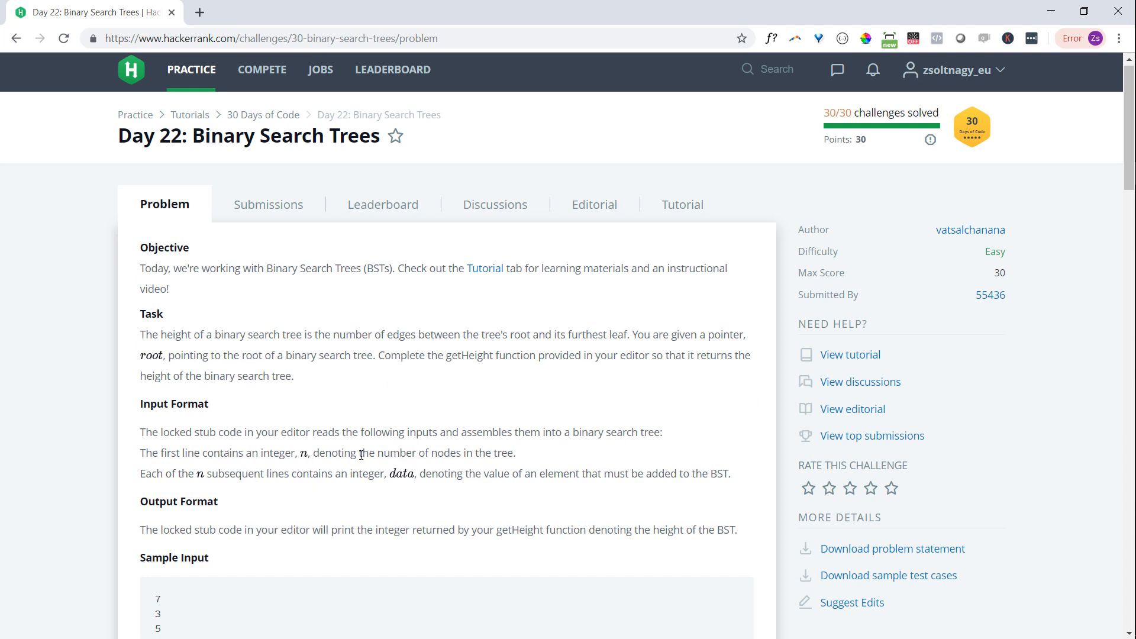
{"action": "mouse_move", "coordinate": [501, 466]}
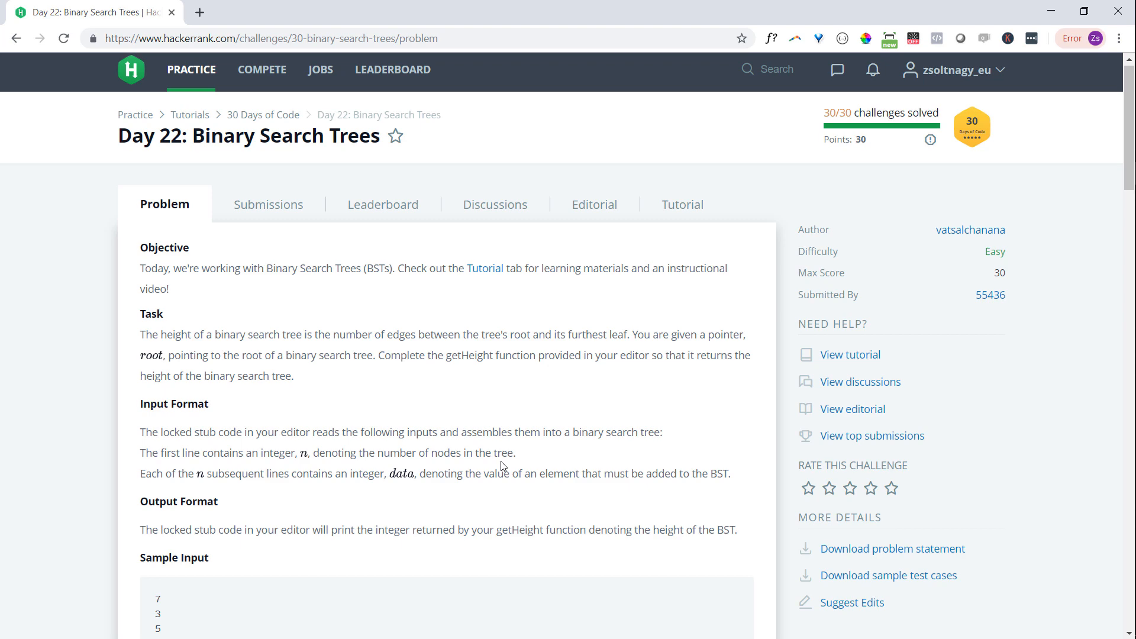
{"action": "scroll", "scroll_direction": "down", "scroll_amount": 3}
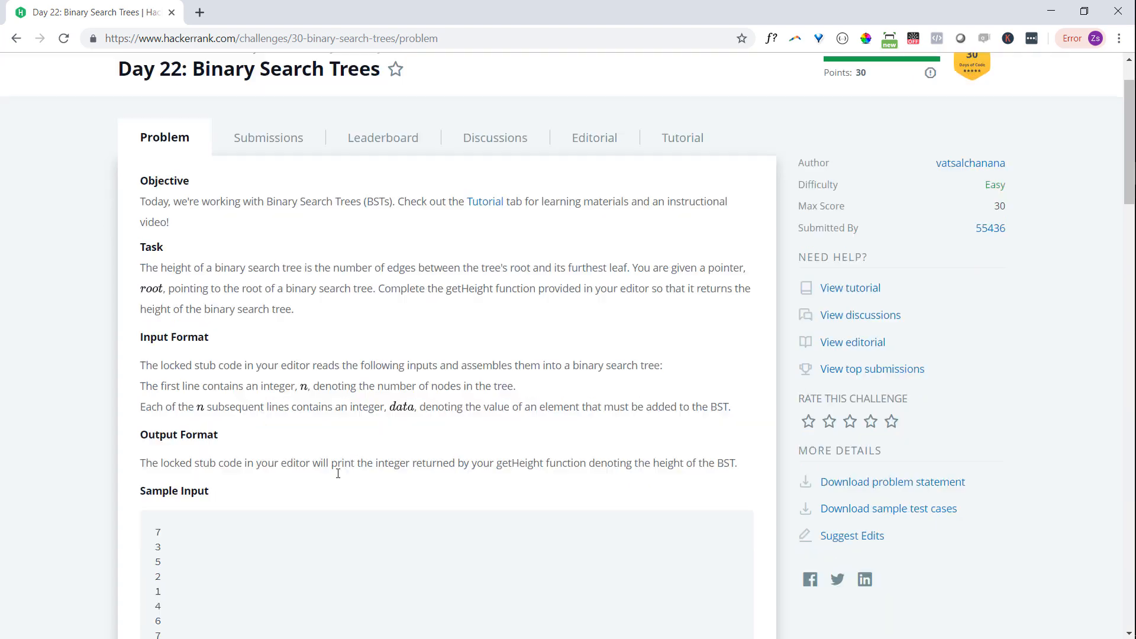
{"action": "scroll", "scroll_direction": "down", "scroll_amount": 3}
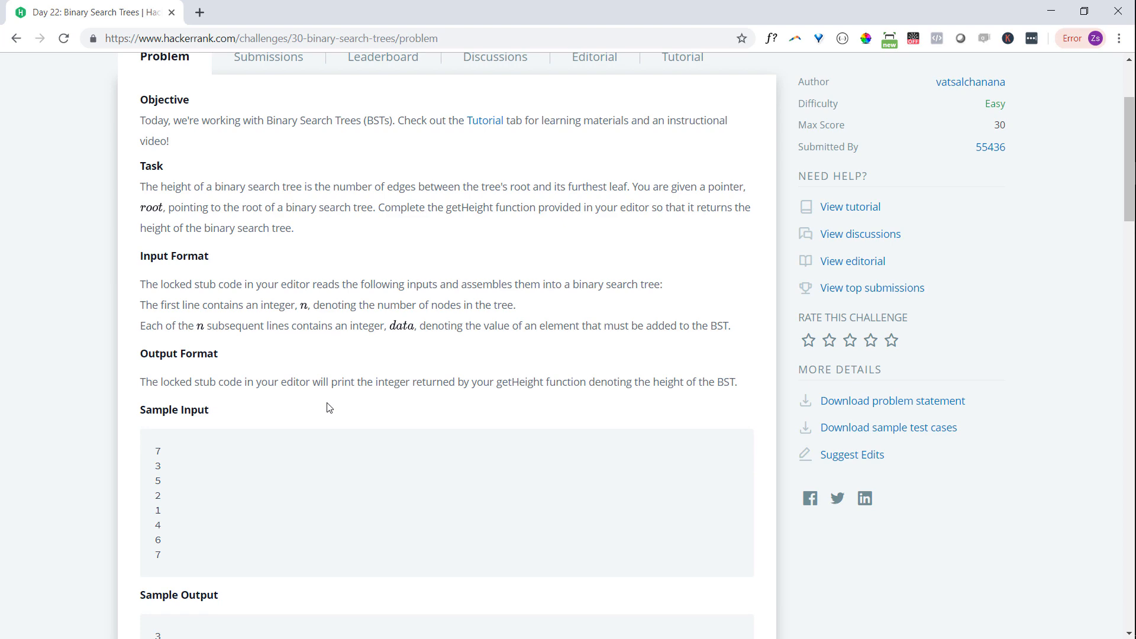
{"action": "scroll", "scroll_direction": "down", "scroll_amount": 3}
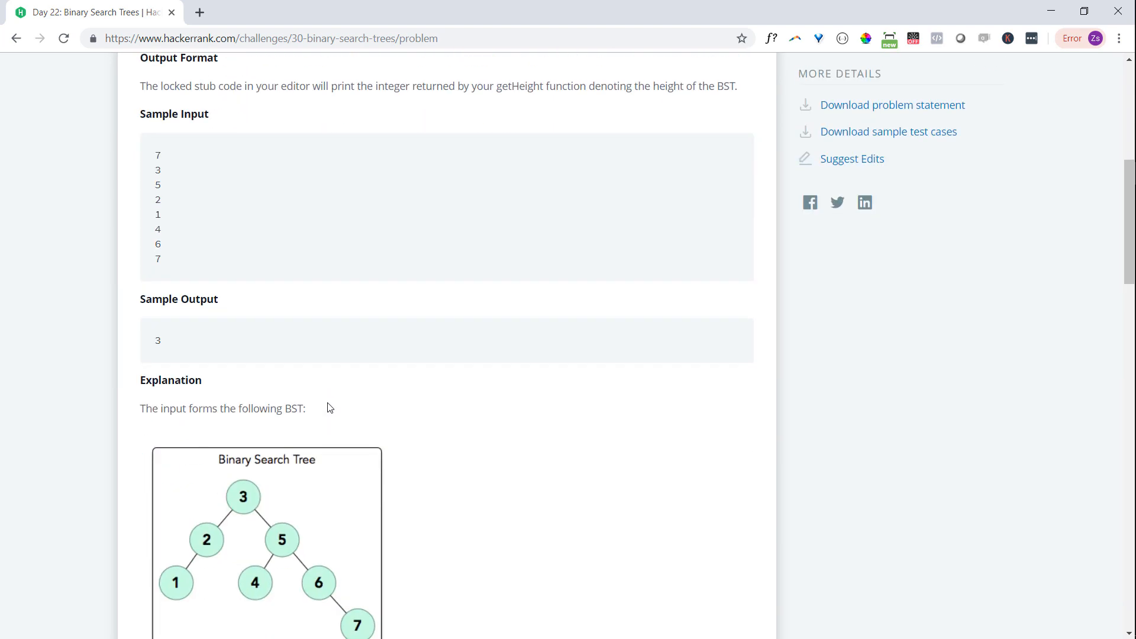
{"action": "scroll", "scroll_direction": "down", "scroll_amount": 3}
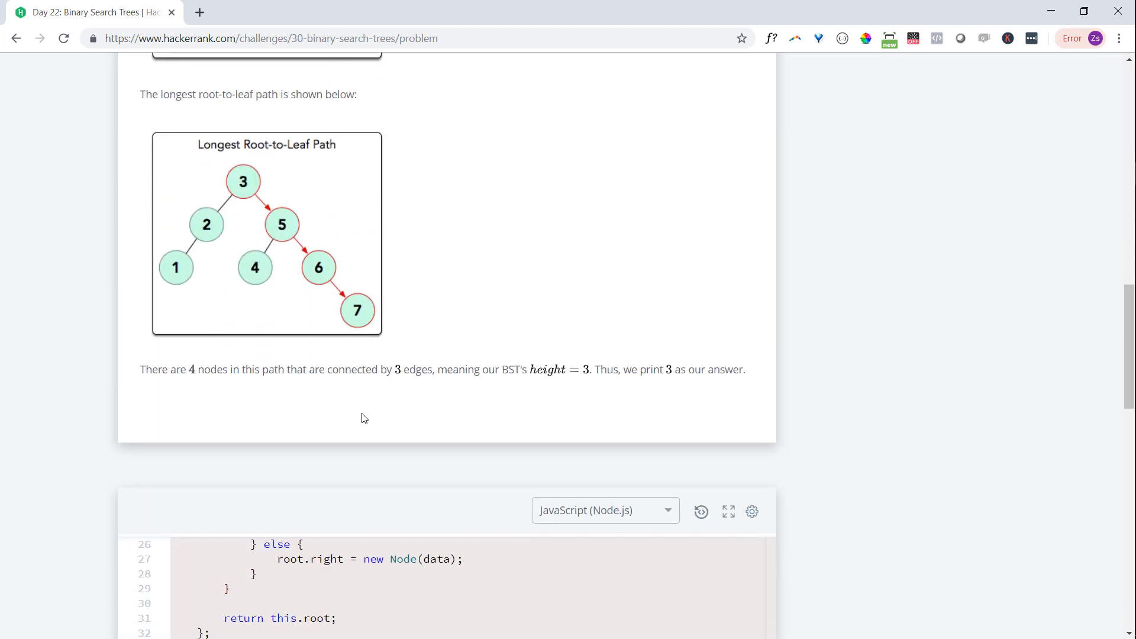
{"action": "scroll", "scroll_direction": "down", "scroll_amount": 3}
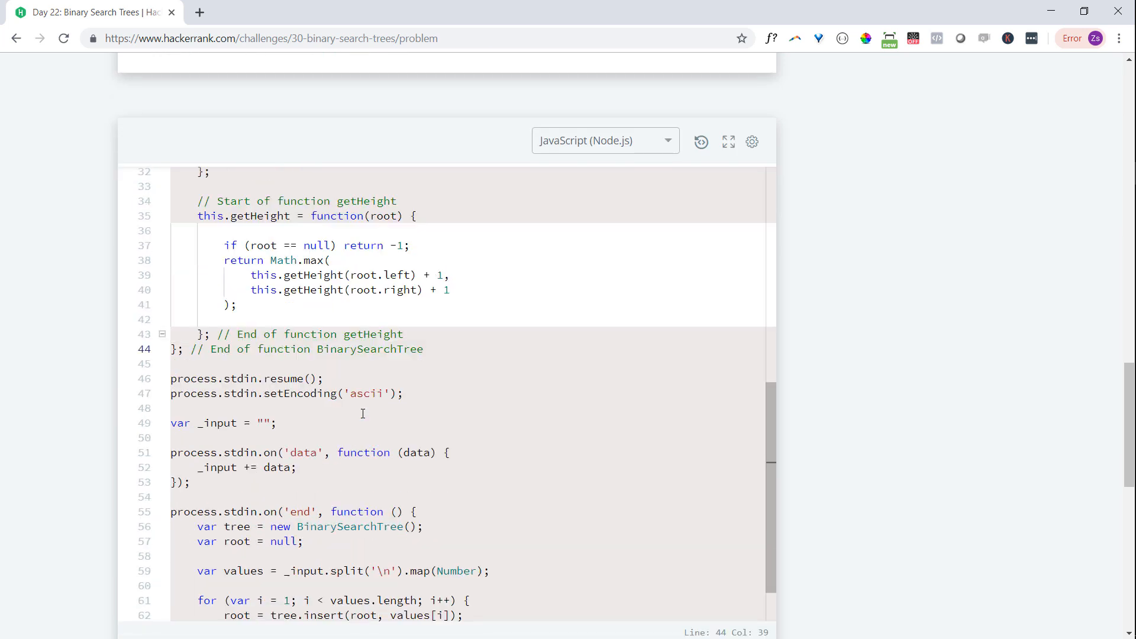
{"action": "mouse_move", "coordinate": [113, 415]}
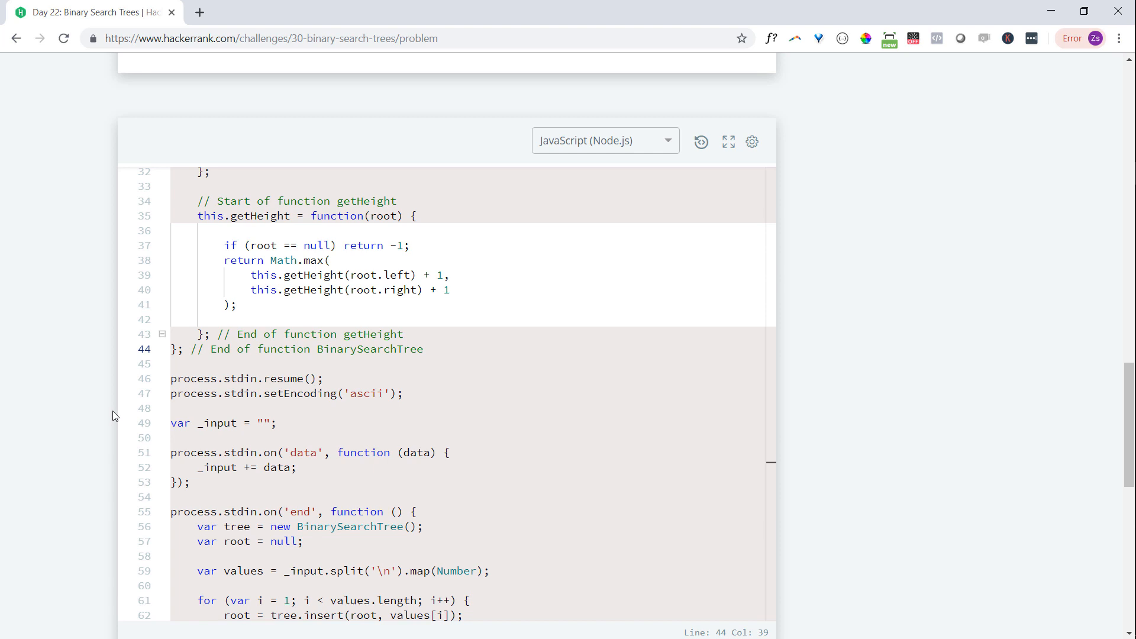
{"action": "scroll", "scroll_direction": "down", "scroll_amount": 3}
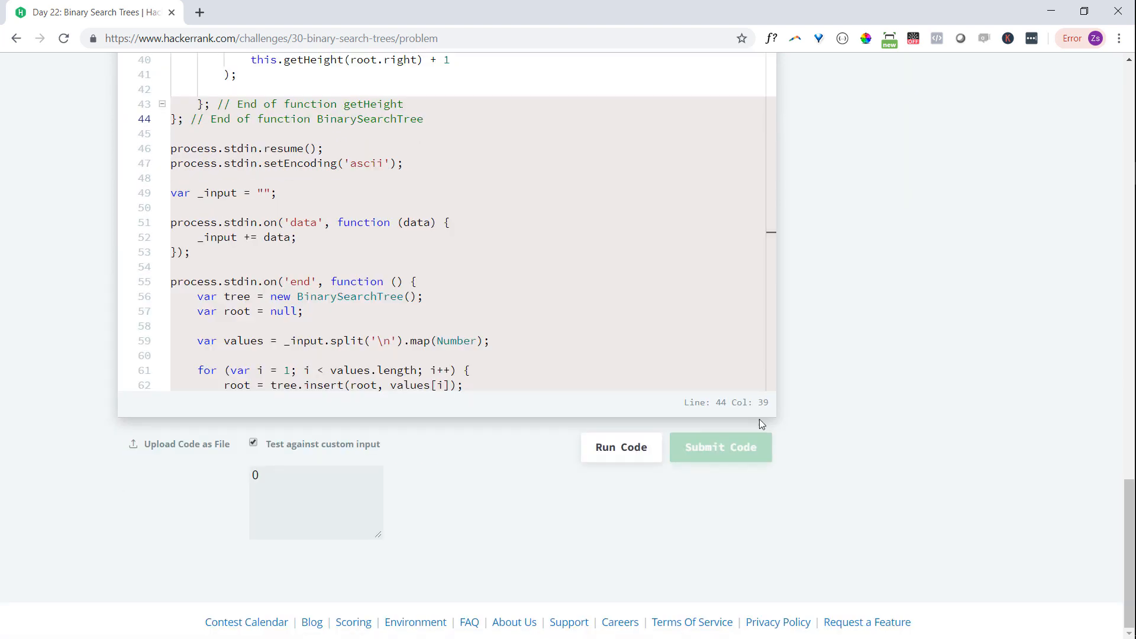
Submit the getHeight solution and confirm test cases 0, 1 and 2 pass
{"action": "left_click", "coordinate": [720, 448]}
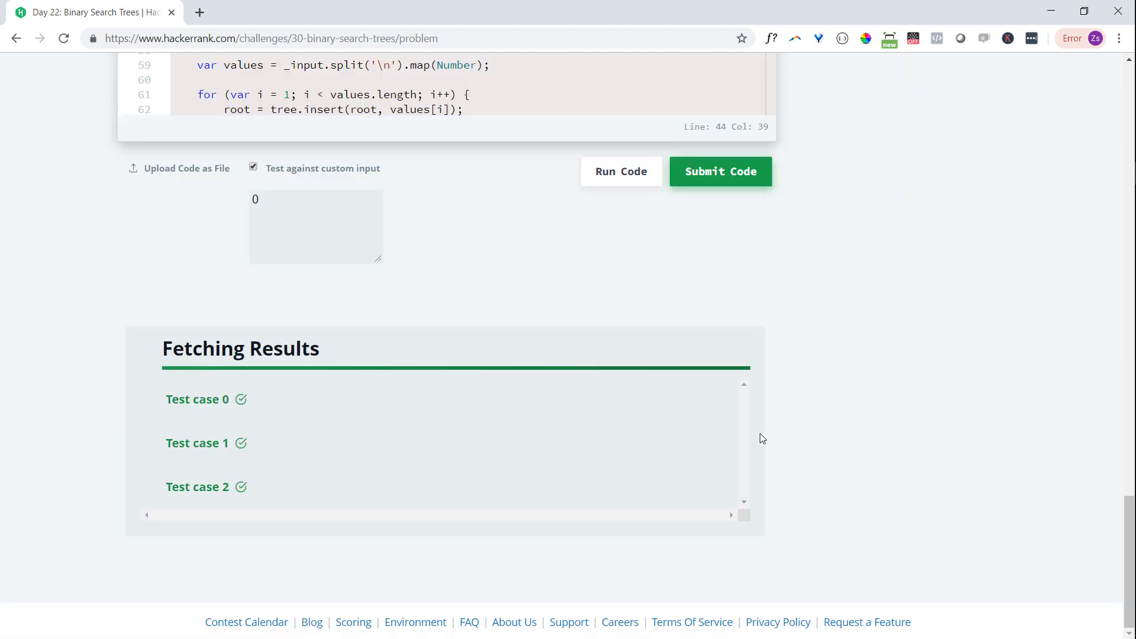
{"action": "mouse_move", "coordinate": [830, 423]}
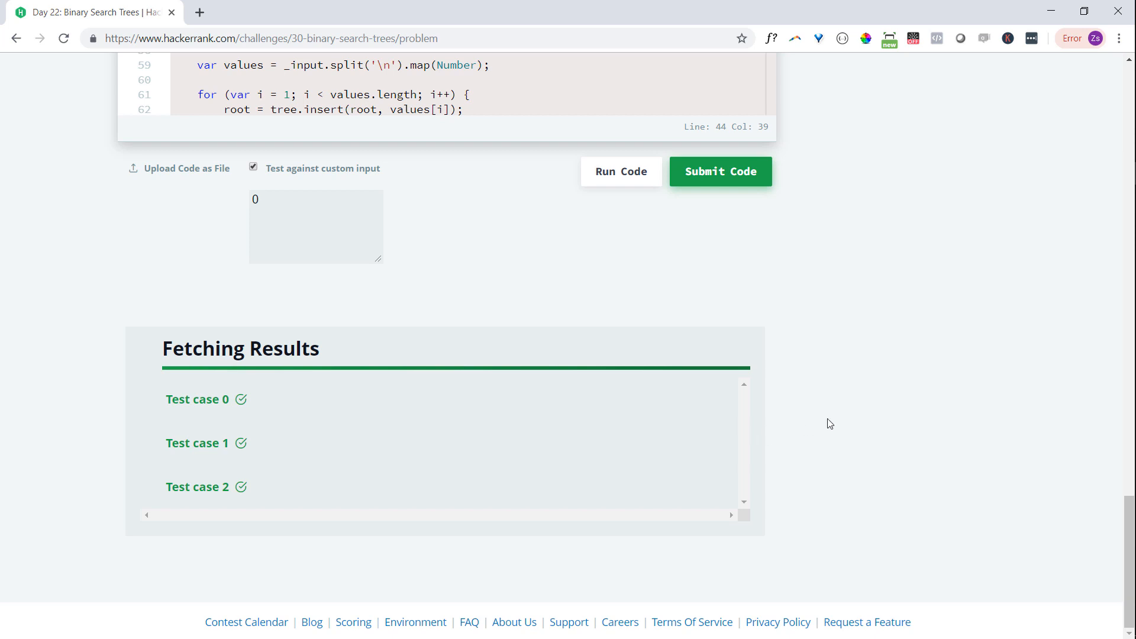
{"action": "left_click", "coordinate": [720, 171]}
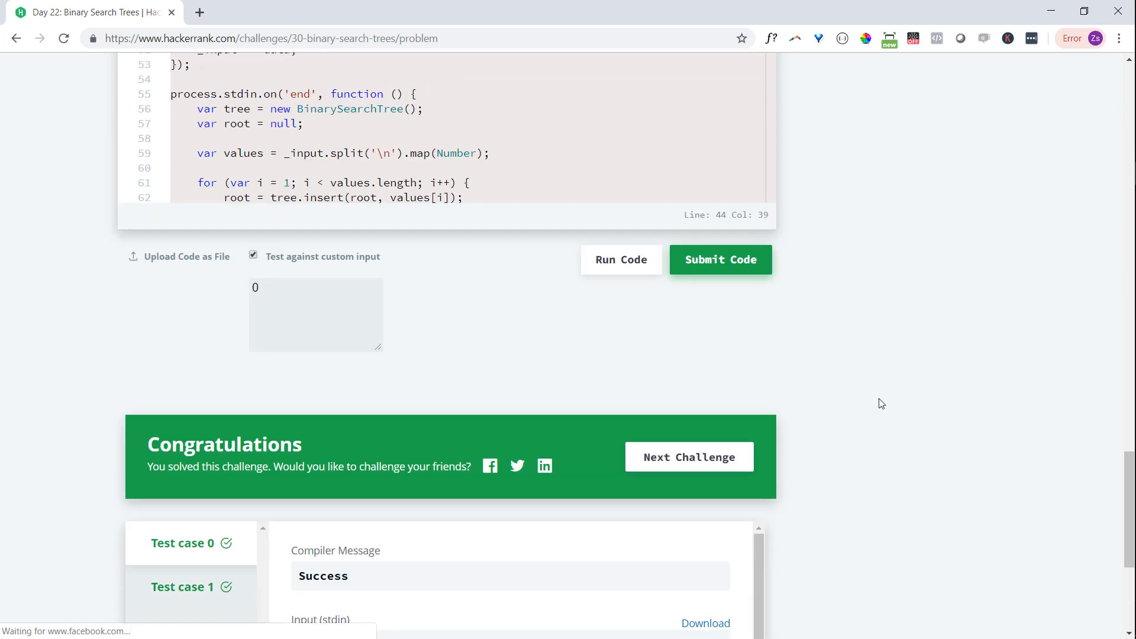
{"action": "scroll", "scroll_direction": "down", "scroll_amount": 3}
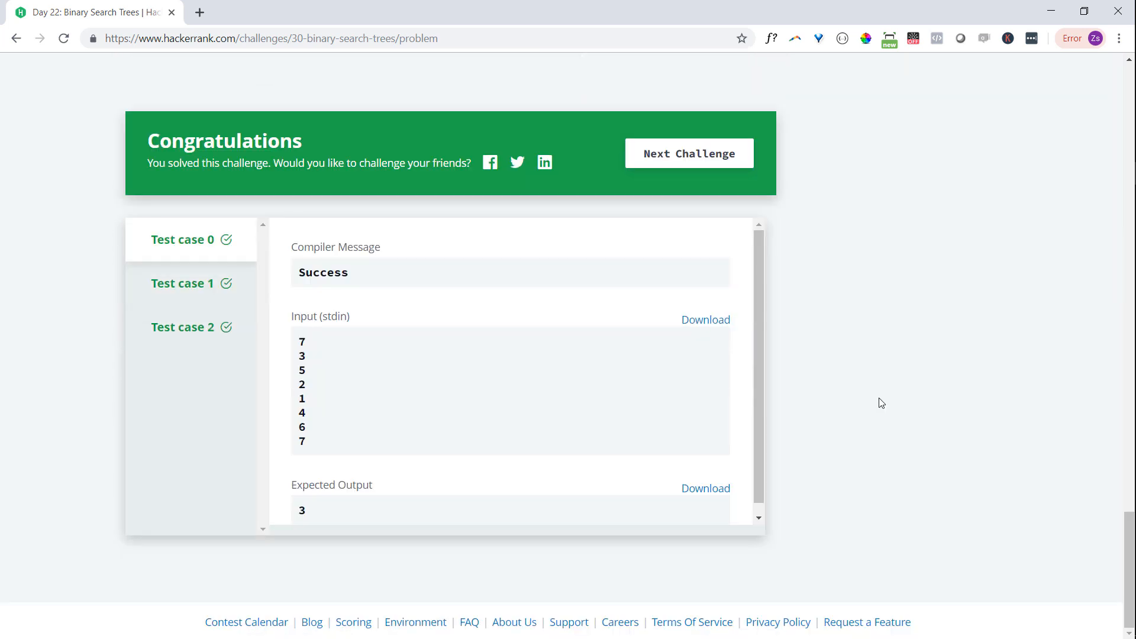
{"action": "mouse_move", "coordinate": [872, 400]}
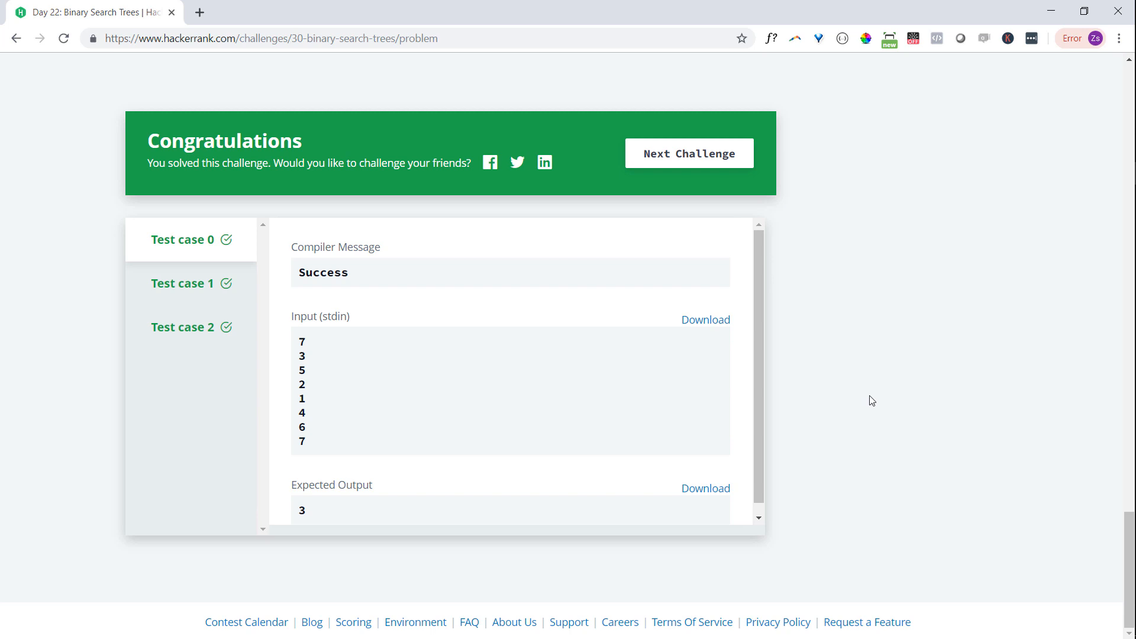
{"action": "mouse_move", "coordinate": [993, 378]}
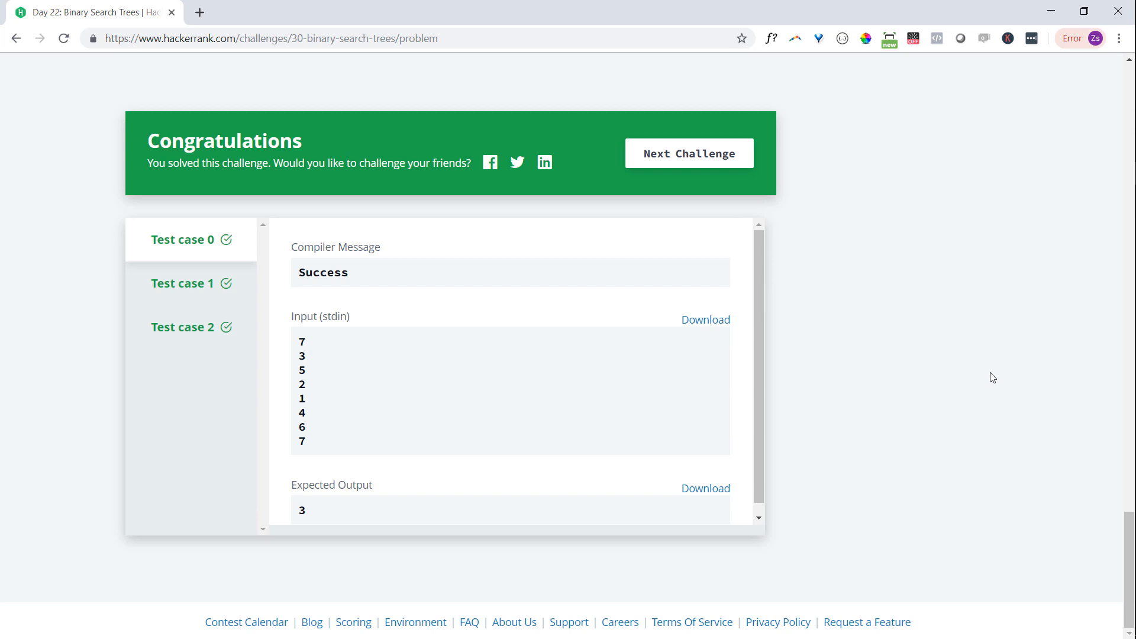